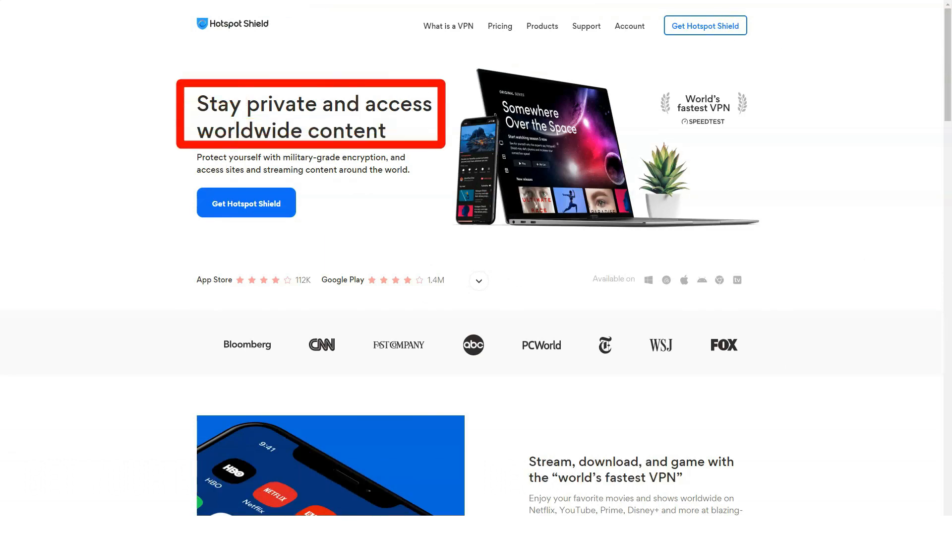
Step: Scroll the homepage from the privacy headline past the press logos and feature blocks
scroll(down, 3)
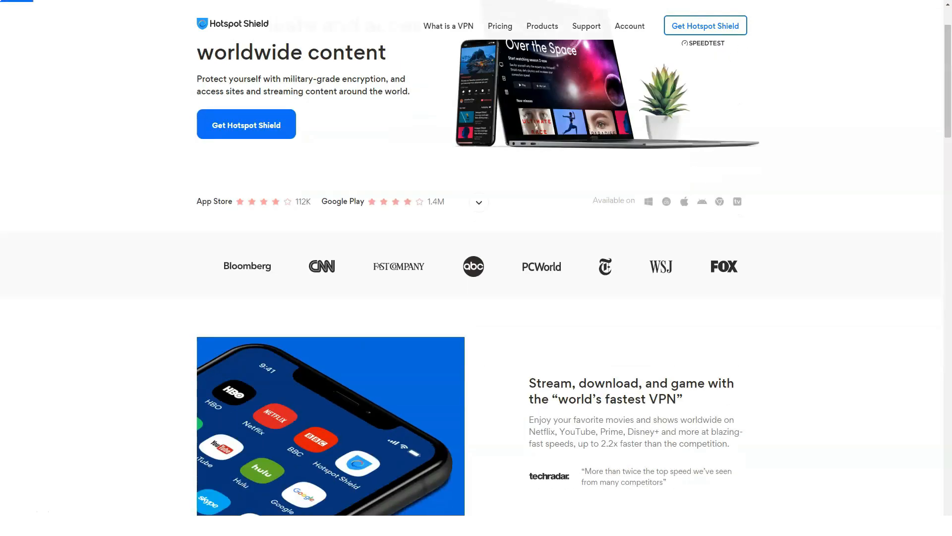
scroll(down, 3)
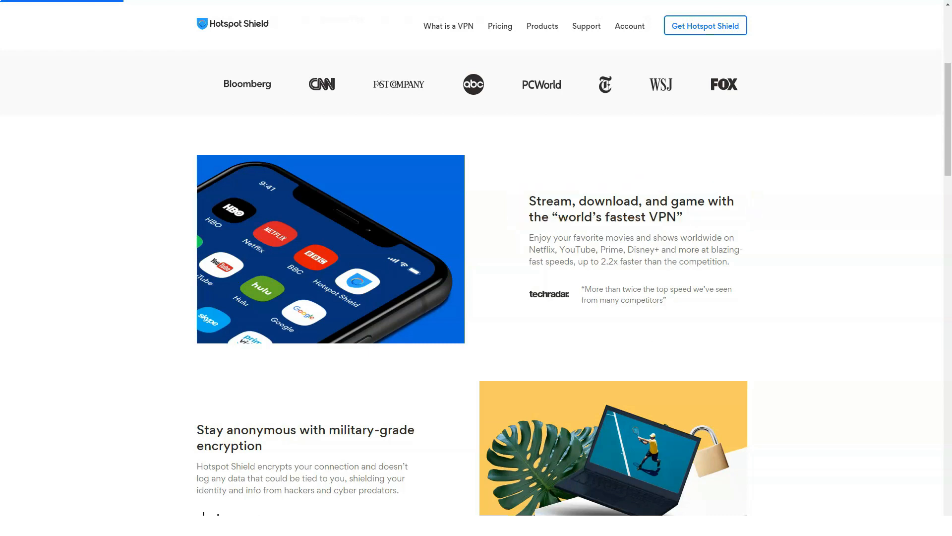
scroll(down, 3)
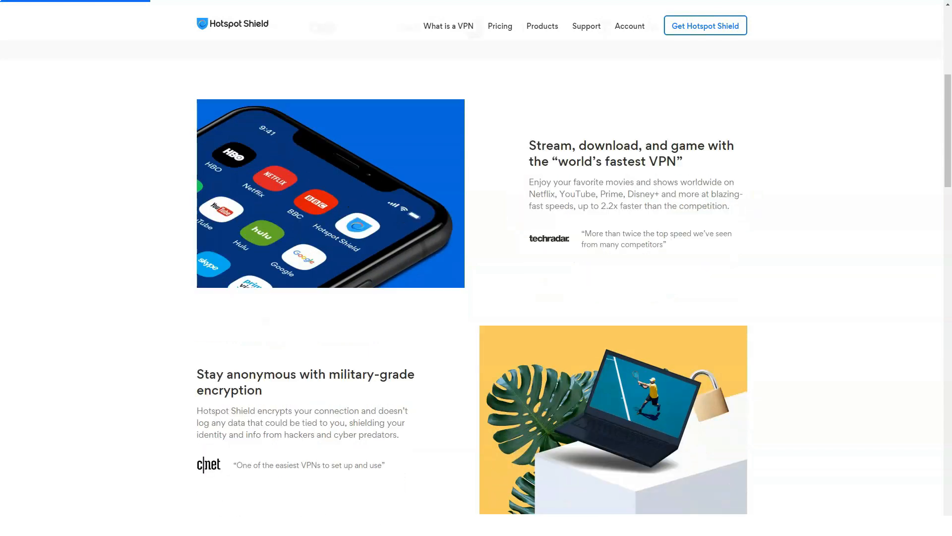
scroll(down, 3)
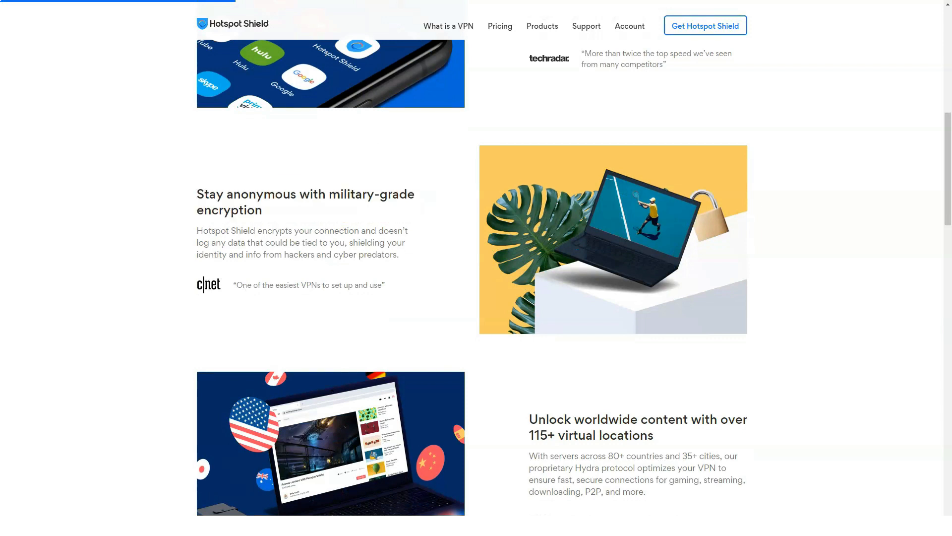
scroll(down, 3)
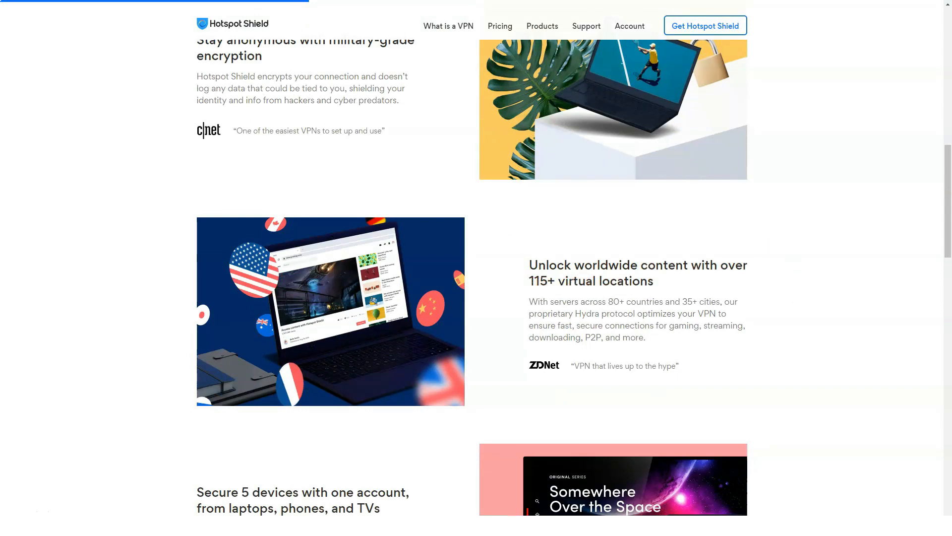
Step: Continue down the homepage to the 'Trusted by millions' customer reviews section
scroll(down, 3)
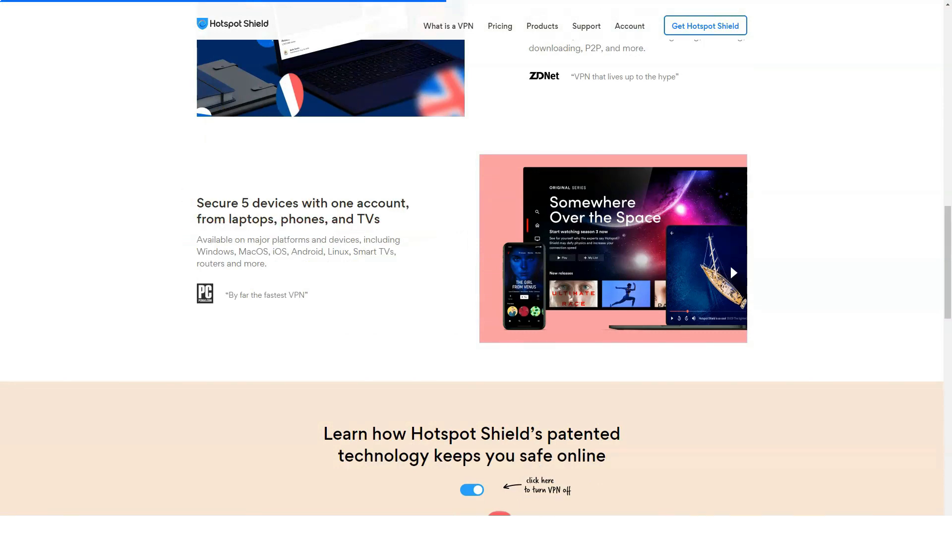
scroll(down, 3)
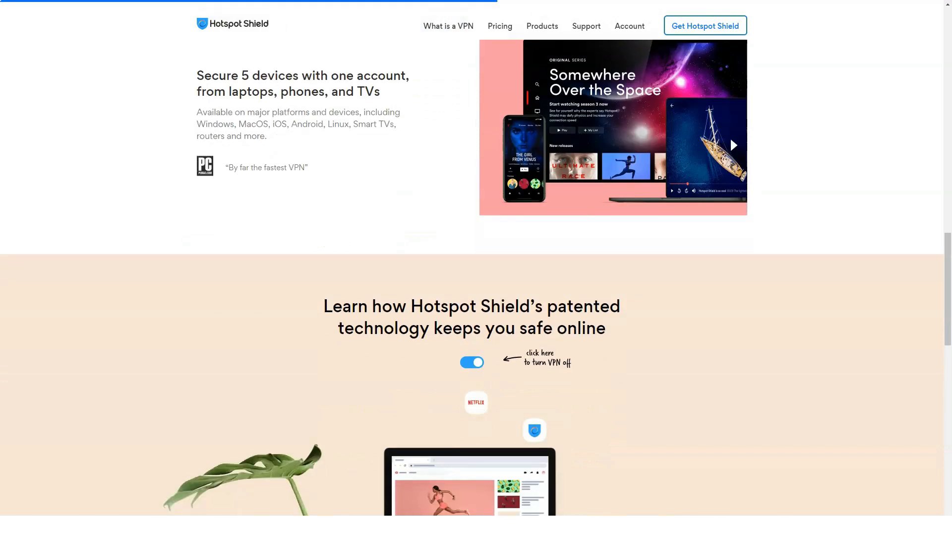
scroll(down, 3)
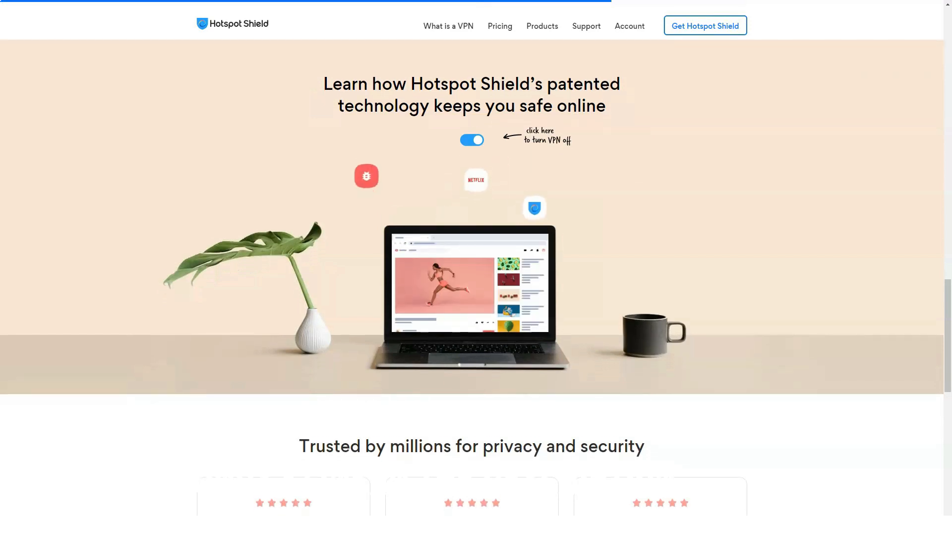
scroll(down, 3)
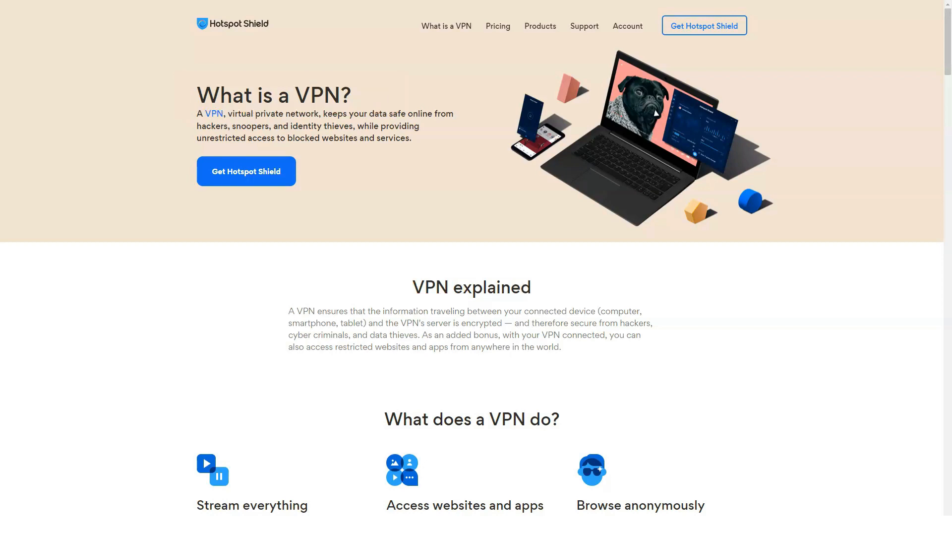
Step: Scroll through 'What does a VPN do?' and its six benefits down to 'How does a VPN work?'
scroll(down, 3)
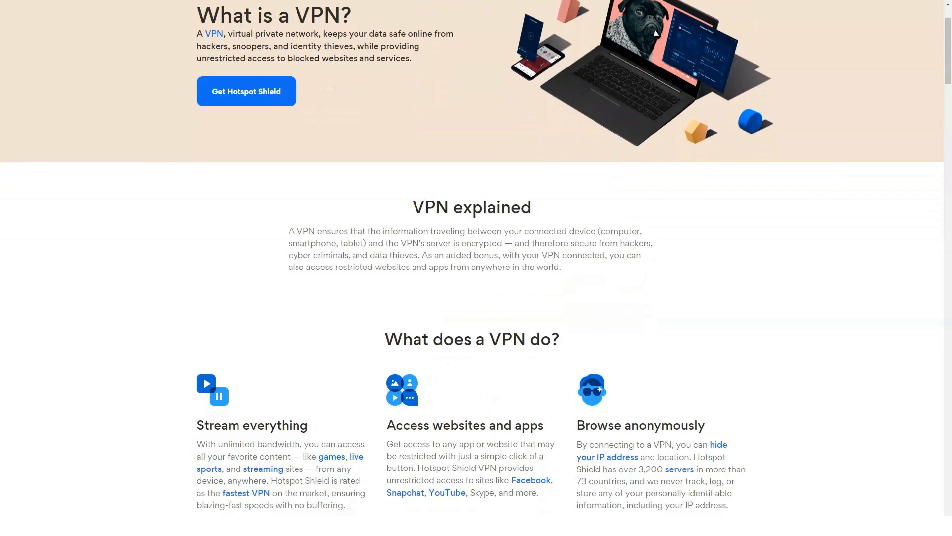
scroll(down, 3)
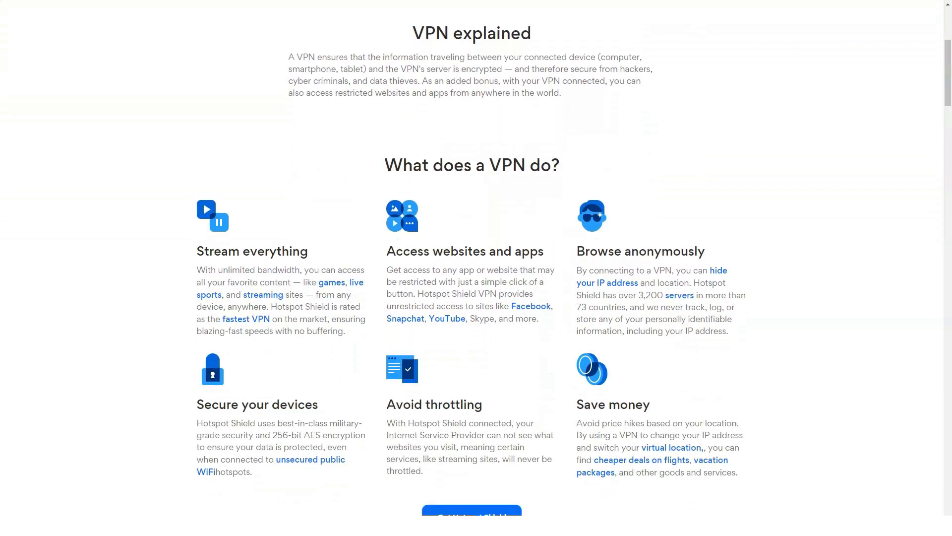
scroll(down, 3)
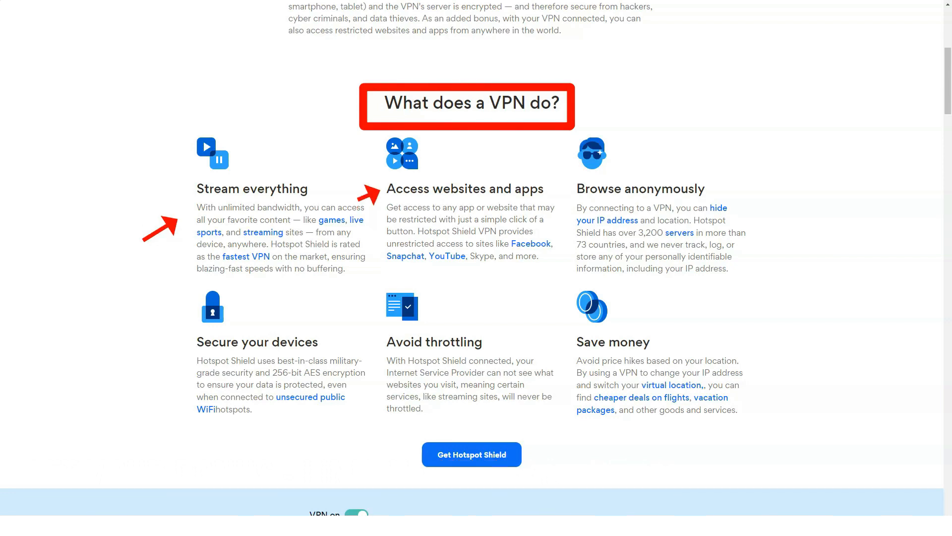
mouse_move(563, 198)
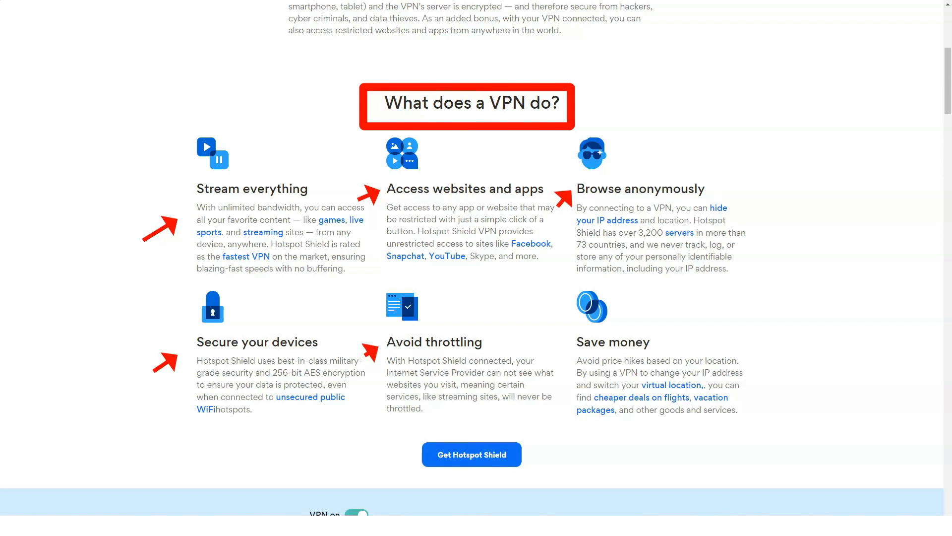
mouse_move(561, 349)
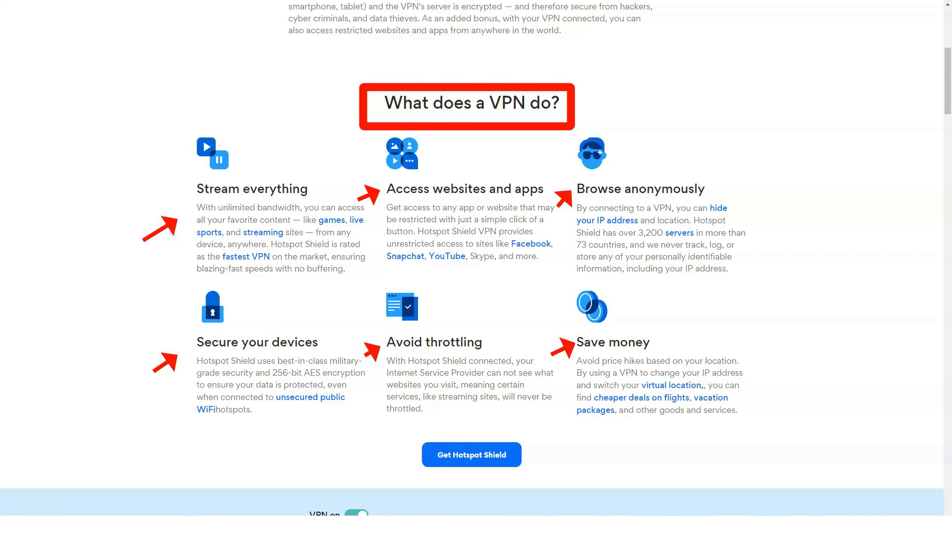
scroll(down, 3)
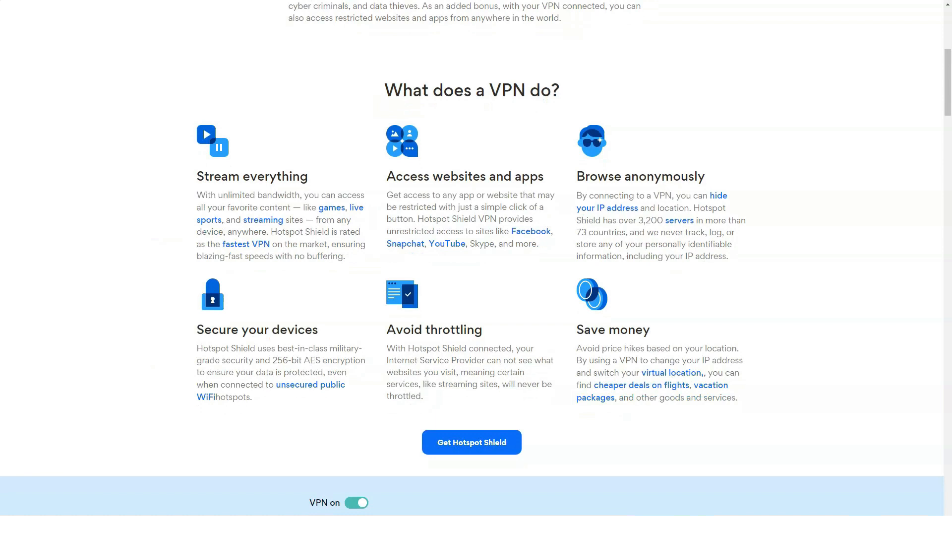
scroll(down, 3)
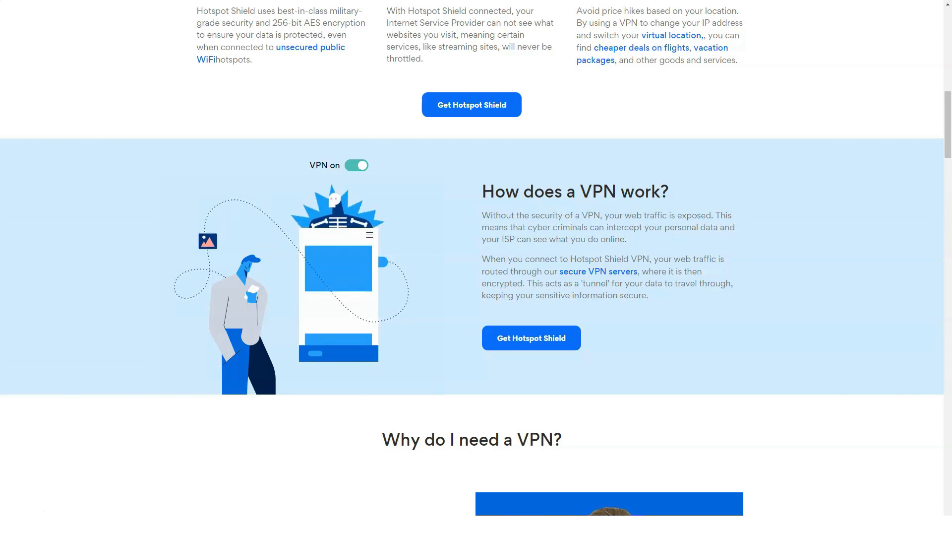
Step: Scroll the What is a VPN article through free VPN safety and choosing a VPN service
scroll(down, 3)
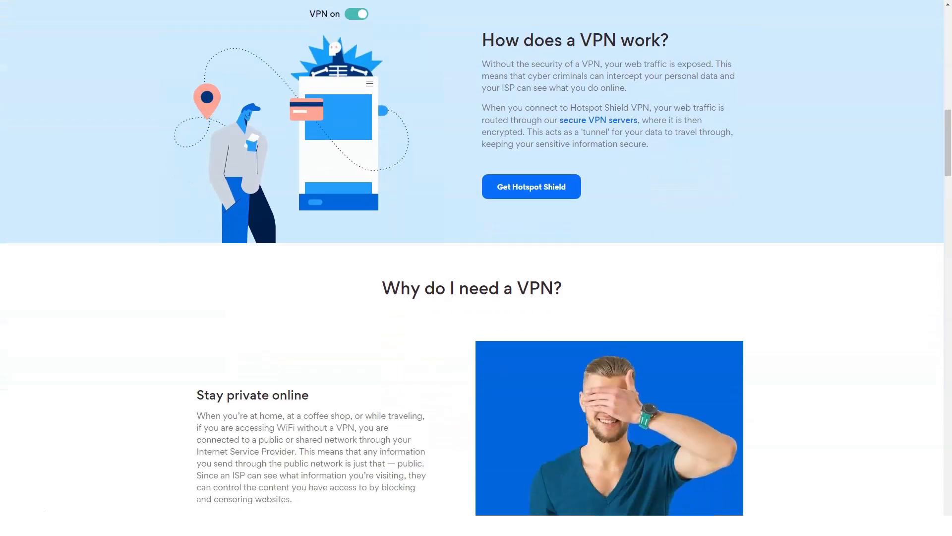
scroll(down, 3)
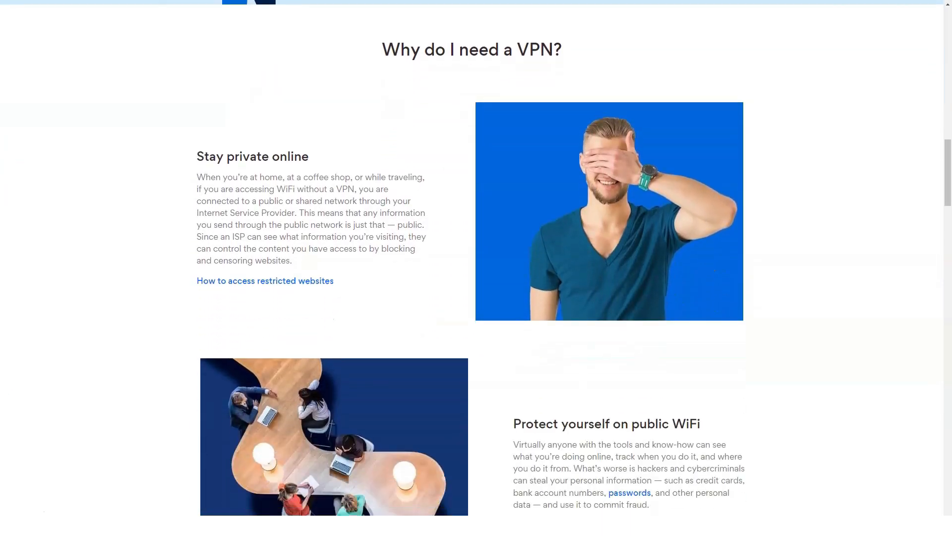
scroll(down, 3)
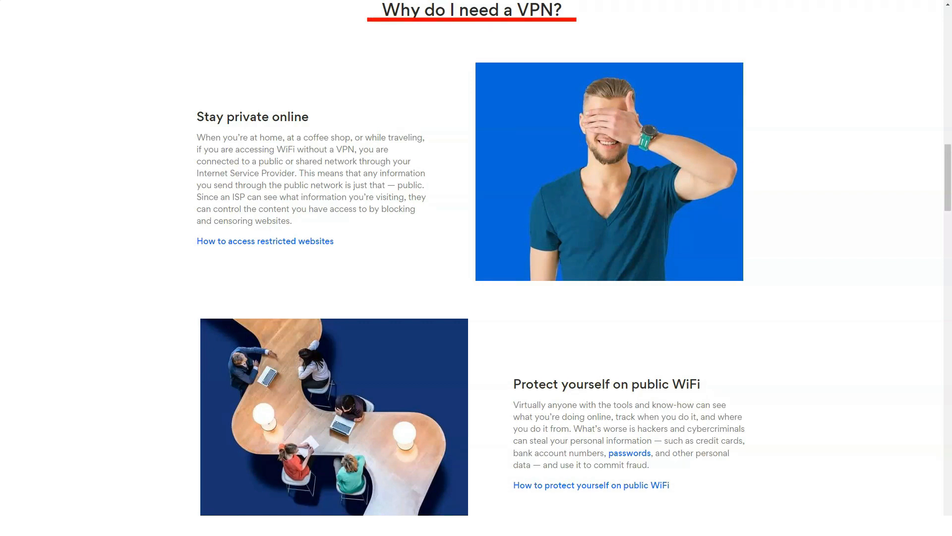
mouse_move(251, 118)
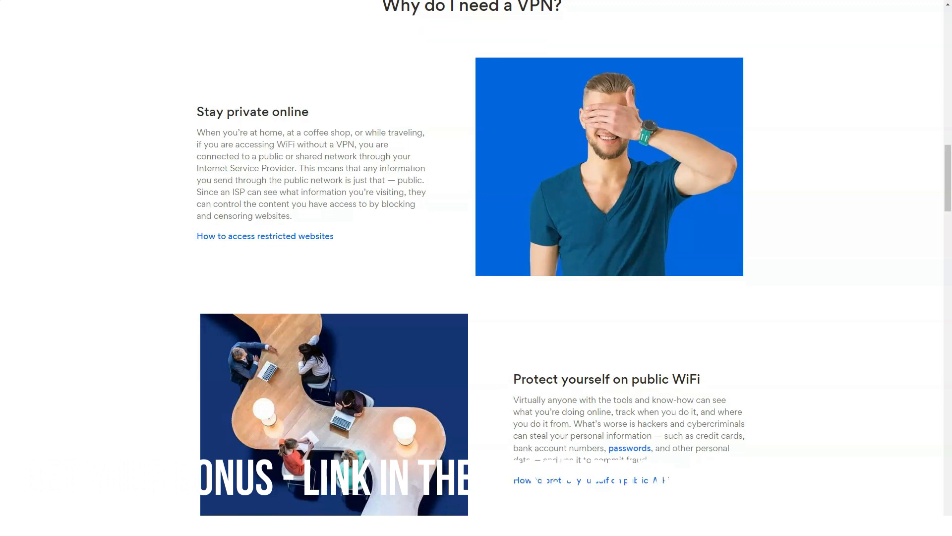
scroll(down, 3)
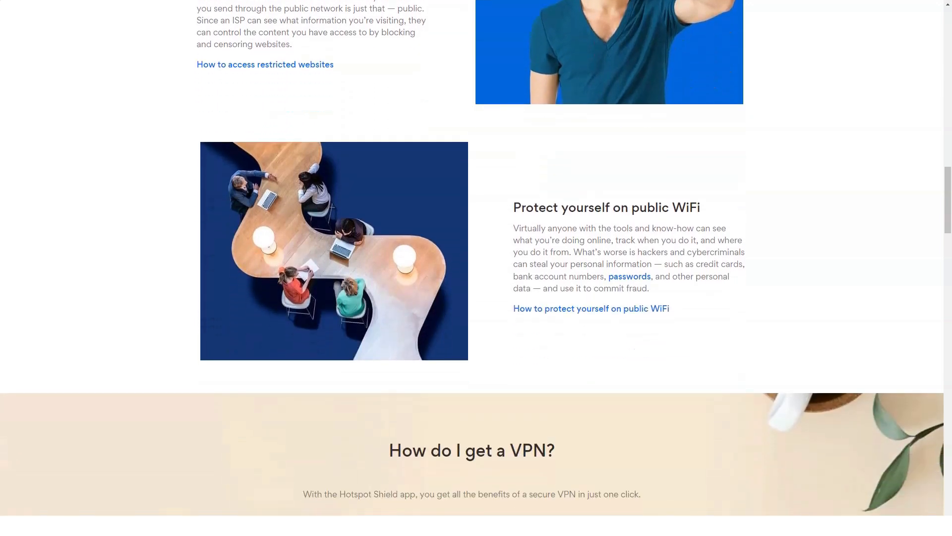
scroll(down, 3)
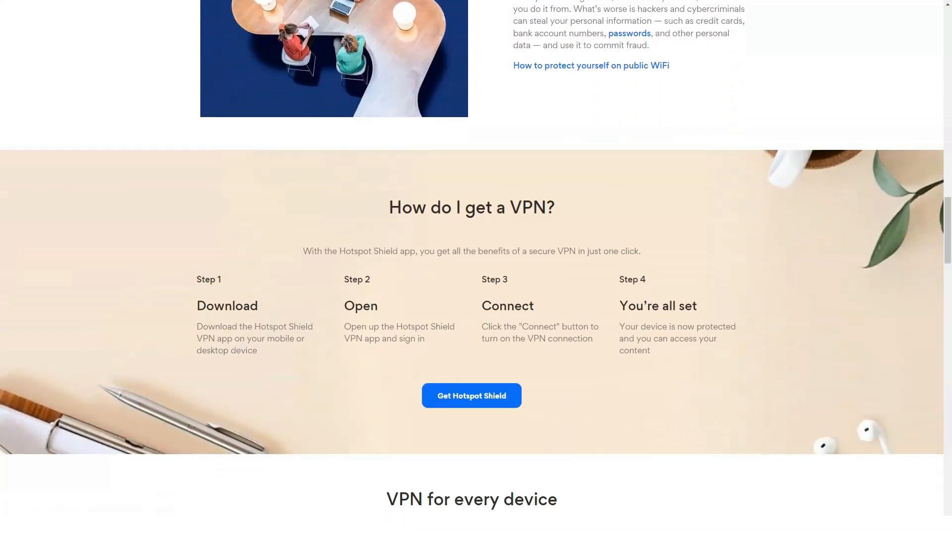
scroll(down, 3)
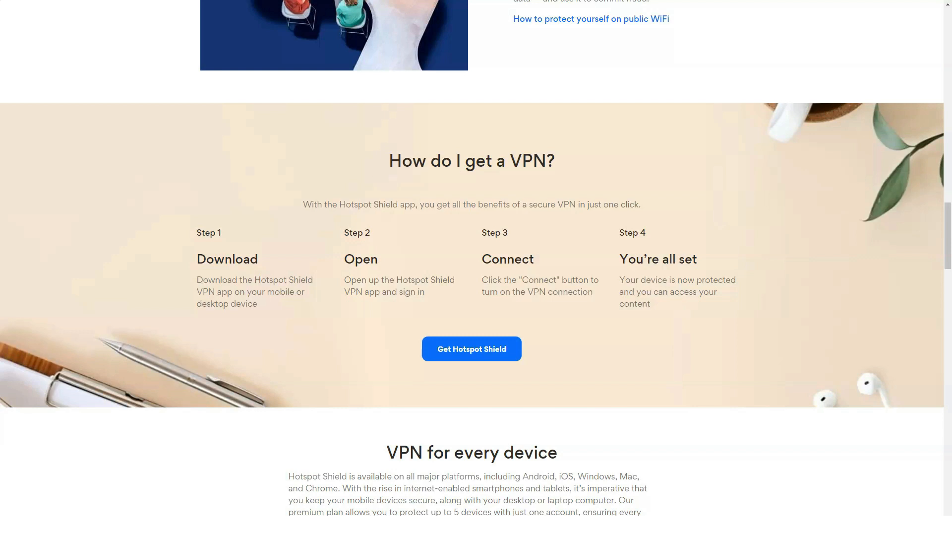
Step: Continue through connection speed and the FAQ sections, then head back toward the top
scroll(down, 3)
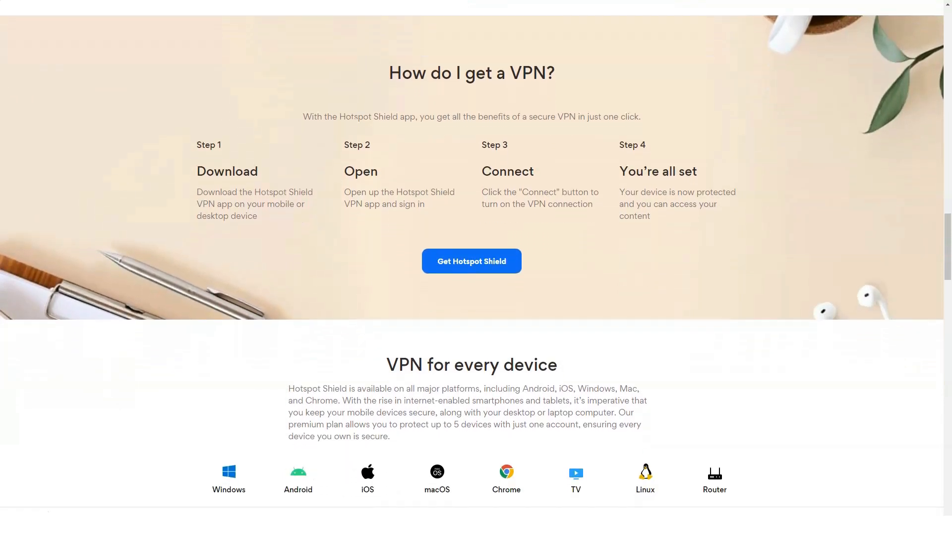
scroll(down, 3)
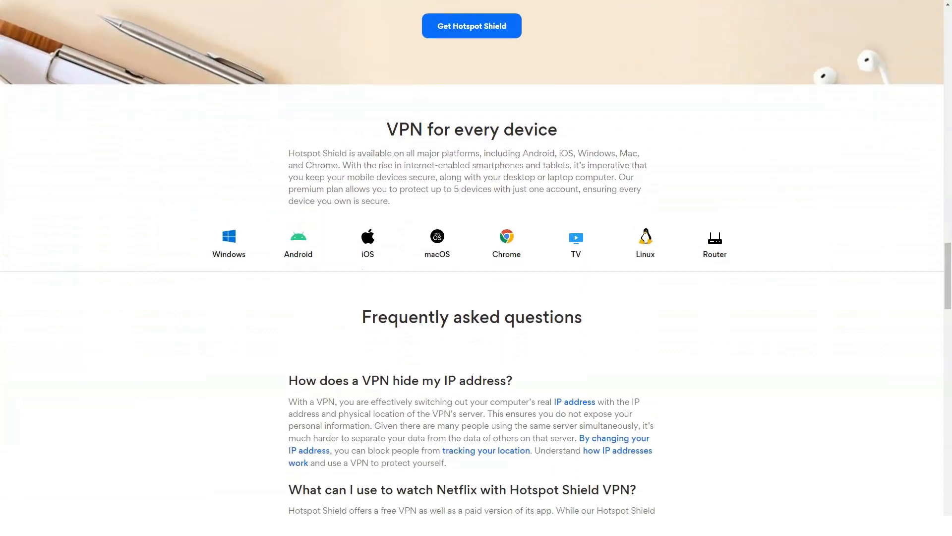
scroll(down, 3)
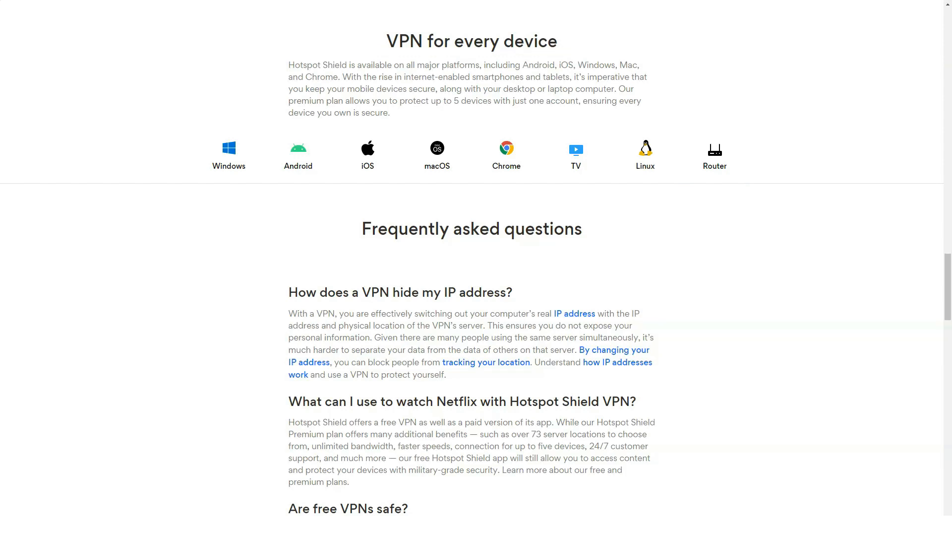
scroll(down, 3)
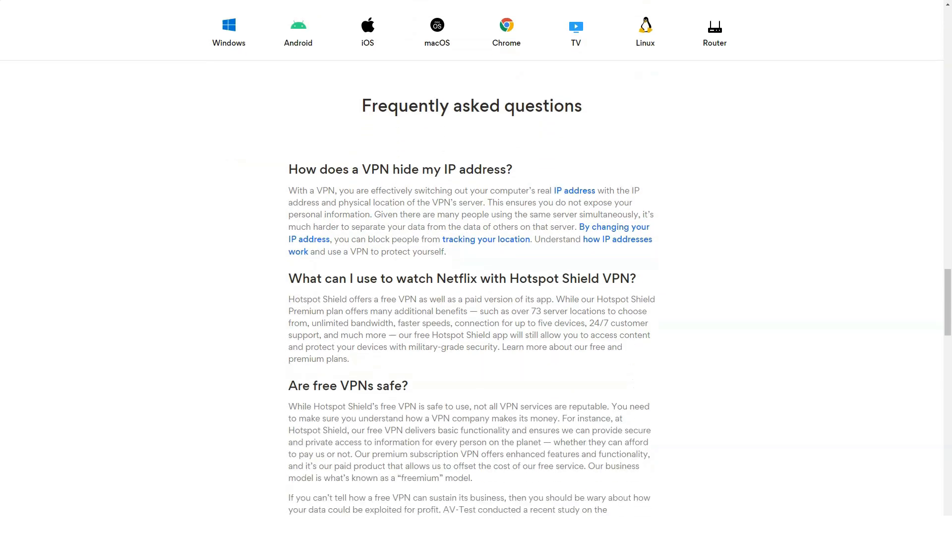
scroll(down, 3)
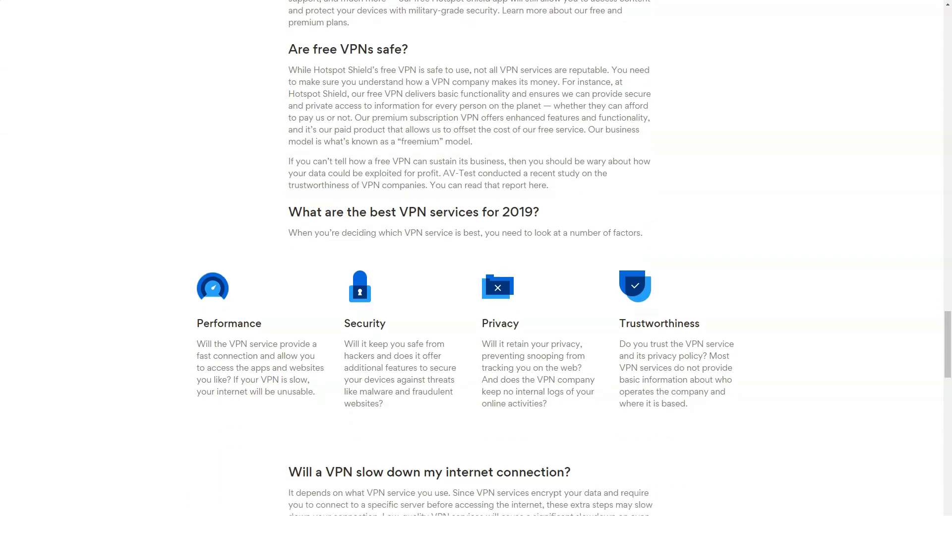
scroll(down, 3)
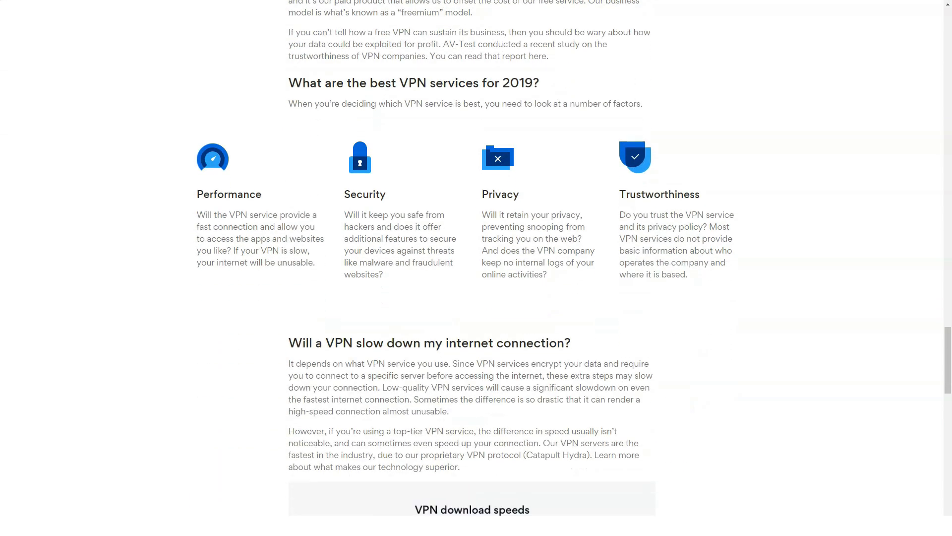
scroll(up, 3)
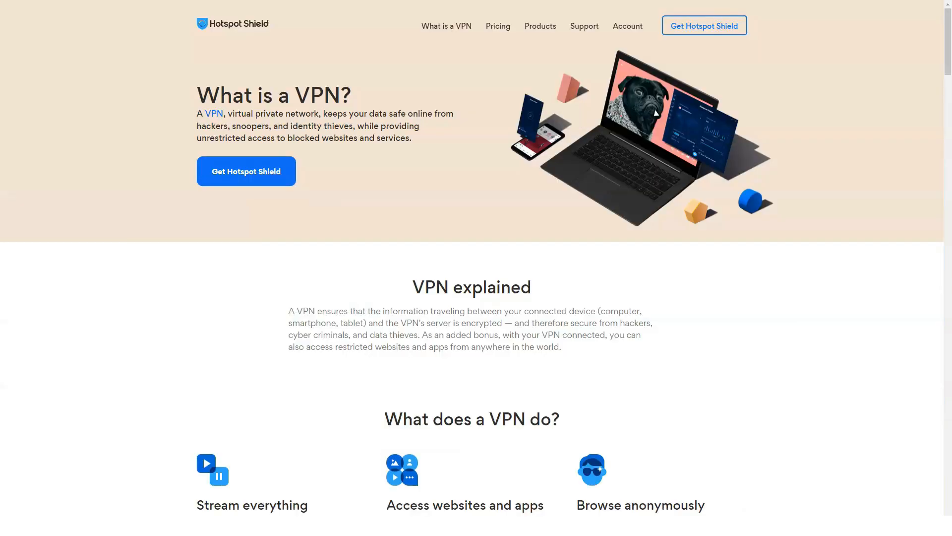
mouse_move(498, 26)
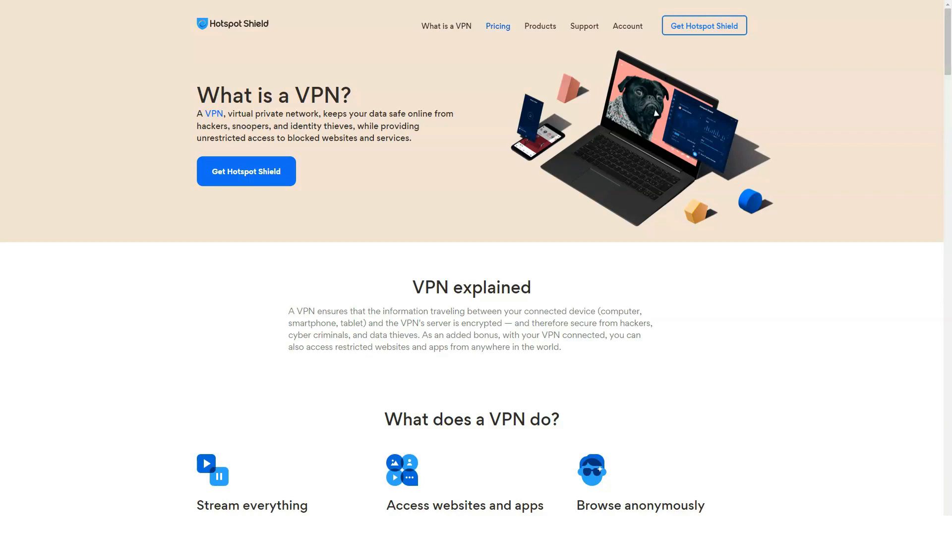
Step: Go to the Pricing page from the top navigation bar
click(497, 26)
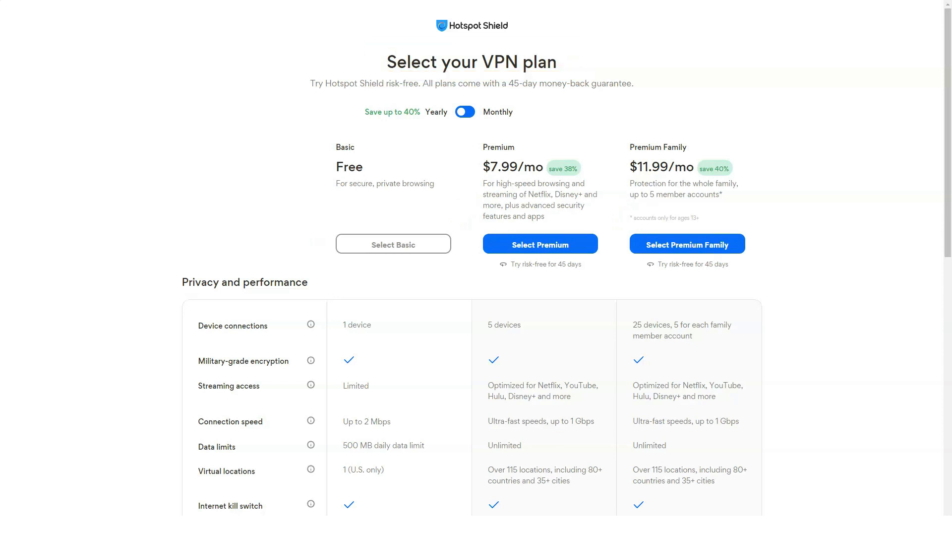
Step: Scroll the plan comparison through Privacy and performance, Advanced features and Security suite tables
scroll(down, 3)
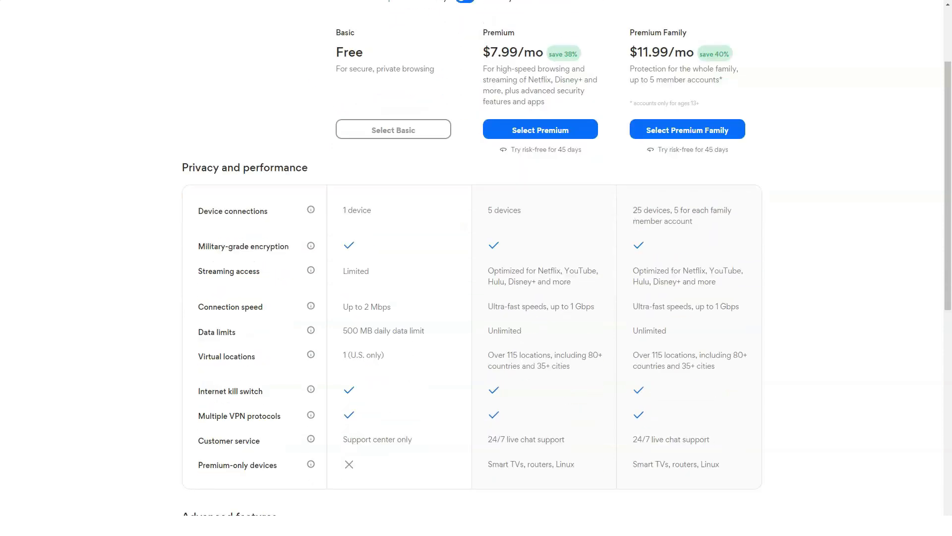
scroll(down, 3)
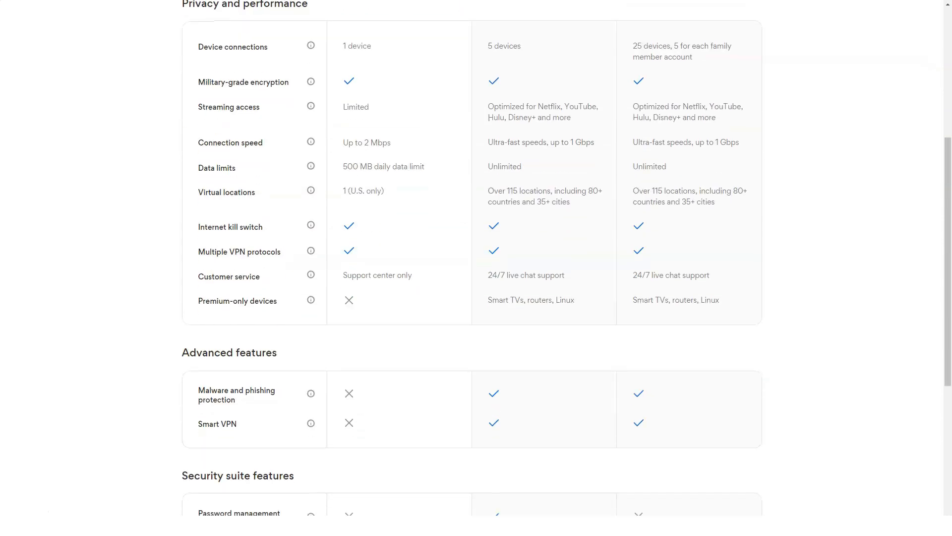
scroll(down, 3)
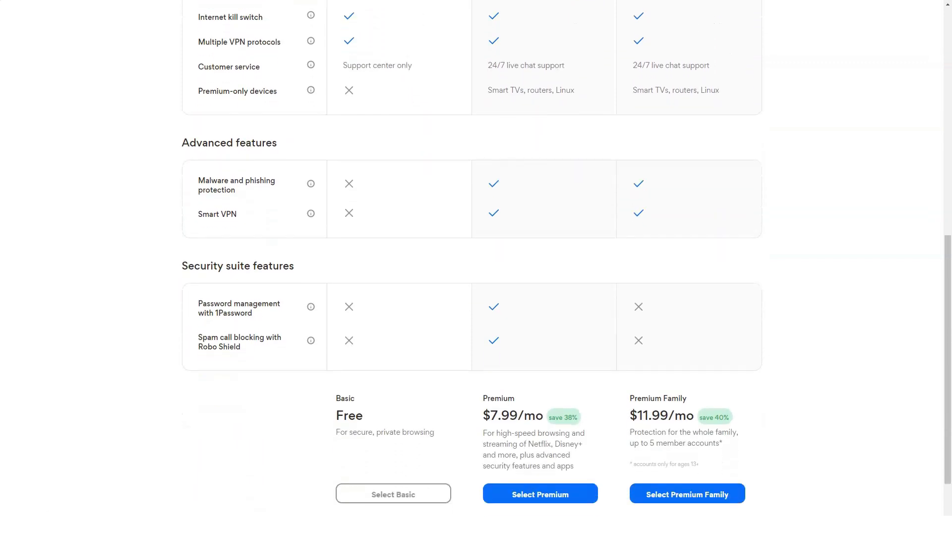
scroll(down, 3)
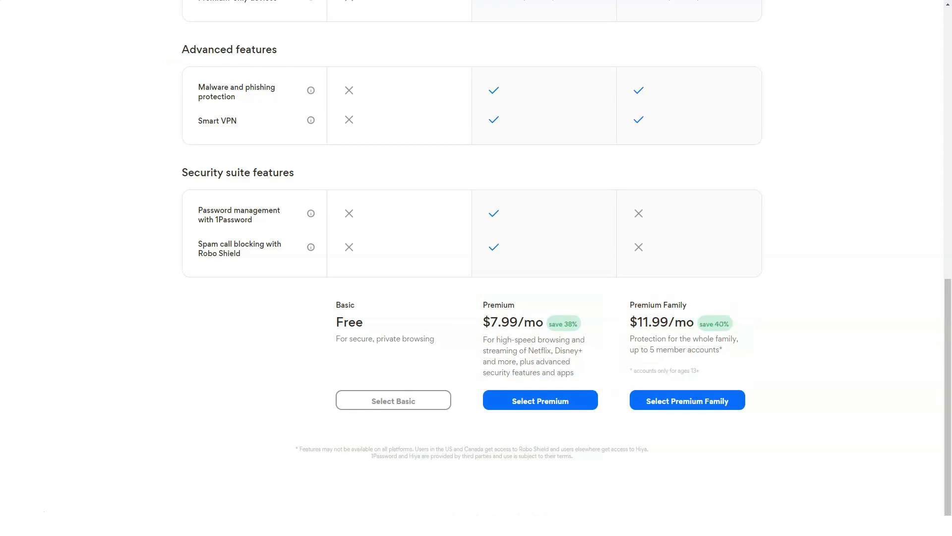
scroll(up, 3)
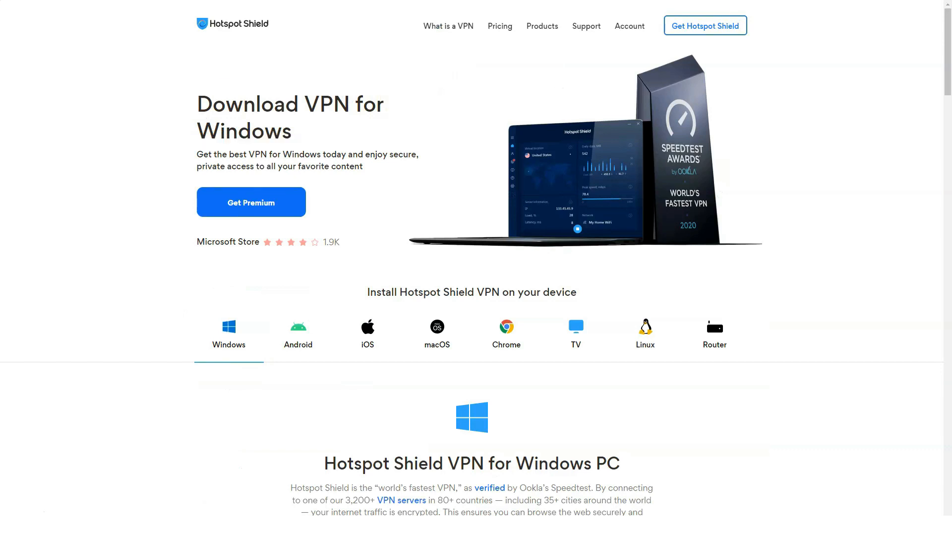
Step: Scroll the Windows download page through install steps, features and testimonials
scroll(down, 3)
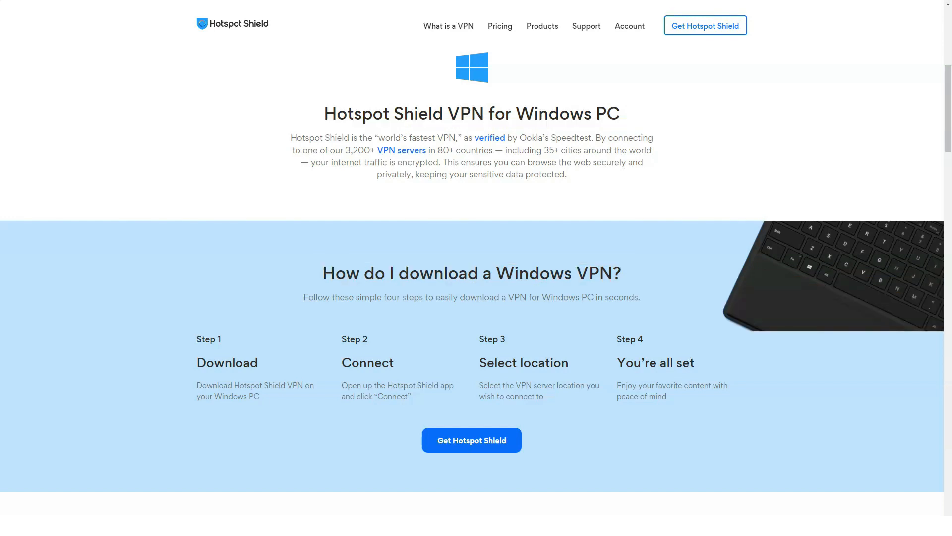
scroll(down, 3)
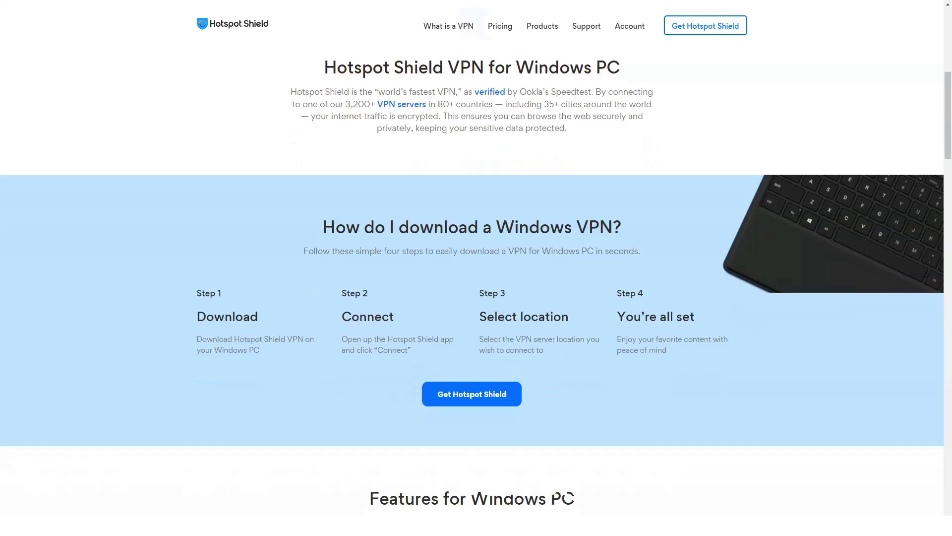
scroll(down, 3)
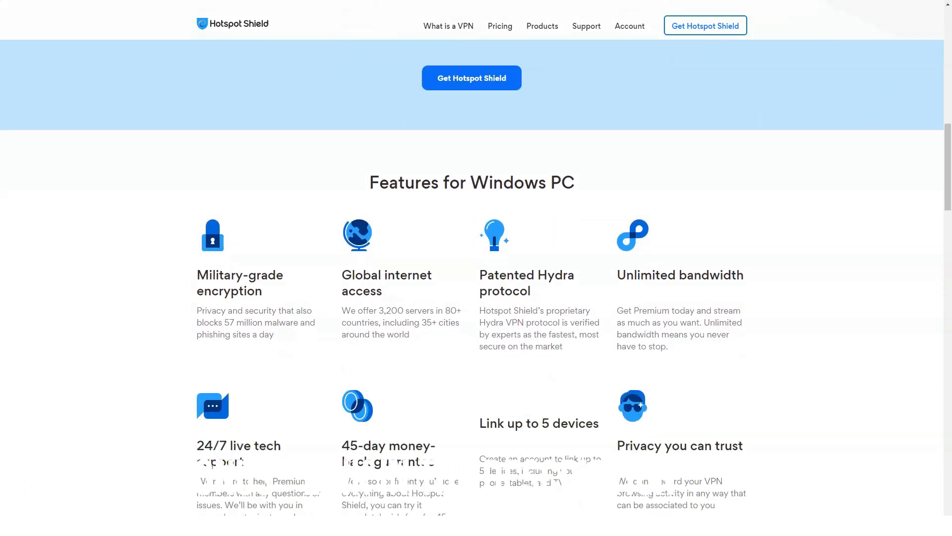
scroll(down, 3)
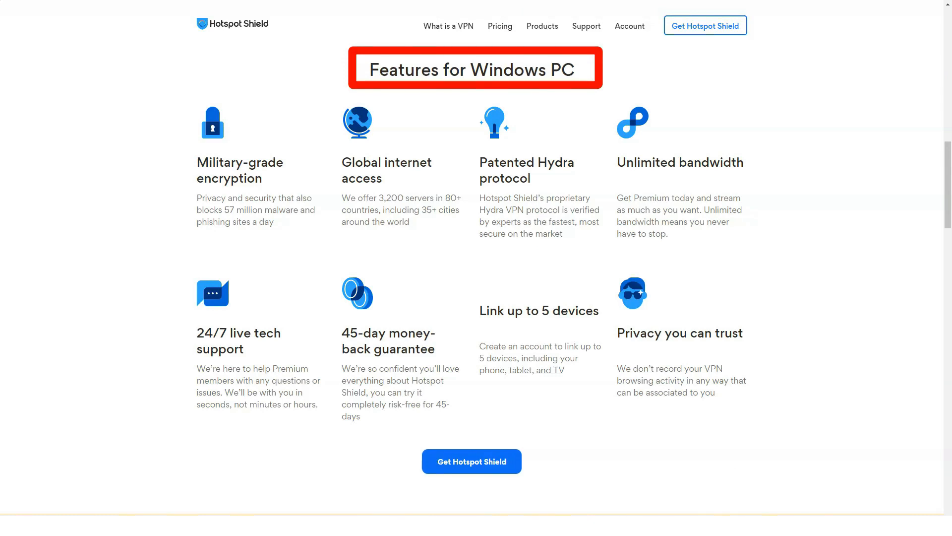
scroll(down, 3)
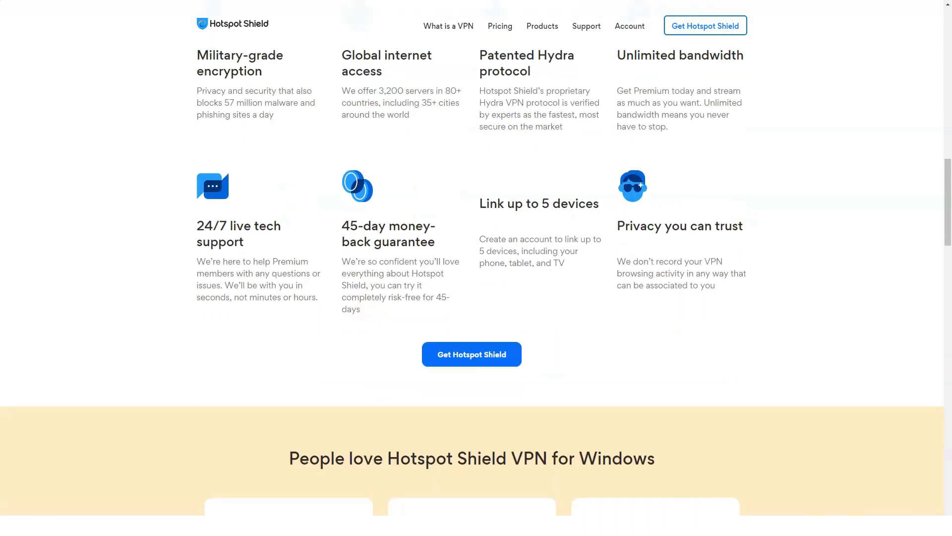
scroll(down, 3)
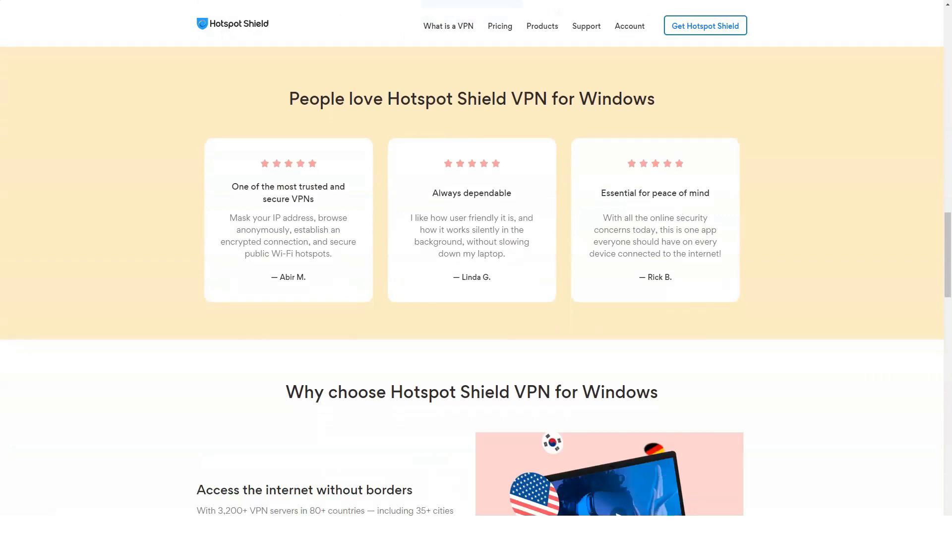
Step: Continue through Why choose, fastest VPN and FAQ sections, then scroll back to the top
scroll(down, 3)
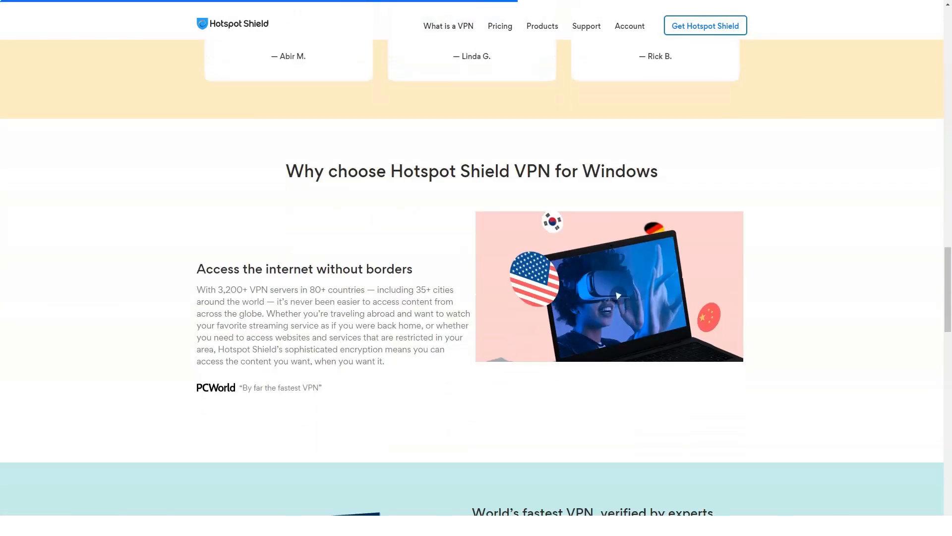
scroll(down, 3)
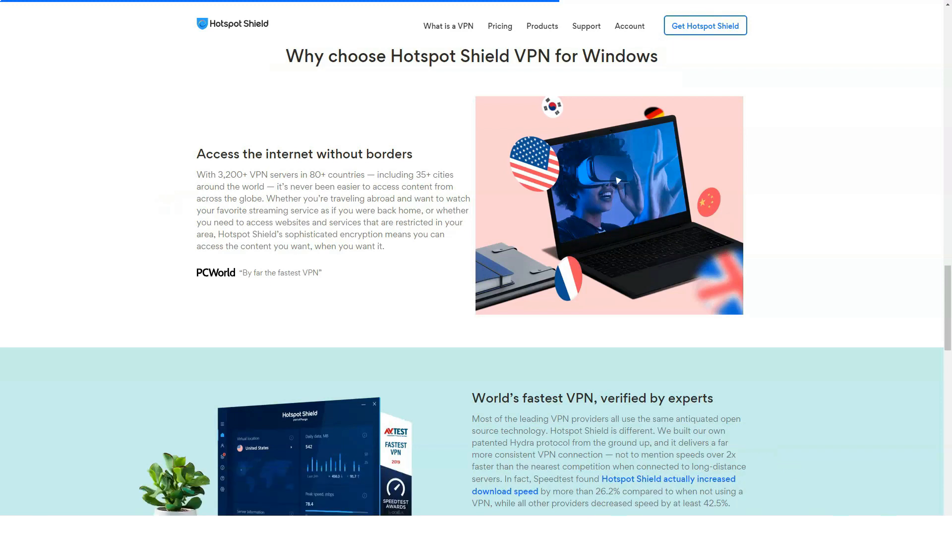
scroll(down, 3)
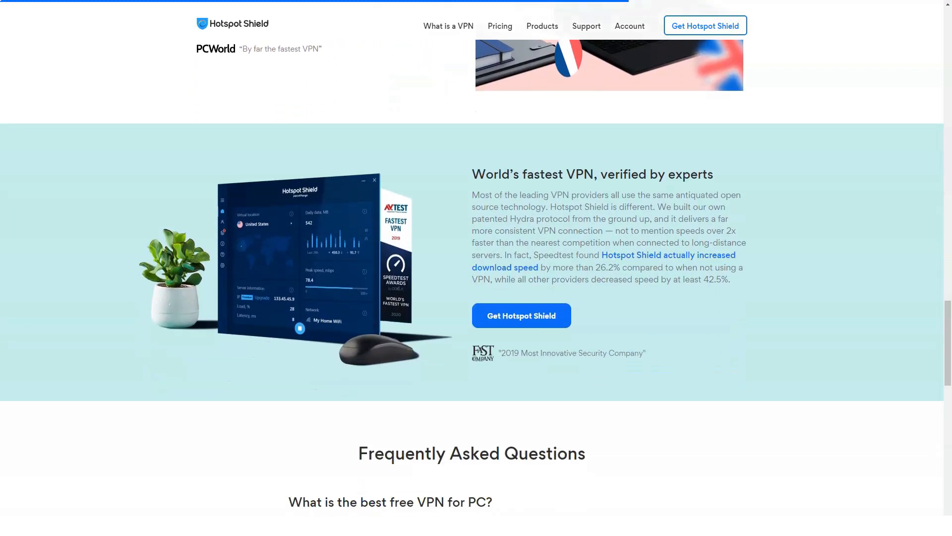
scroll(down, 3)
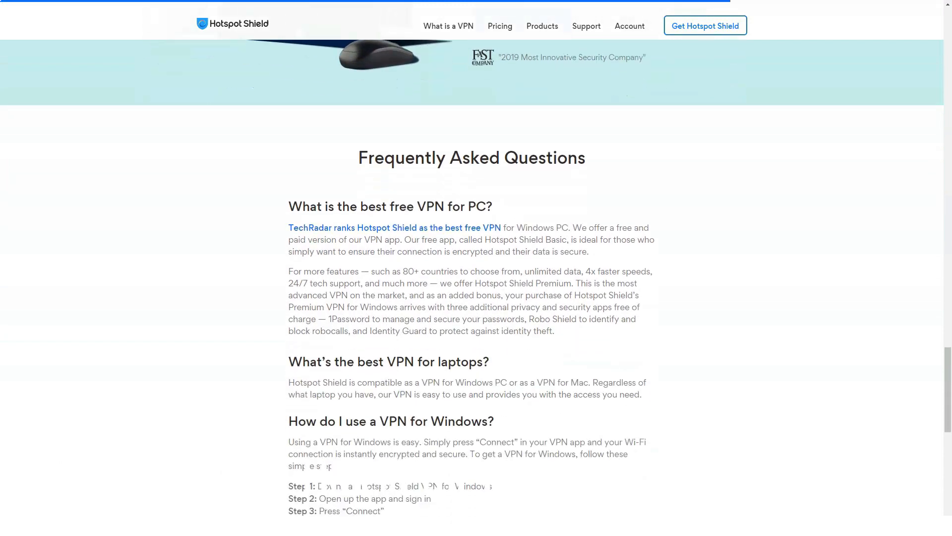
scroll(down, 3)
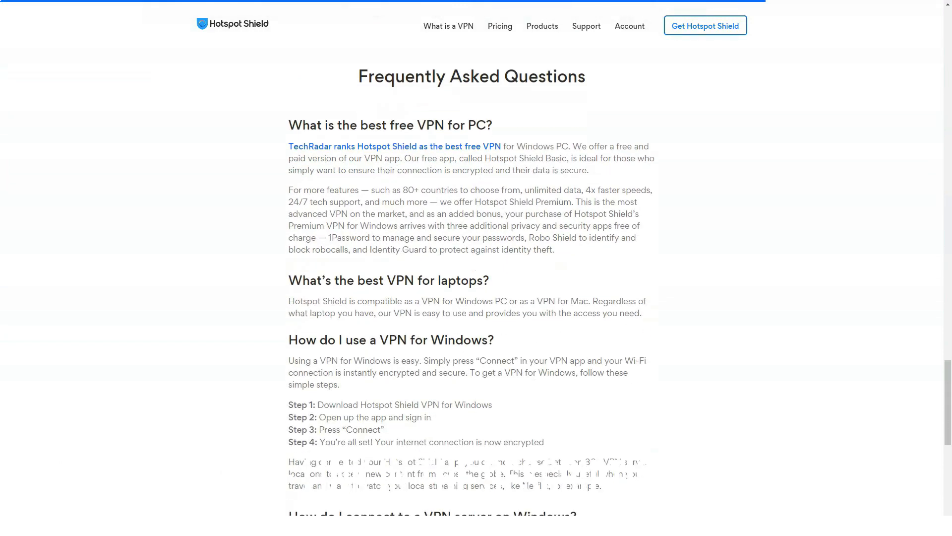
scroll(up, 3)
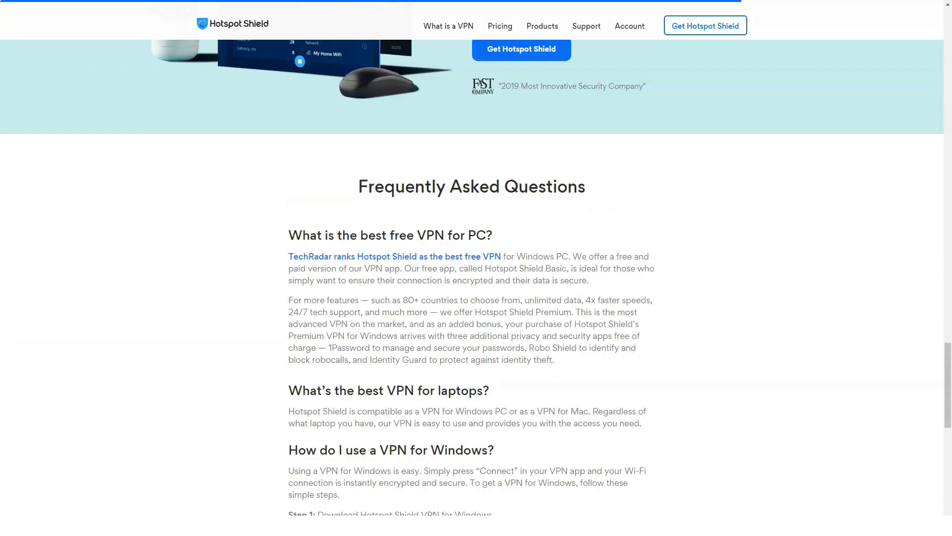
scroll(up, 3)
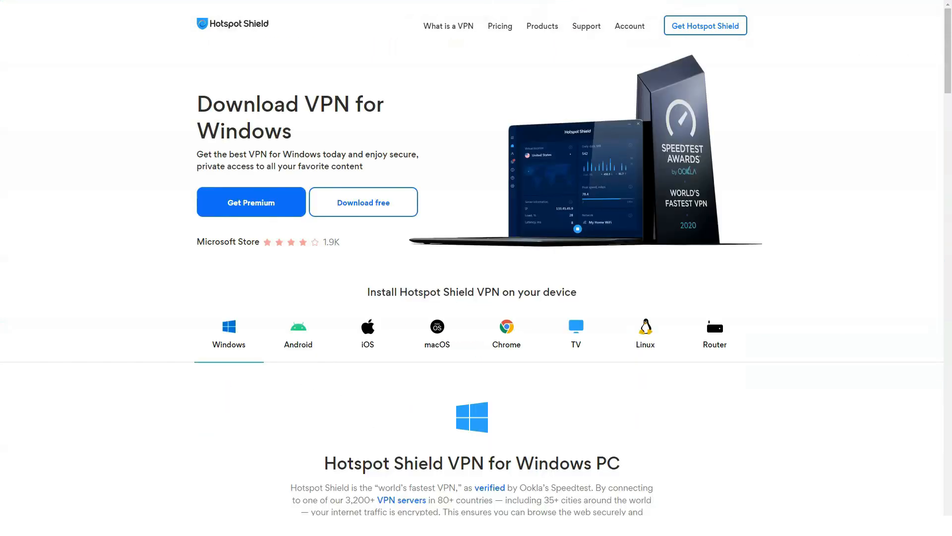
Step: Switch to the Android download tab and scroll through its features and reviews
click(298, 333)
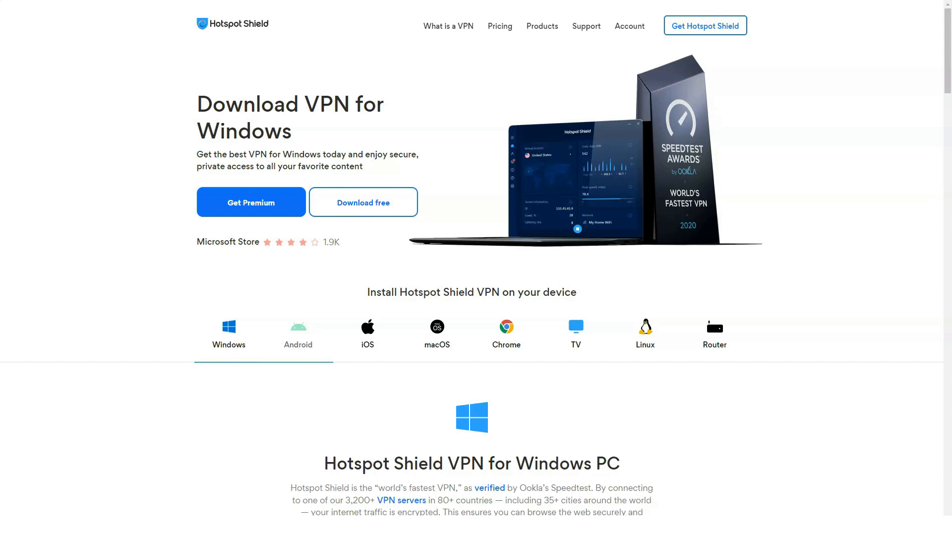
click(297, 334)
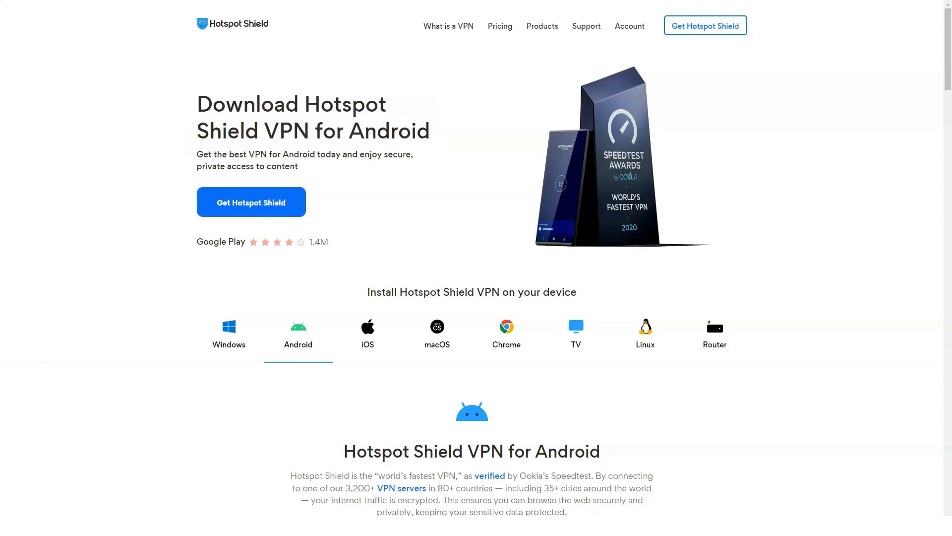
scroll(down, 3)
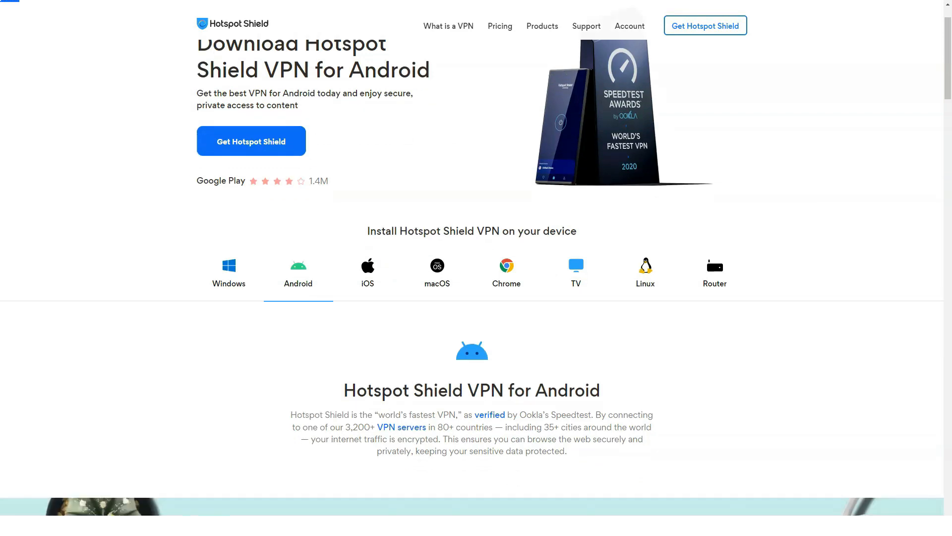
scroll(down, 3)
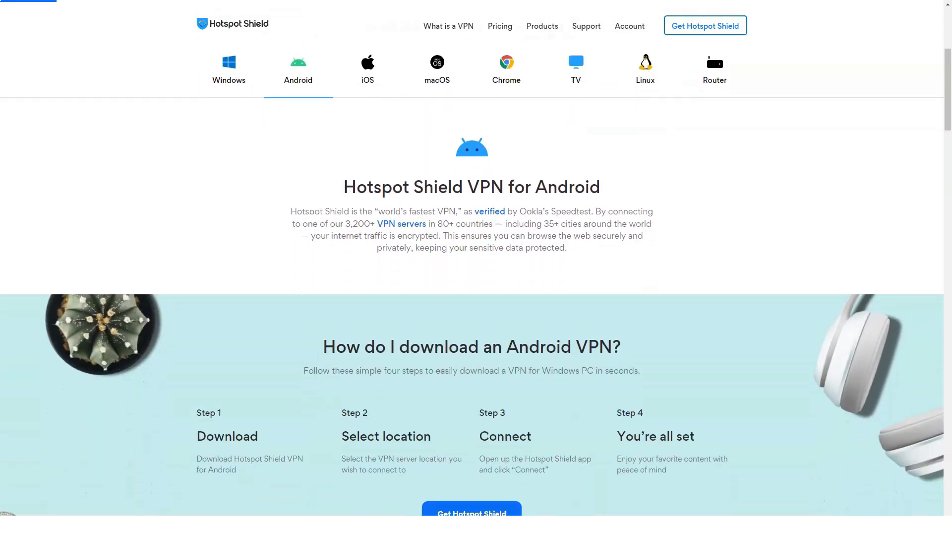
scroll(down, 3)
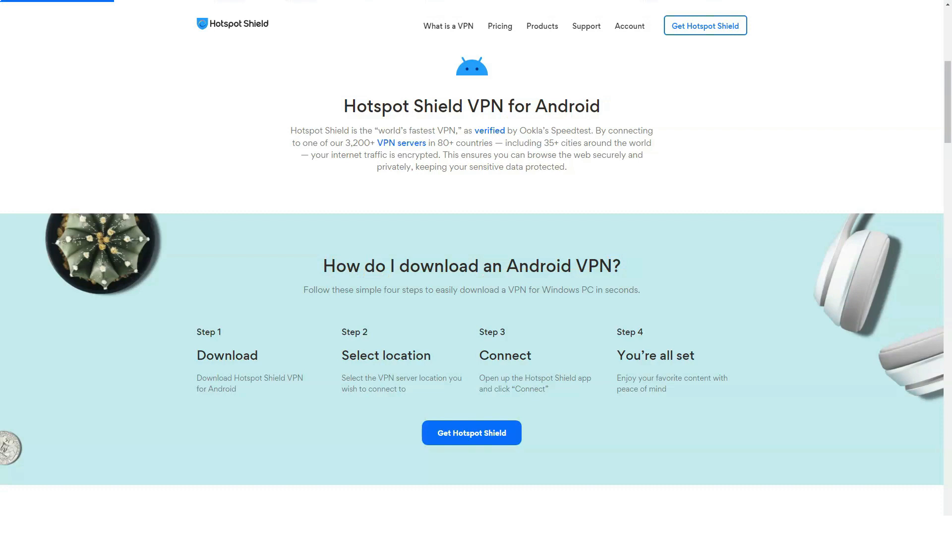
scroll(down, 3)
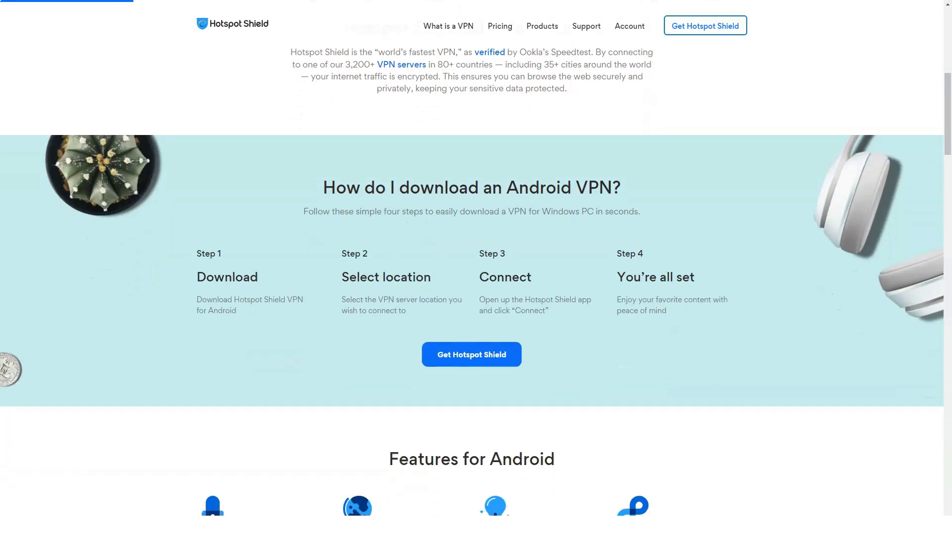
scroll(down, 3)
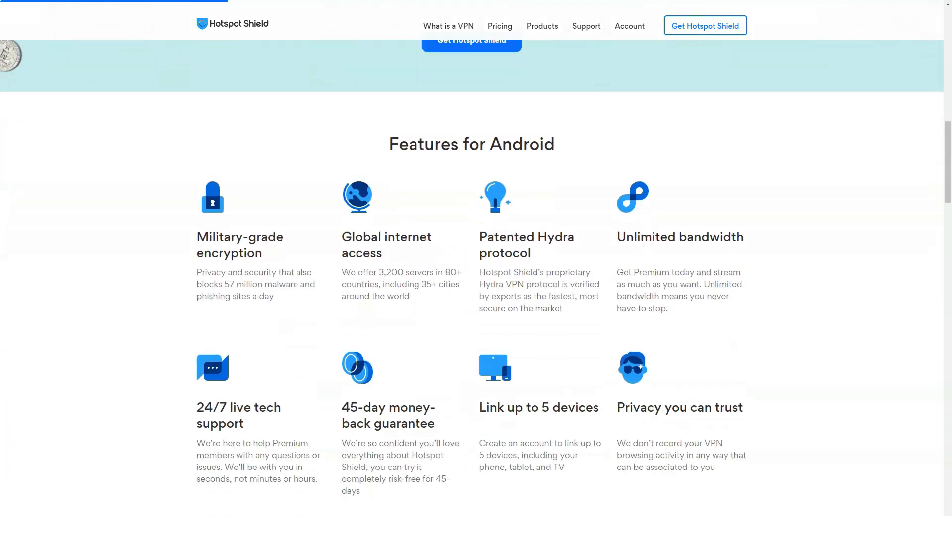
scroll(down, 3)
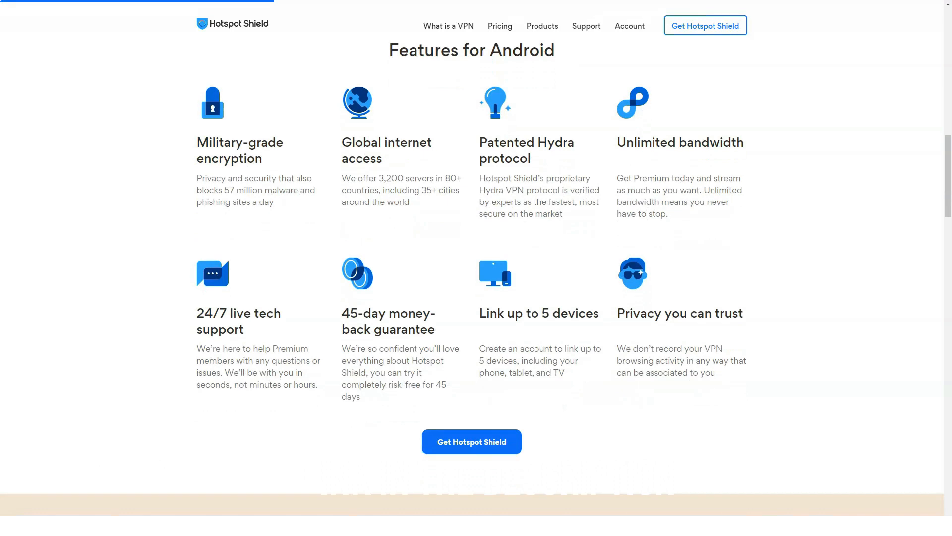
Step: Continue down the Android page through Why choose and the FAQ section
scroll(down, 3)
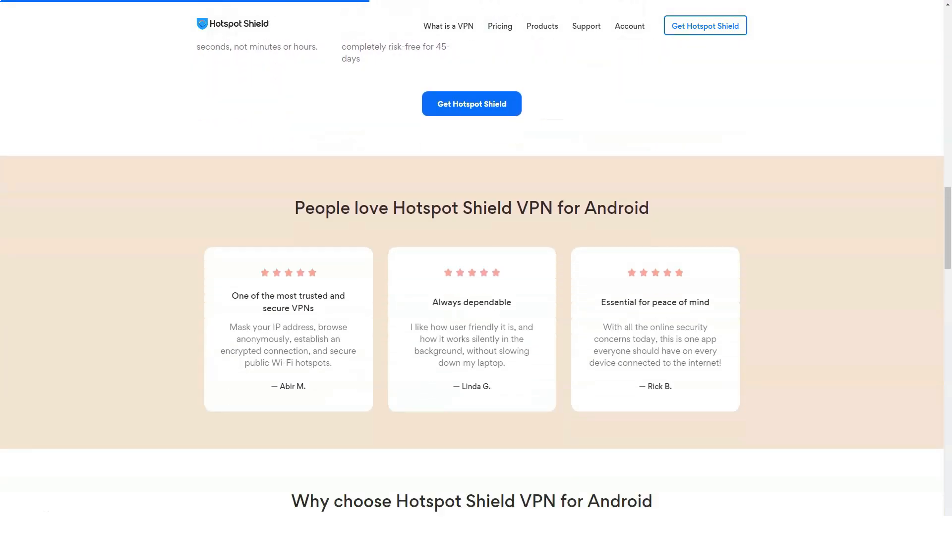
scroll(down, 3)
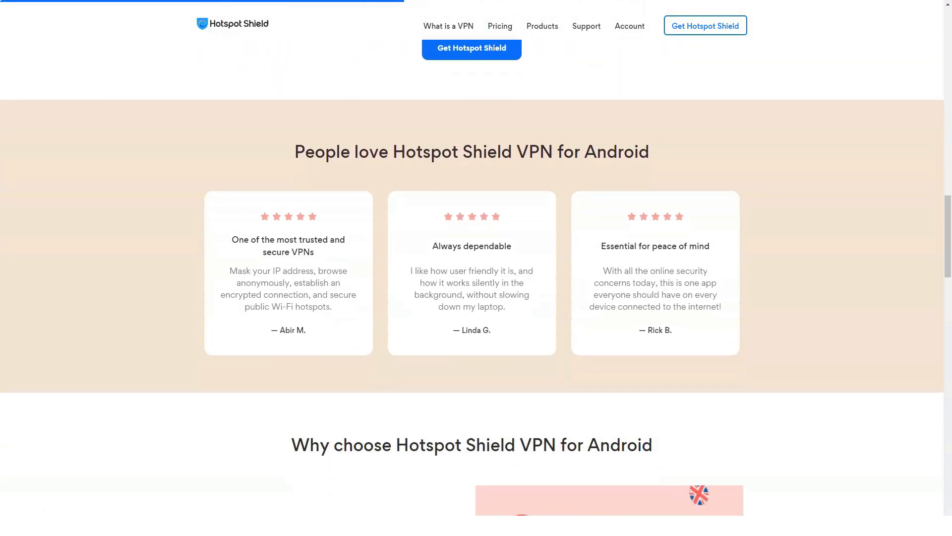
scroll(down, 3)
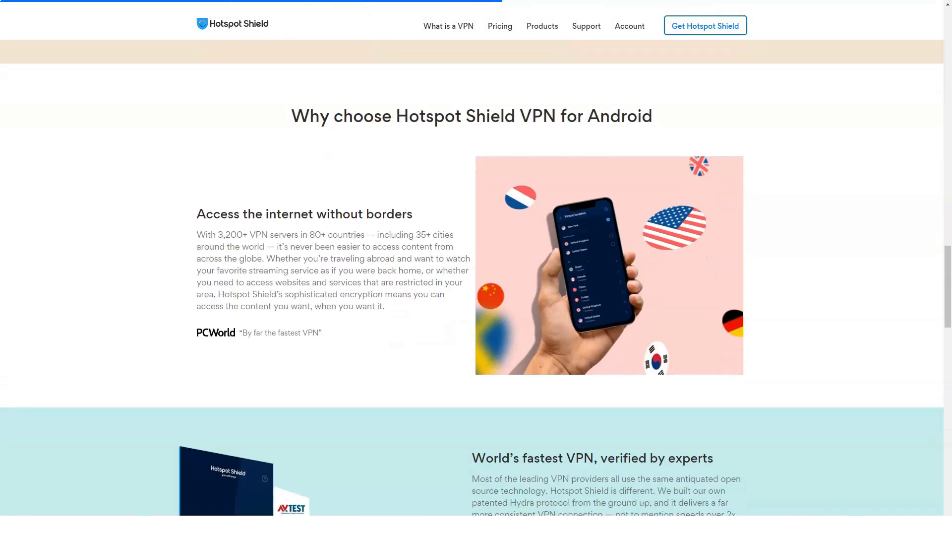
scroll(down, 3)
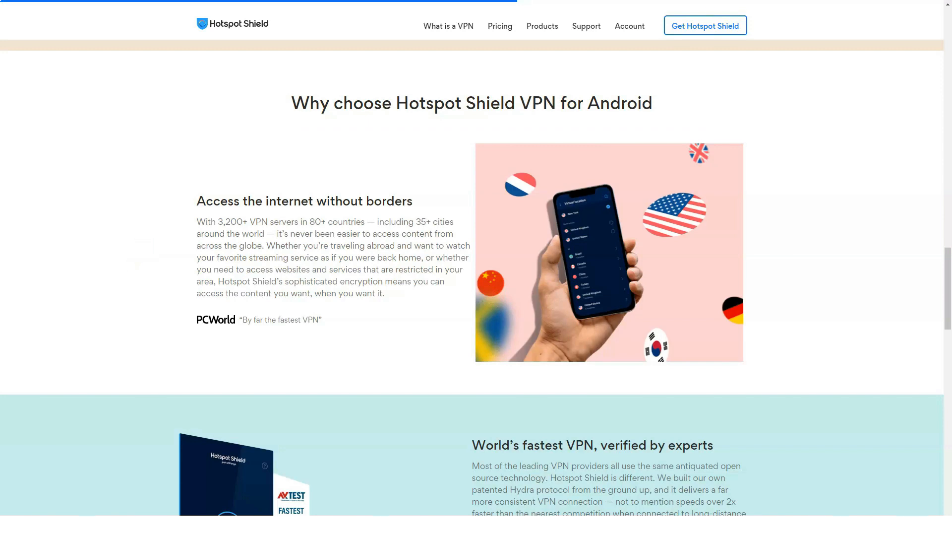
scroll(down, 3)
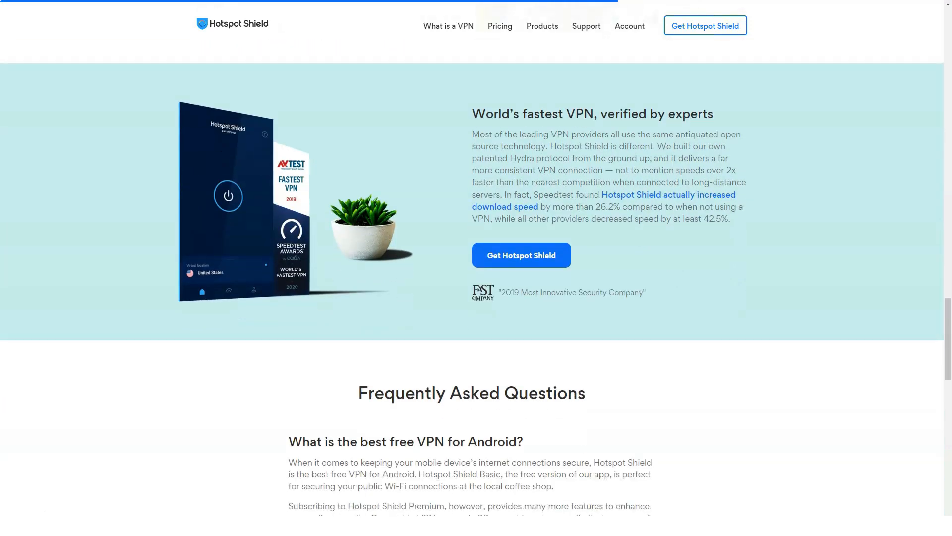
scroll(down, 3)
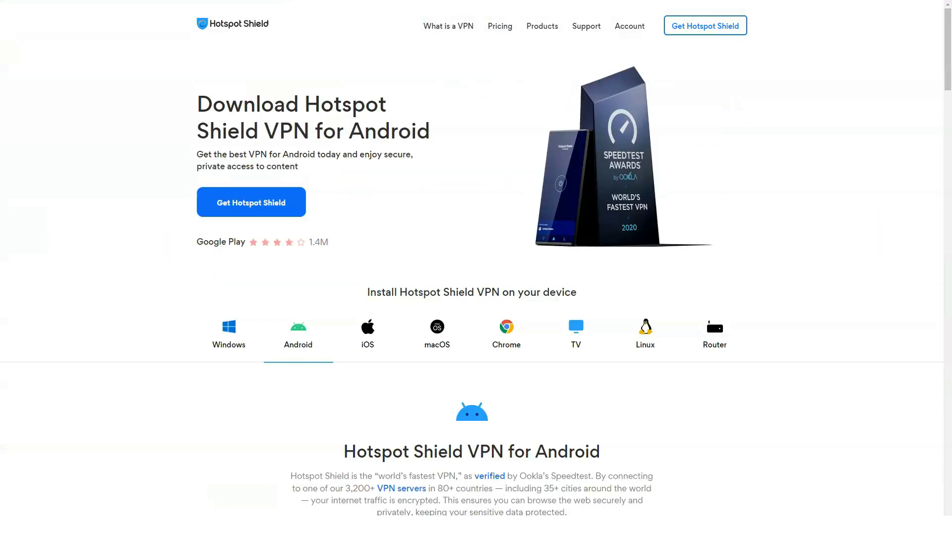
Step: Switch to the iOS download tab and scroll through download steps and features
click(367, 335)
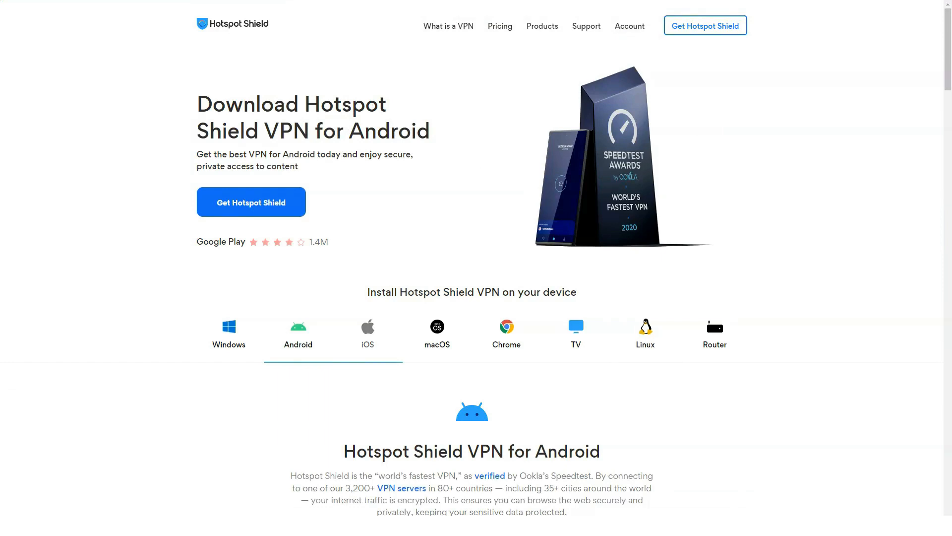
click(367, 333)
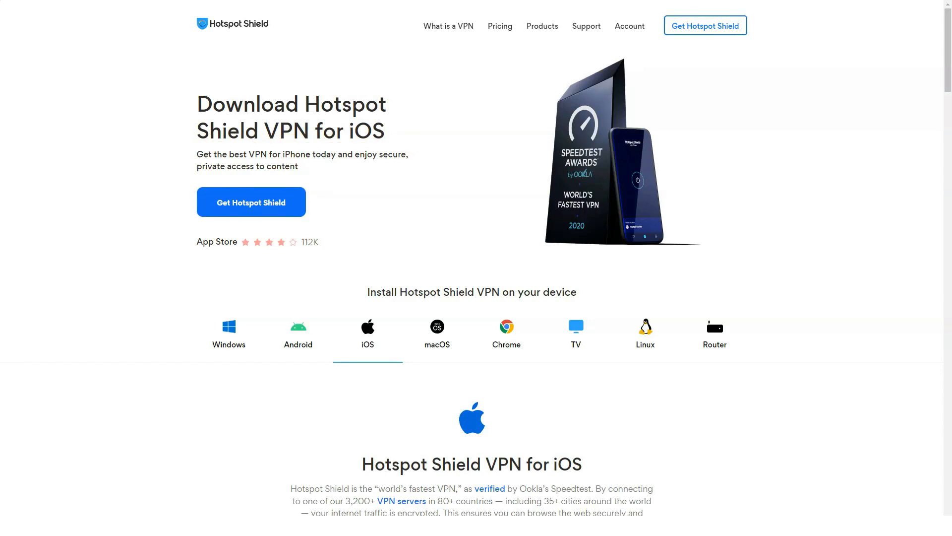
scroll(down, 3)
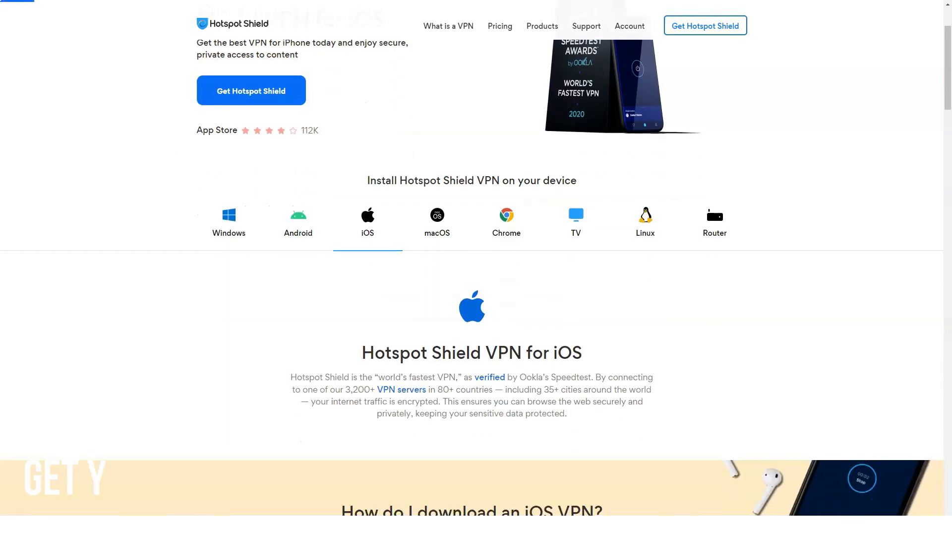
scroll(down, 3)
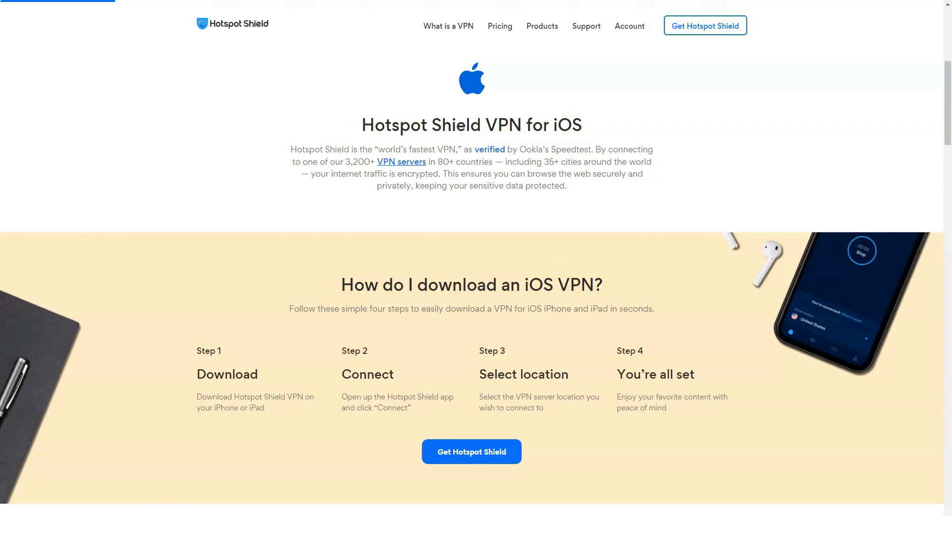
scroll(down, 3)
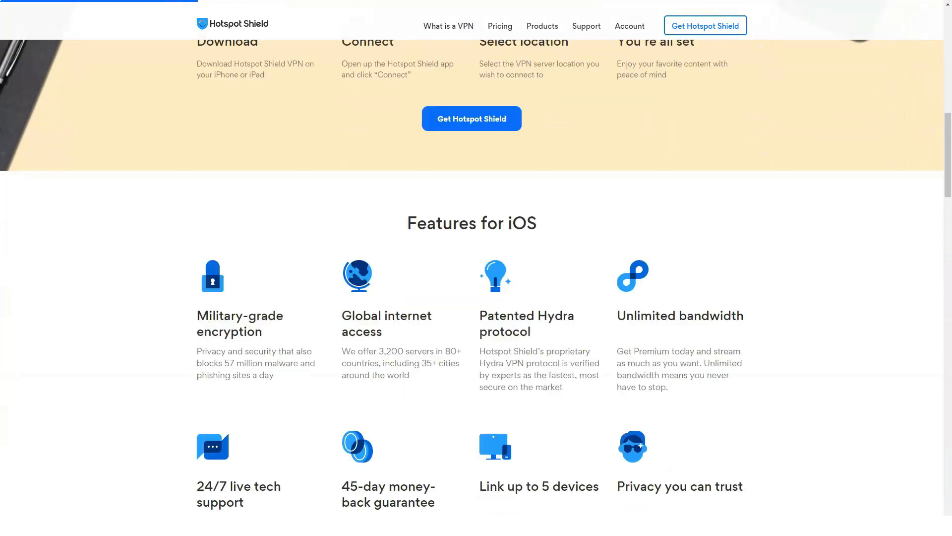
scroll(down, 3)
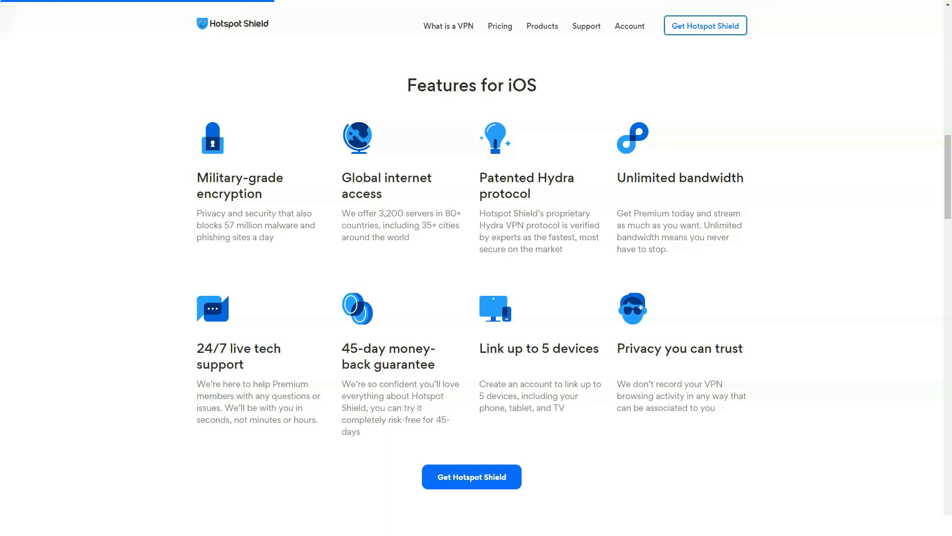
click(470, 85)
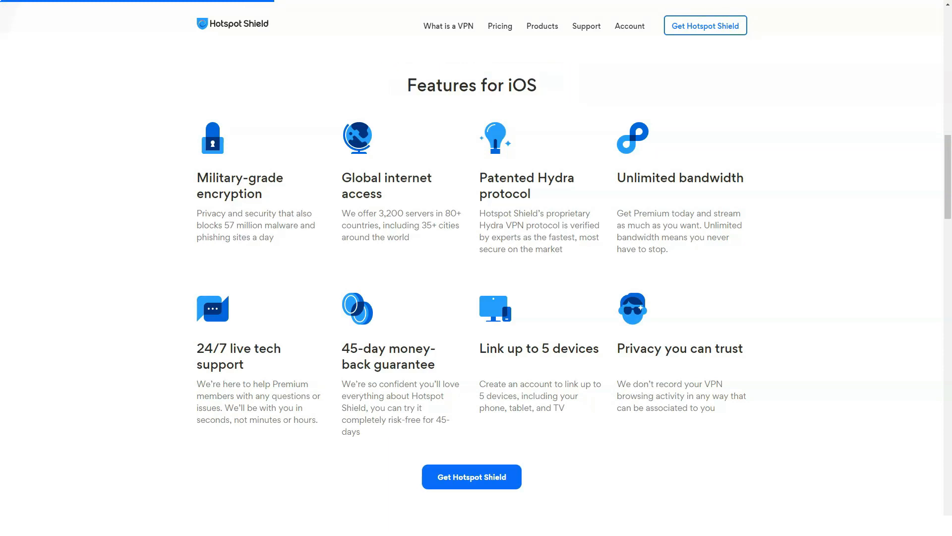
Step: Review the iOS page's Why choose and FAQ sections, return to top, then select the macOS tab
scroll(down, 3)
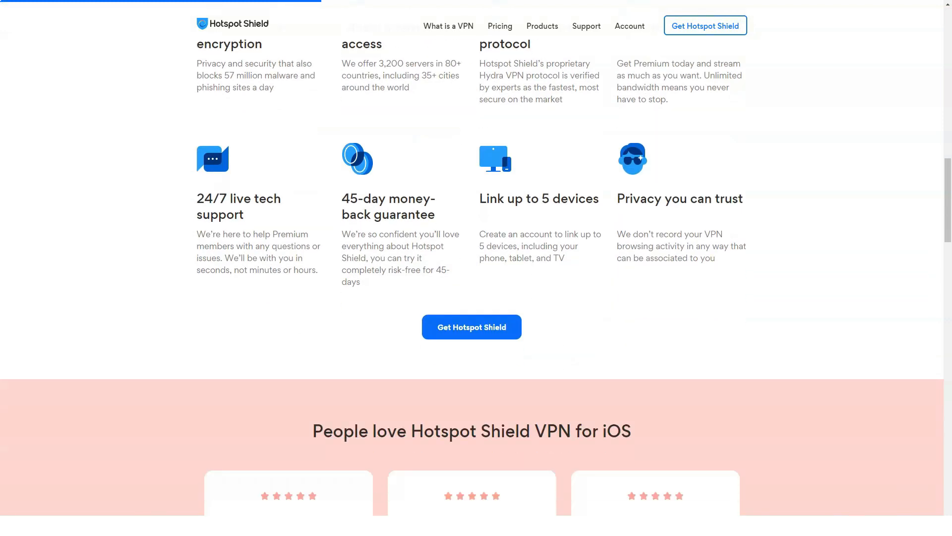
scroll(down, 3)
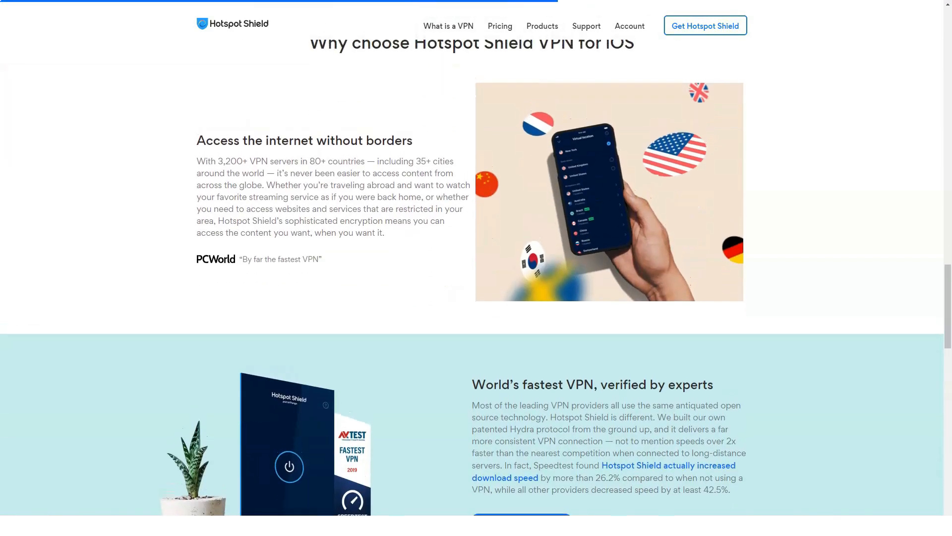
scroll(up, 3)
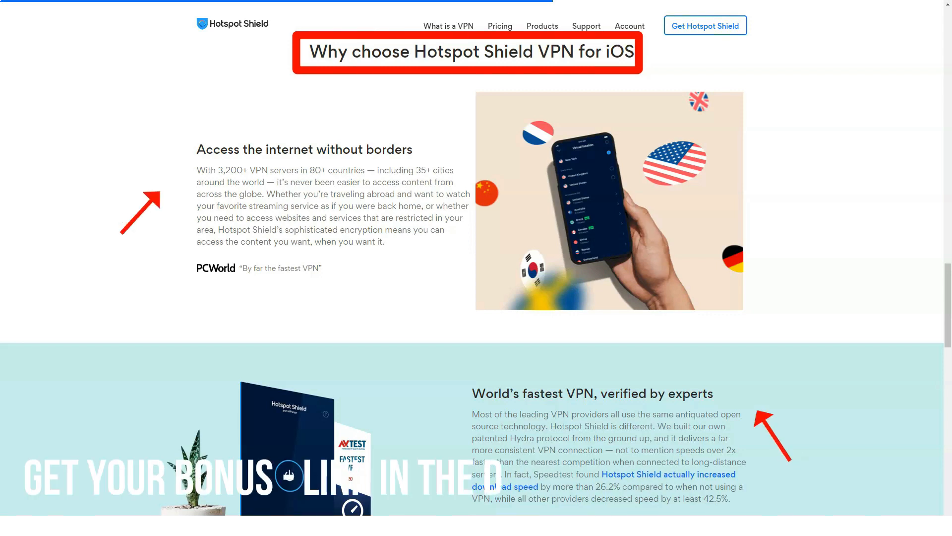
scroll(down, 3)
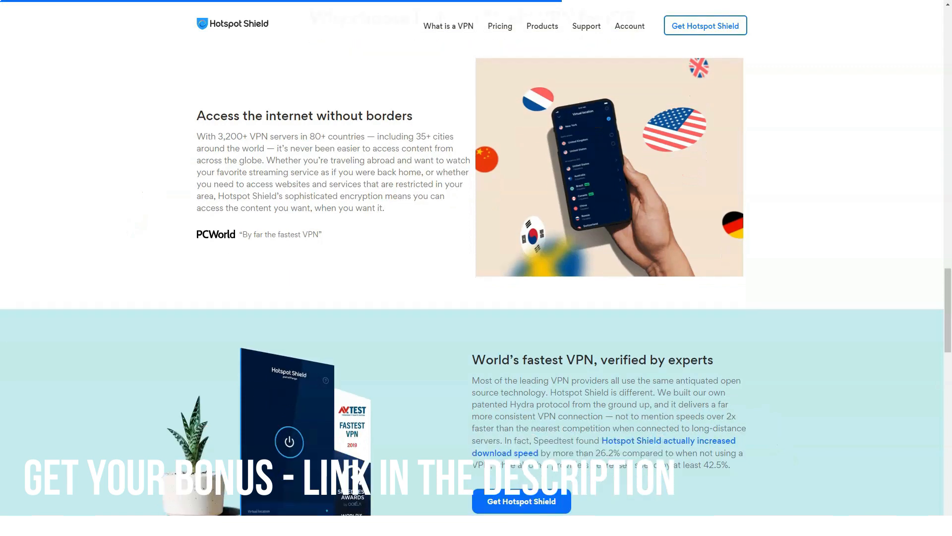
scroll(down, 3)
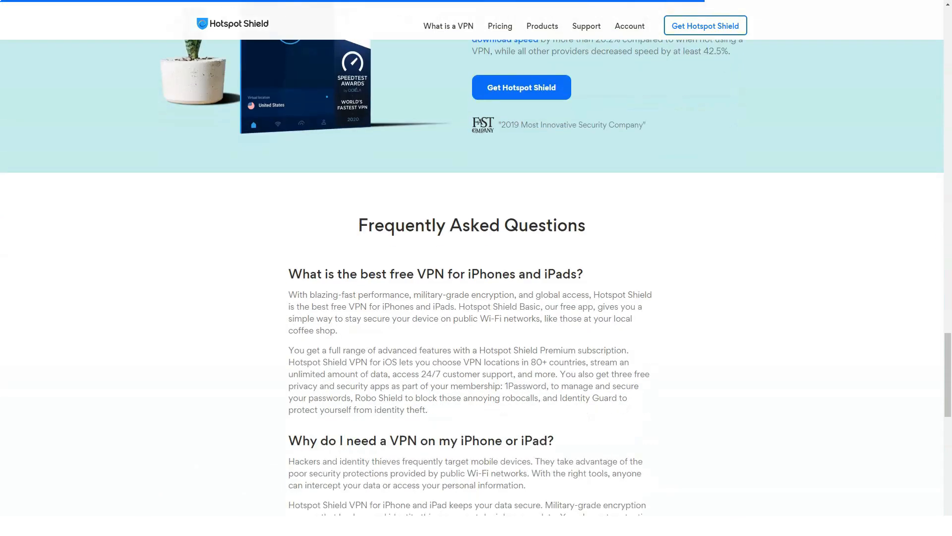
scroll(up, 3)
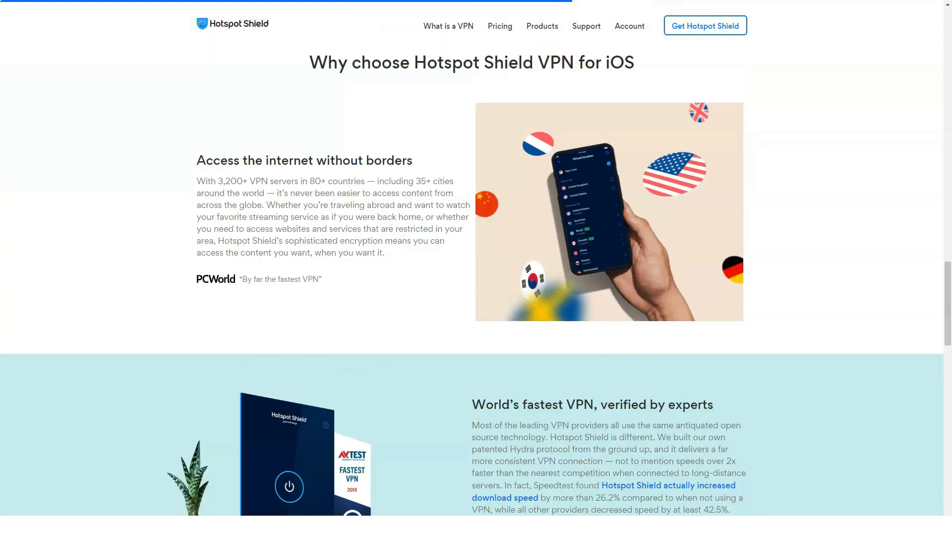
scroll(up, 3)
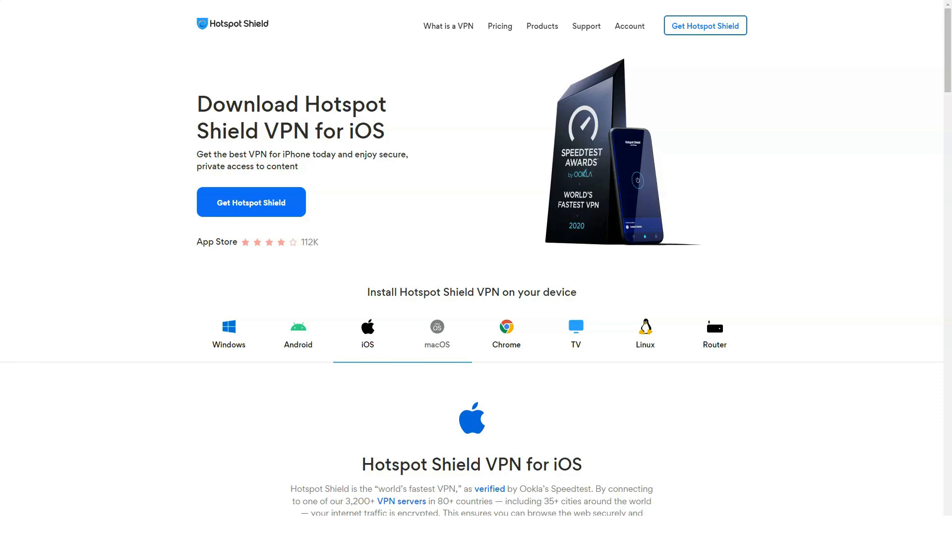
click(436, 335)
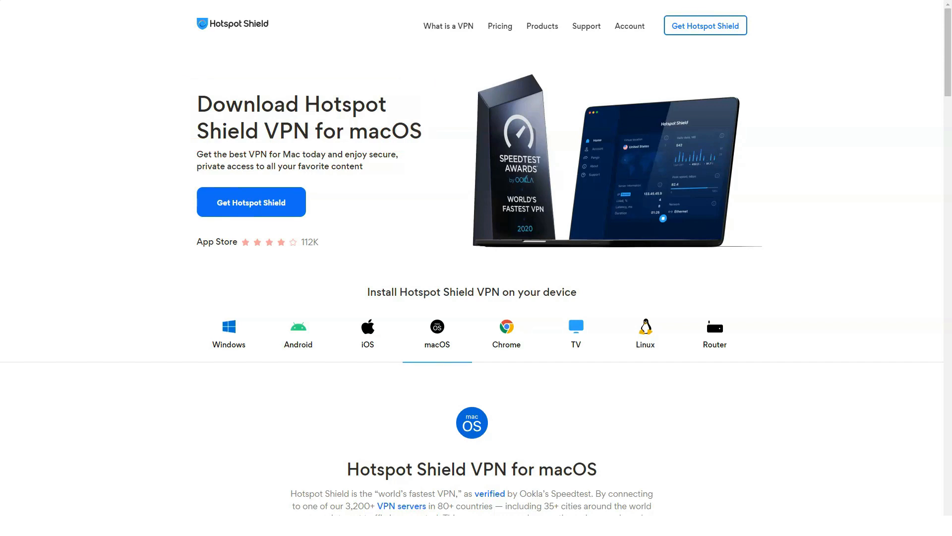
scroll(down, 3)
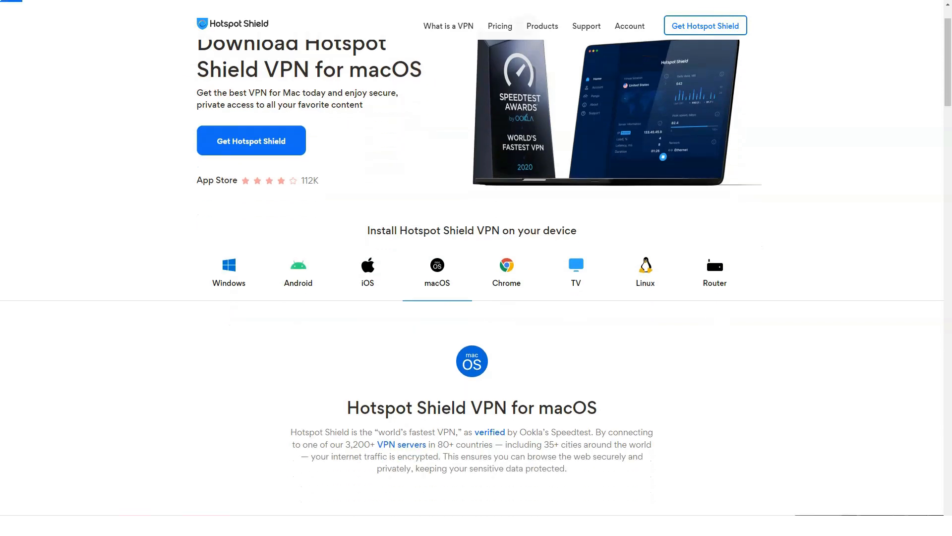
scroll(down, 3)
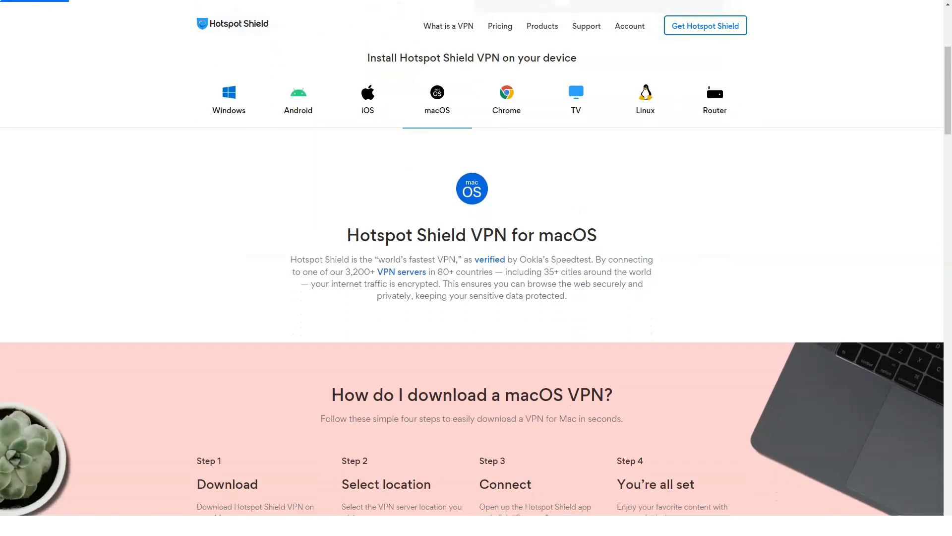
scroll(down, 3)
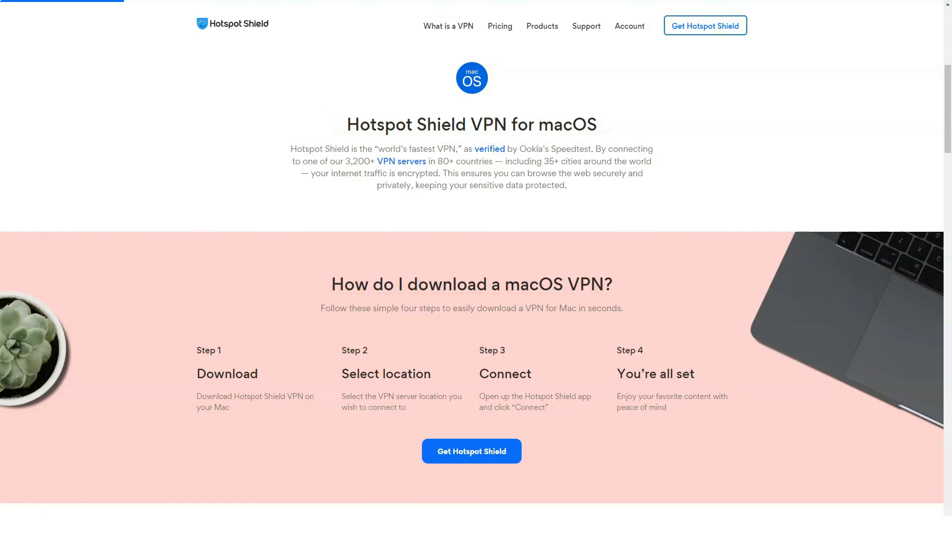
scroll(down, 3)
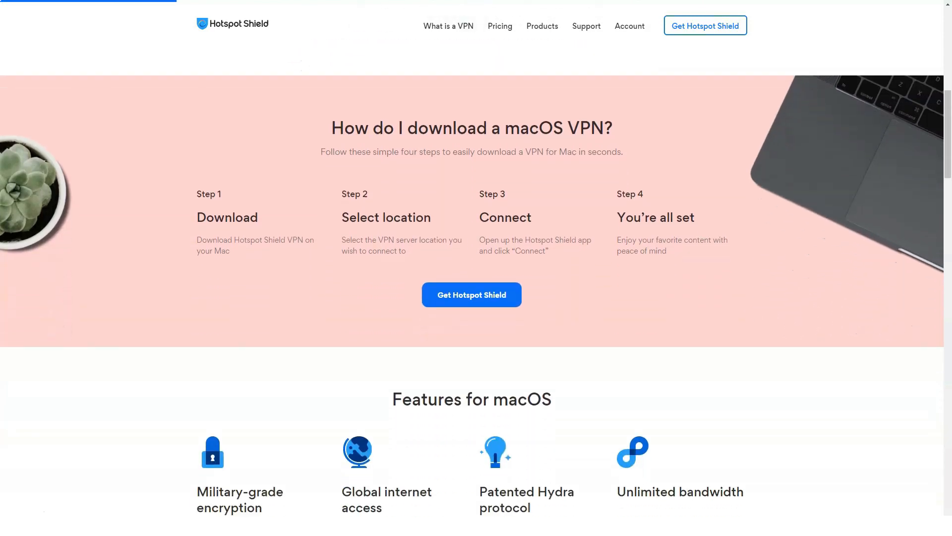
scroll(down, 3)
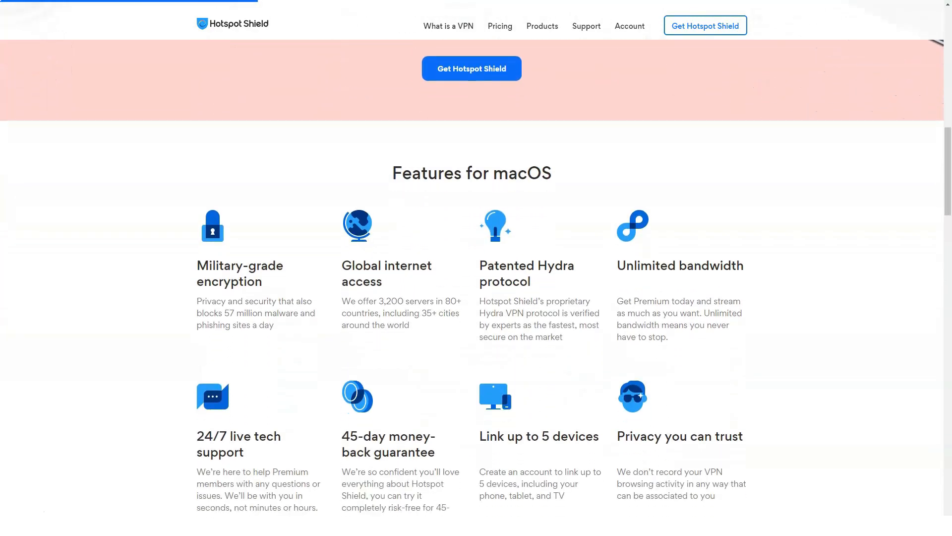
scroll(down, 3)
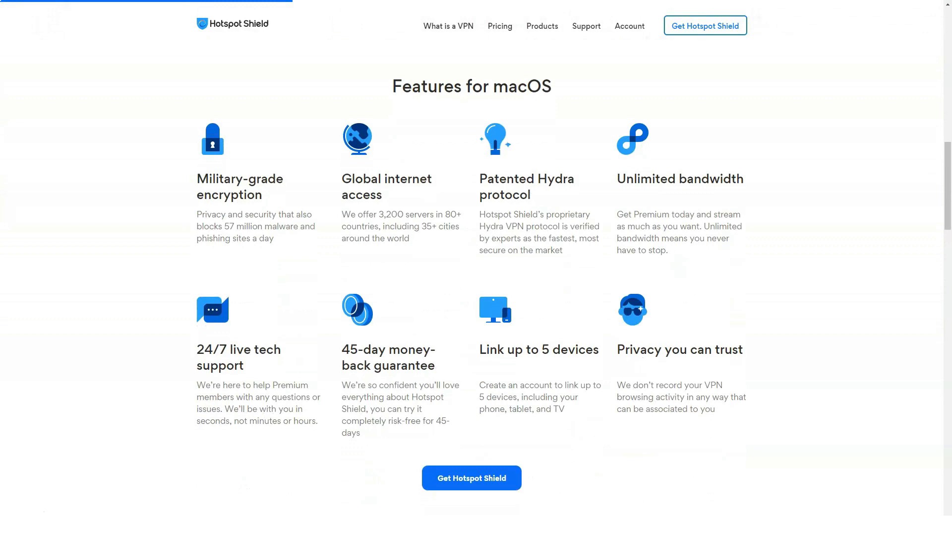
click(471, 86)
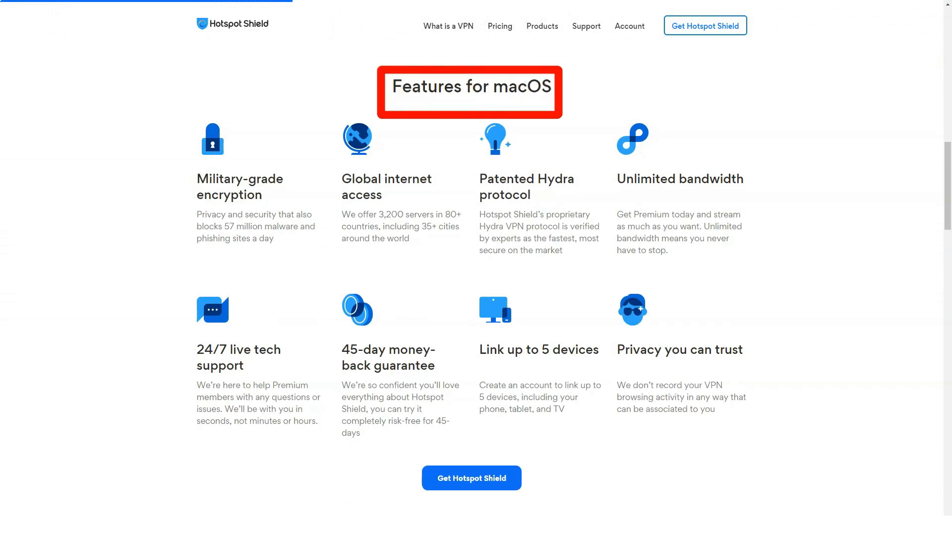
scroll(up, 3)
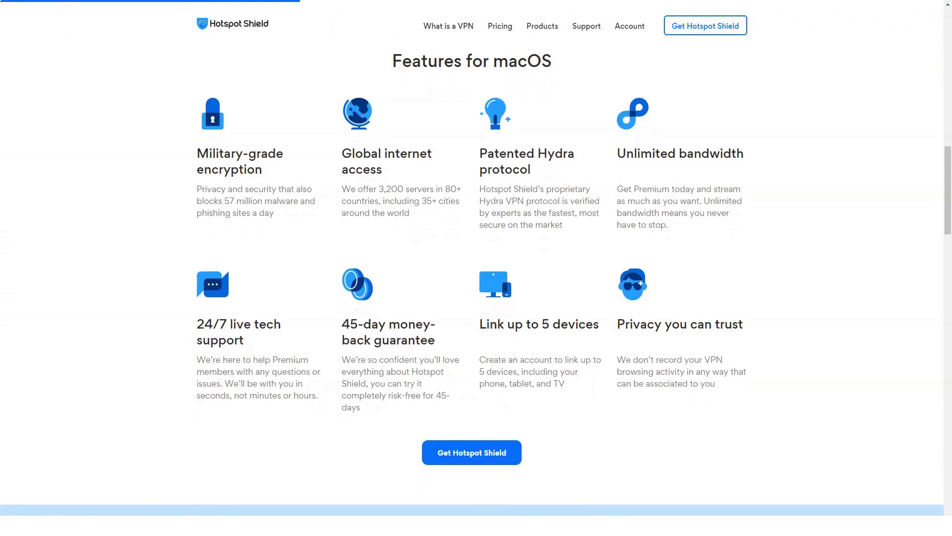
scroll(down, 3)
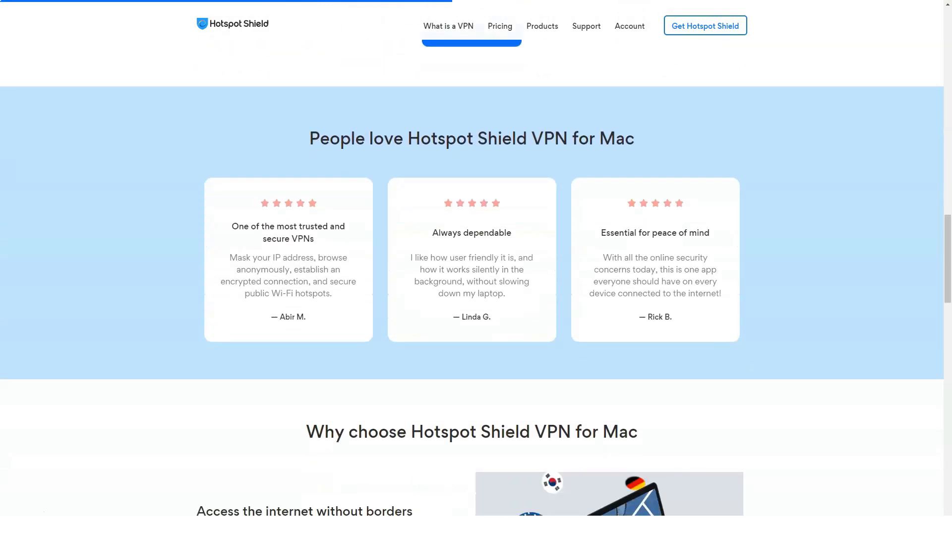
scroll(down, 3)
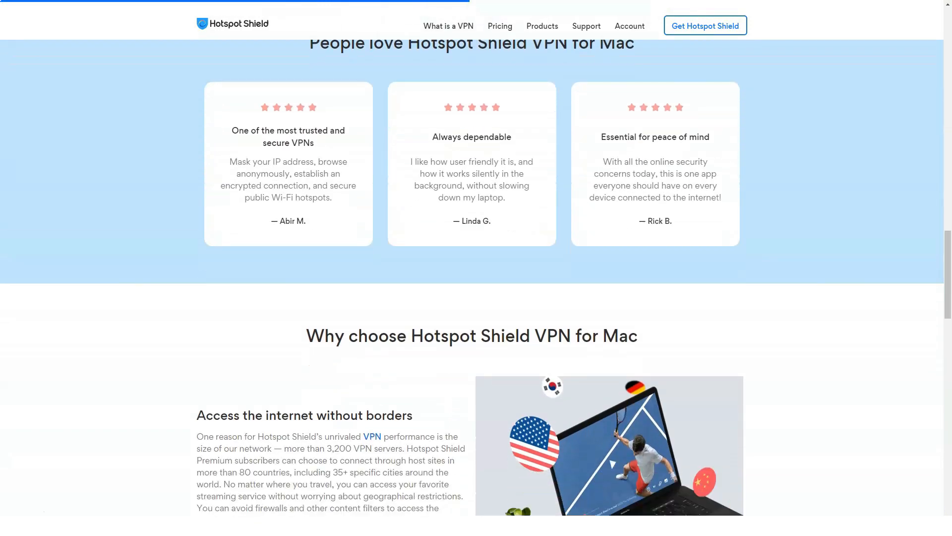
scroll(down, 3)
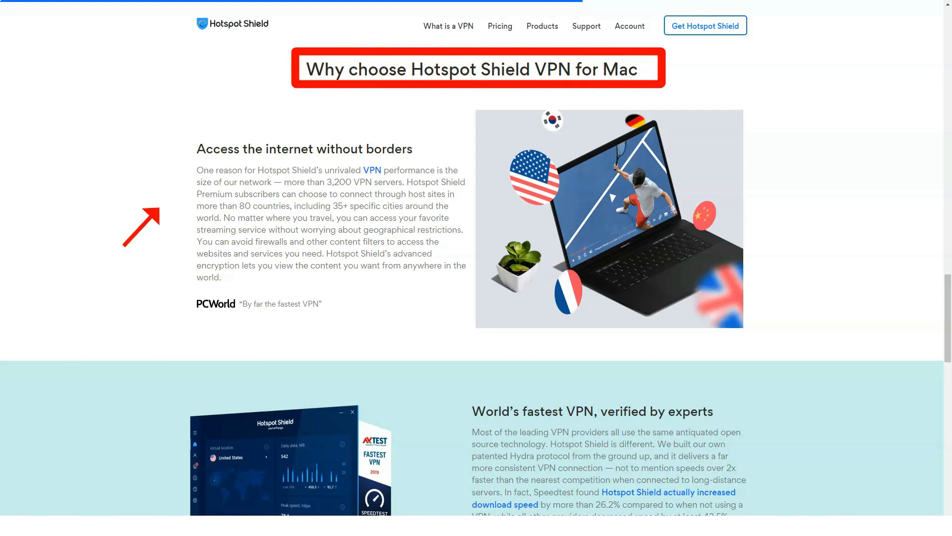
scroll(down, 3)
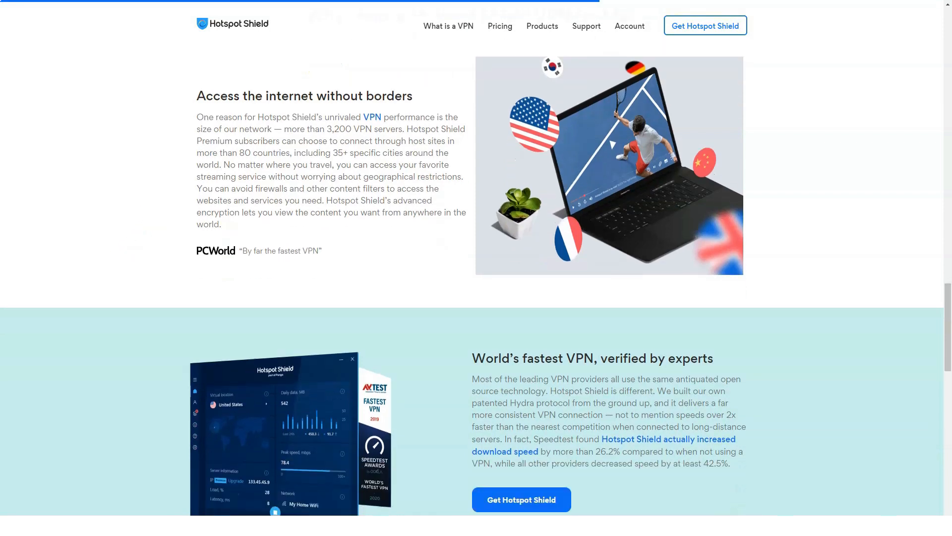
scroll(down, 3)
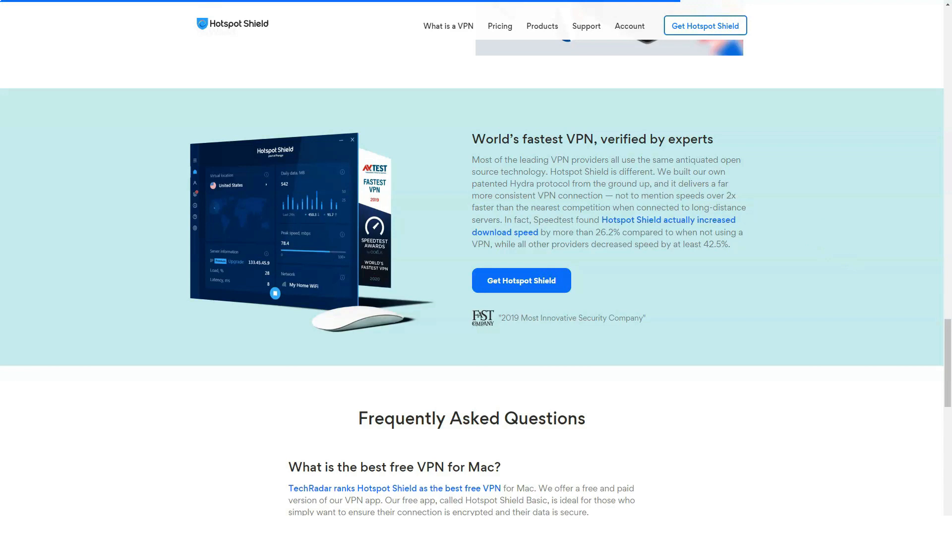
scroll(up, 3)
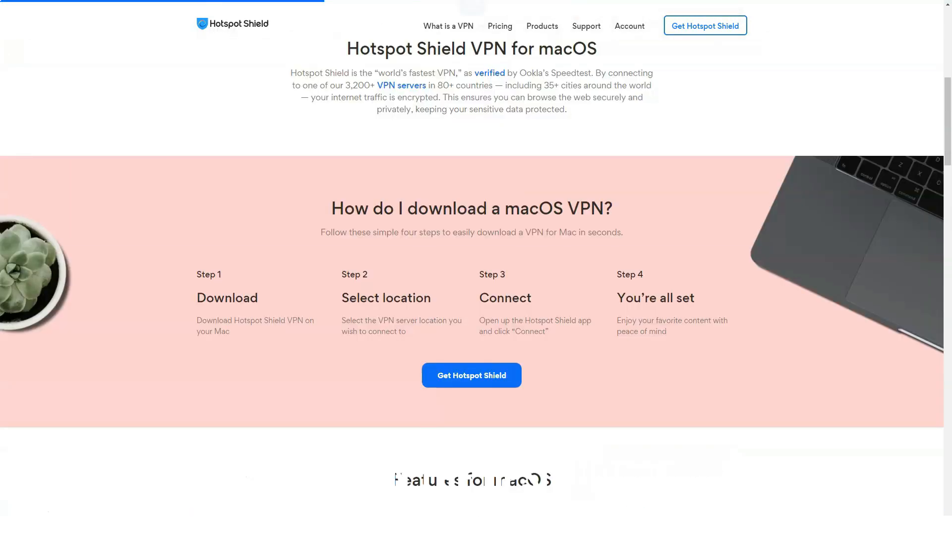
scroll(up, 3)
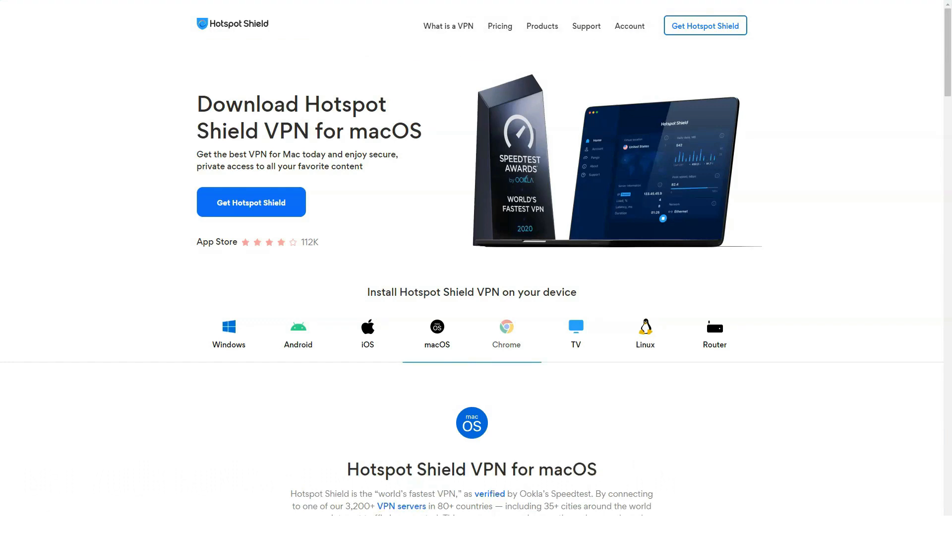
Step: Switch to the Chrome download tab and scroll through the extension's features
click(506, 333)
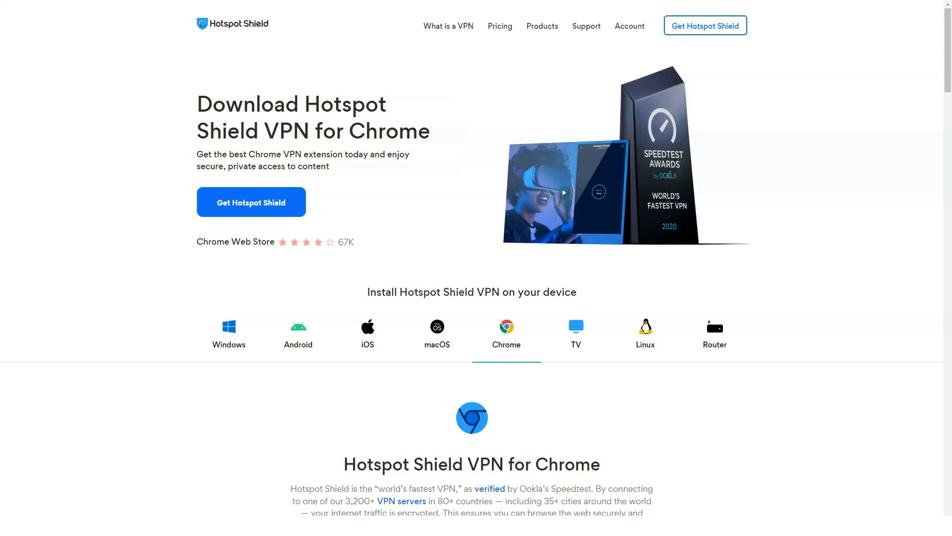
scroll(down, 3)
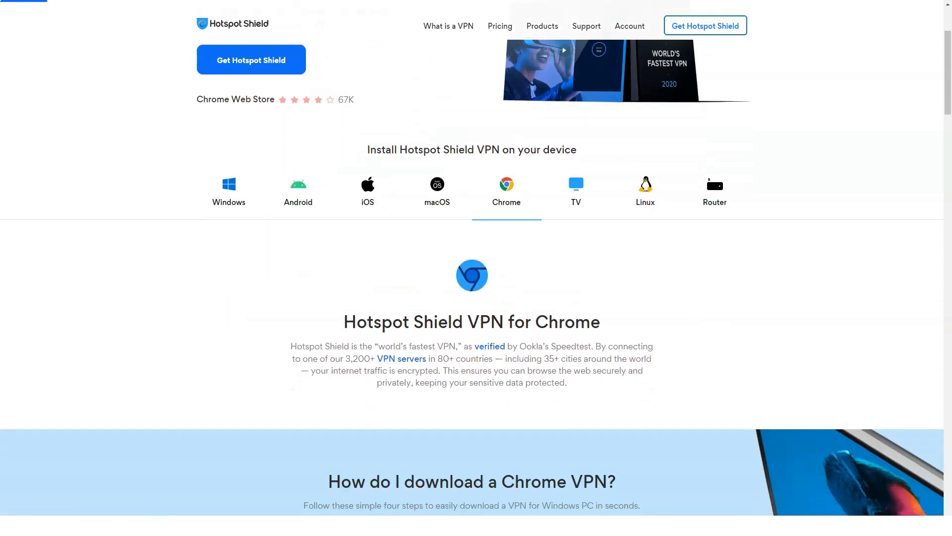
scroll(down, 3)
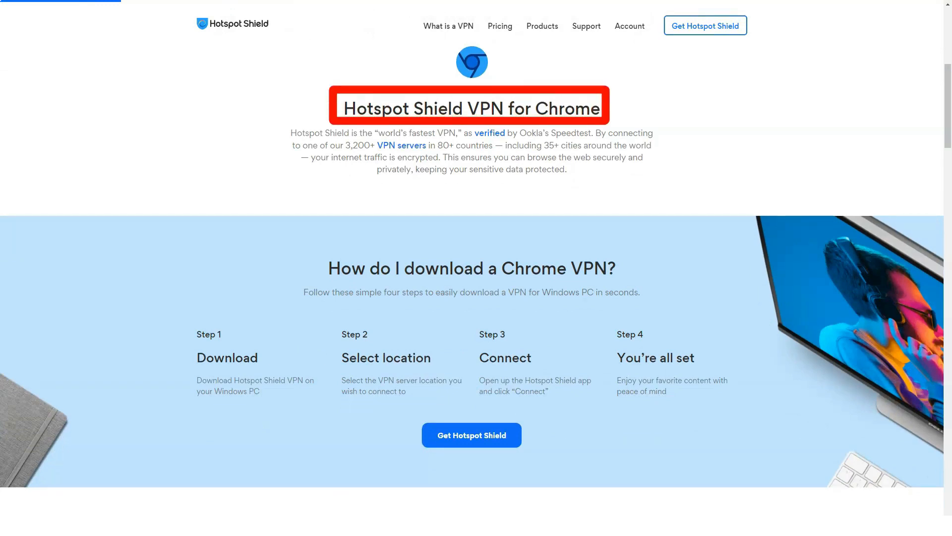
click(471, 267)
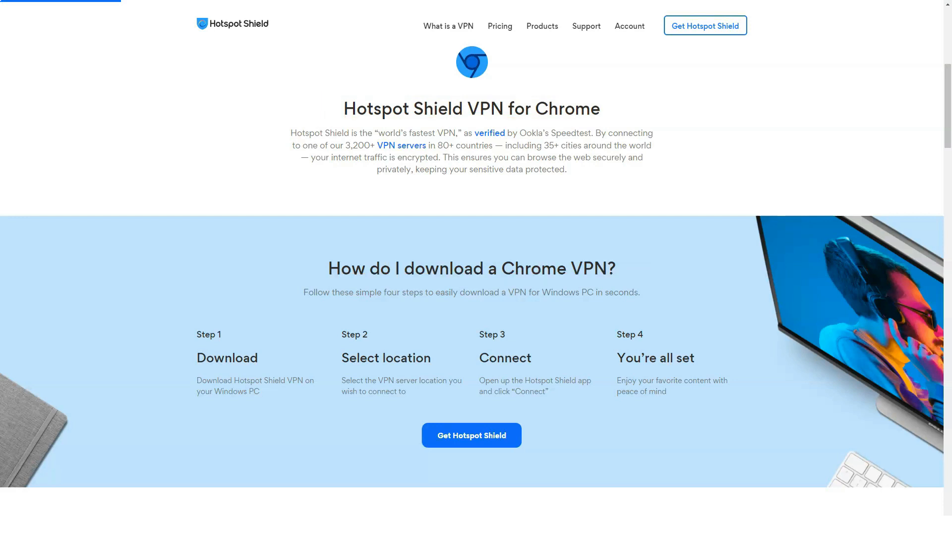
scroll(down, 3)
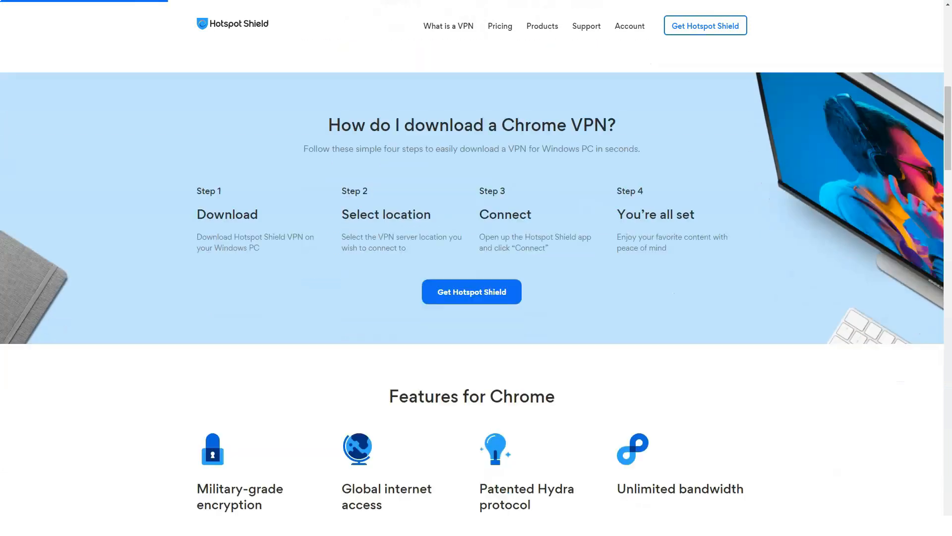
scroll(down, 3)
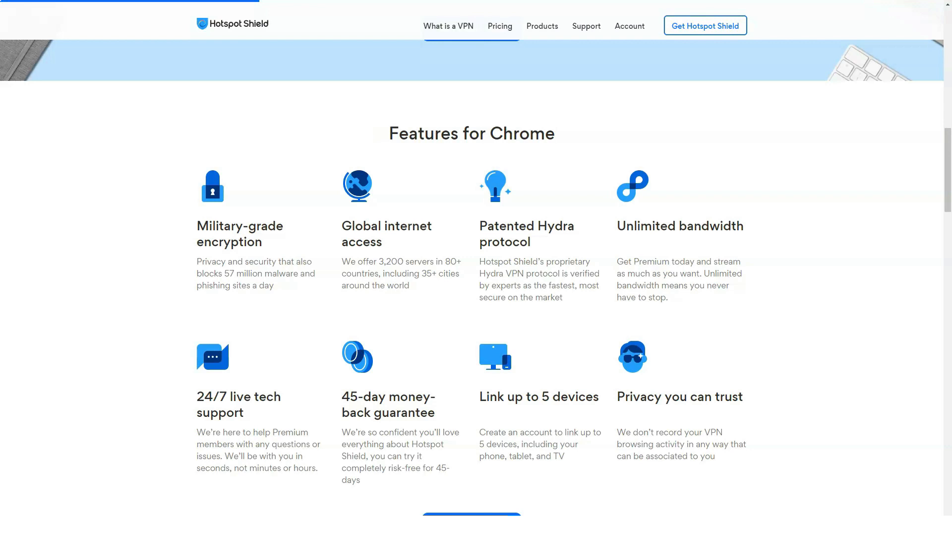
Step: Continue through the Chrome page's reviews, Why choose and fastest VPN sections
scroll(down, 3)
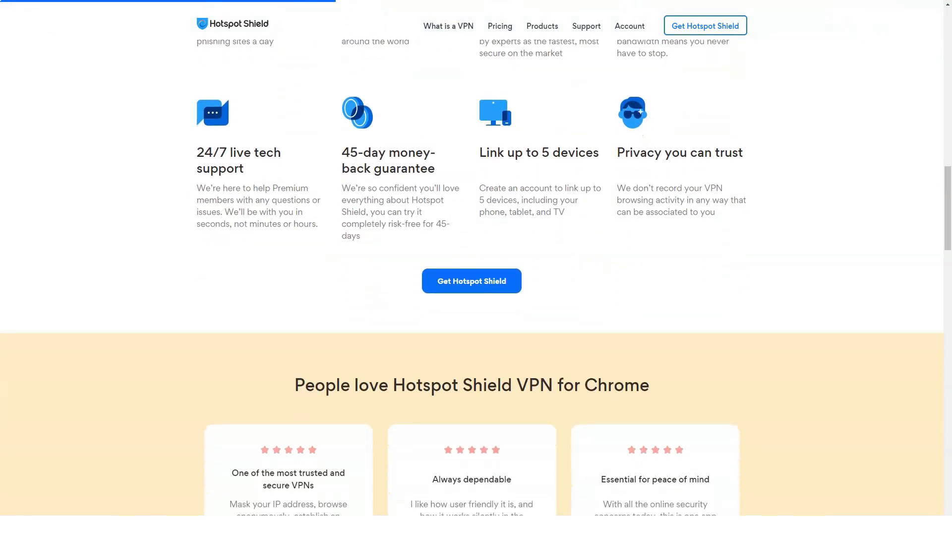
scroll(down, 3)
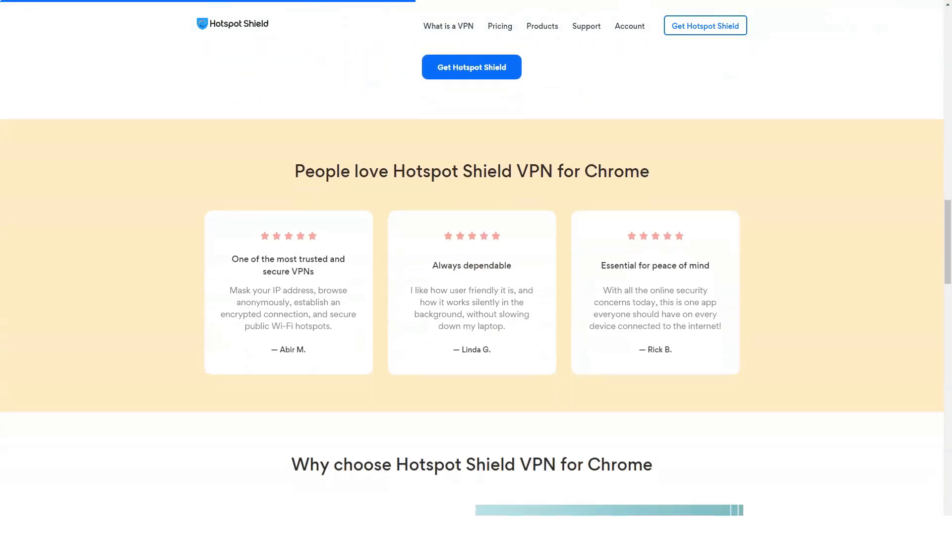
scroll(down, 3)
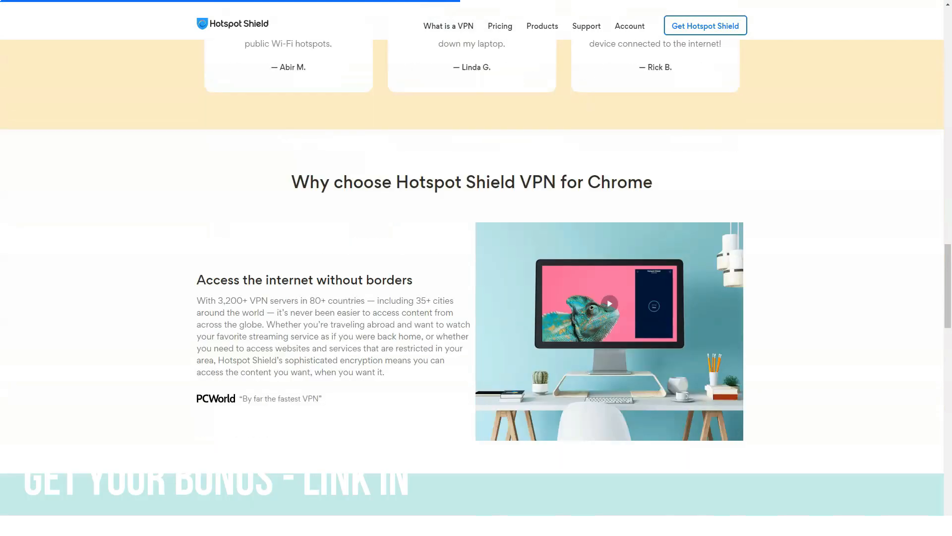
scroll(down, 3)
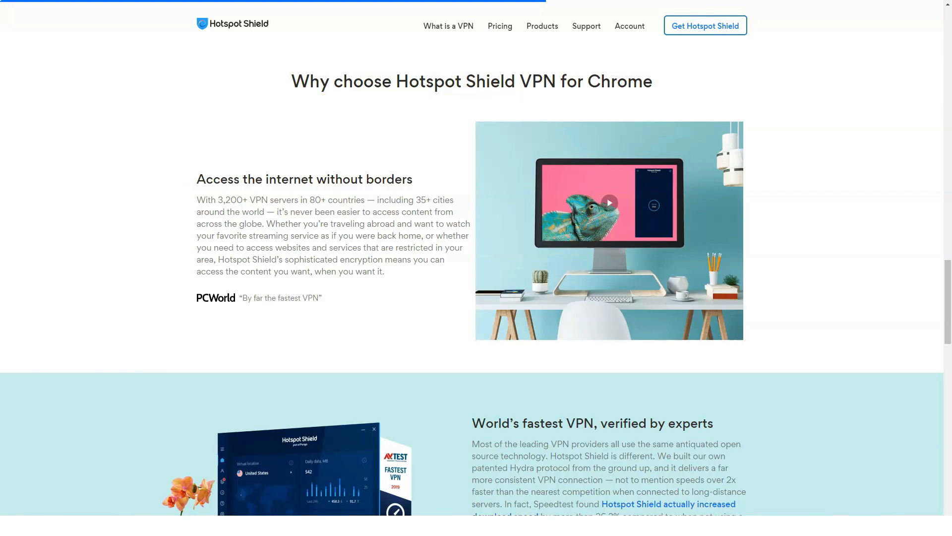
scroll(down, 3)
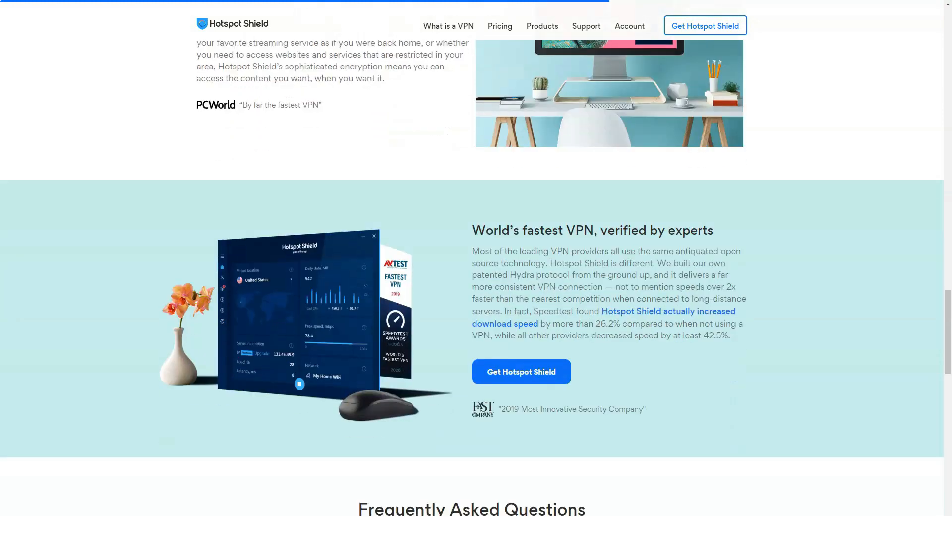
scroll(down, 3)
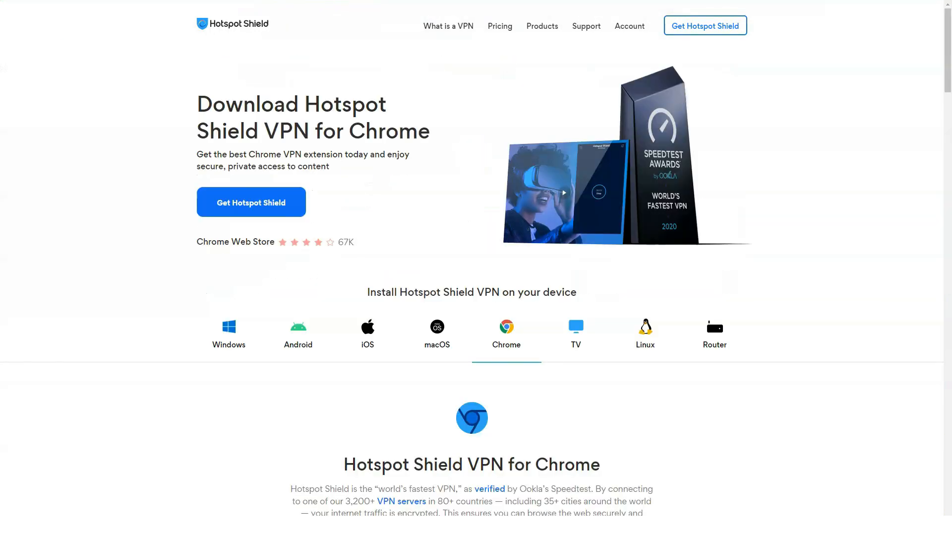
click(575, 333)
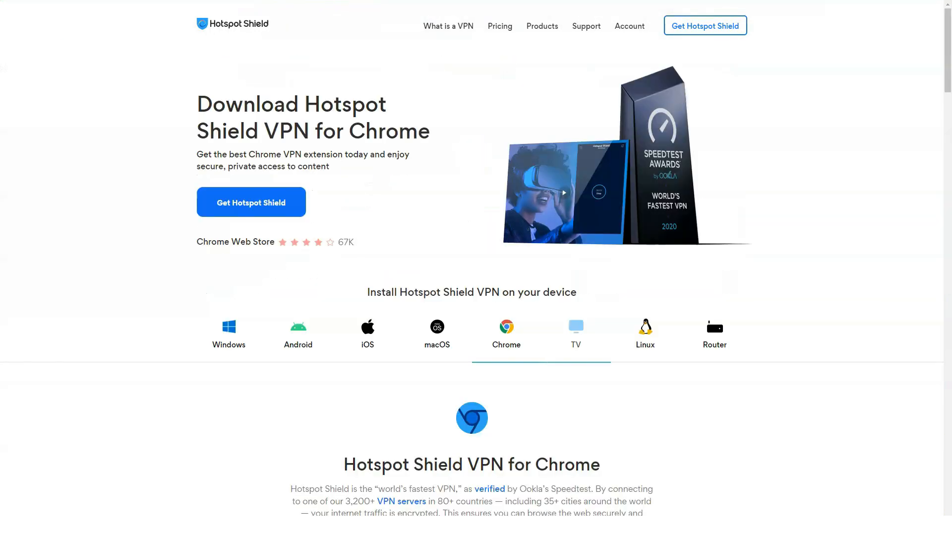
click(574, 332)
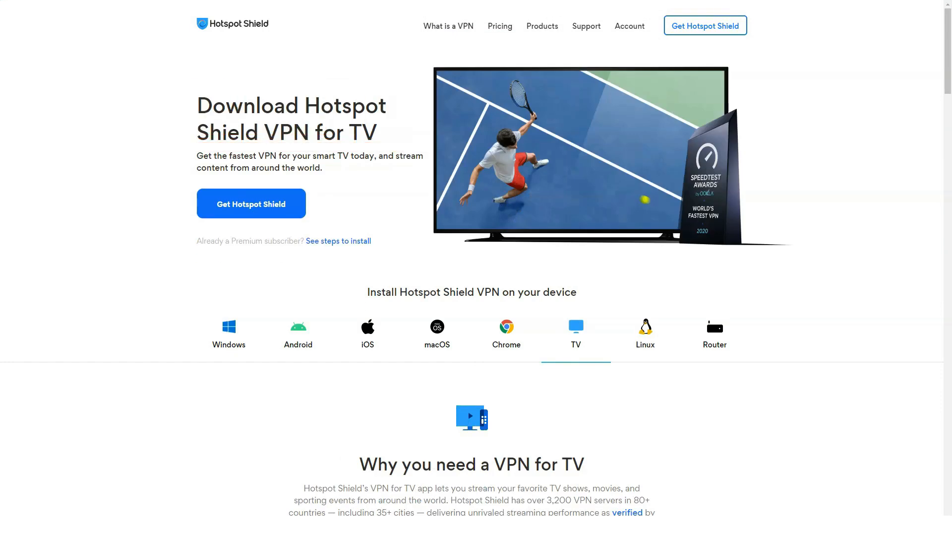
scroll(down, 3)
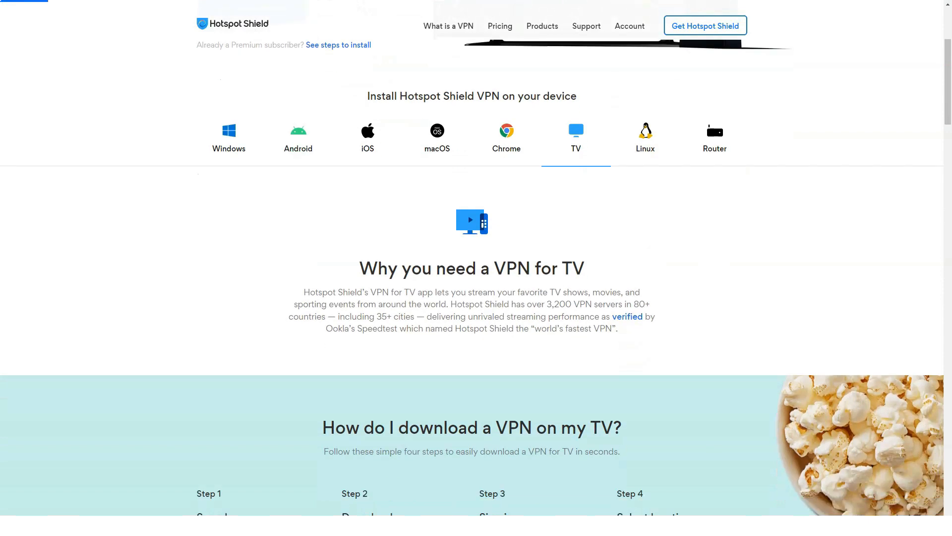
scroll(down, 3)
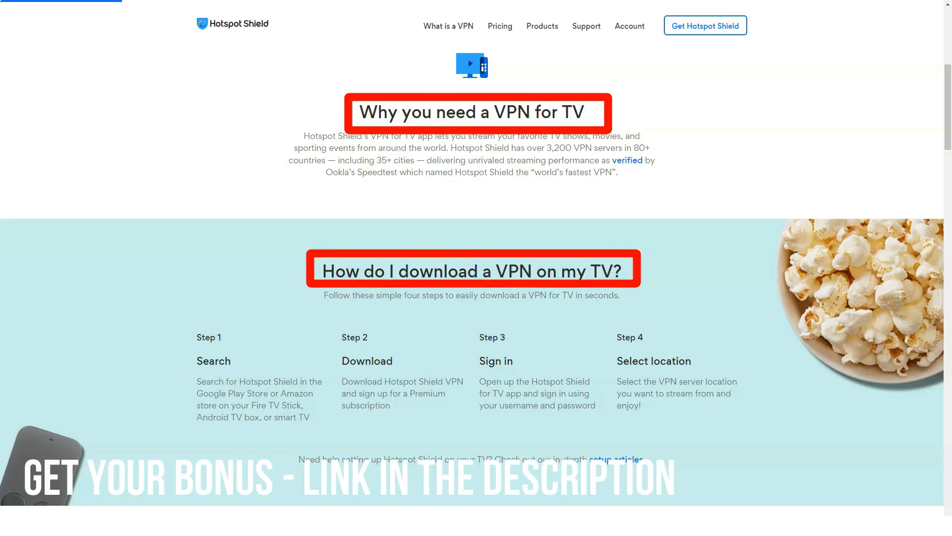
scroll(up, 3)
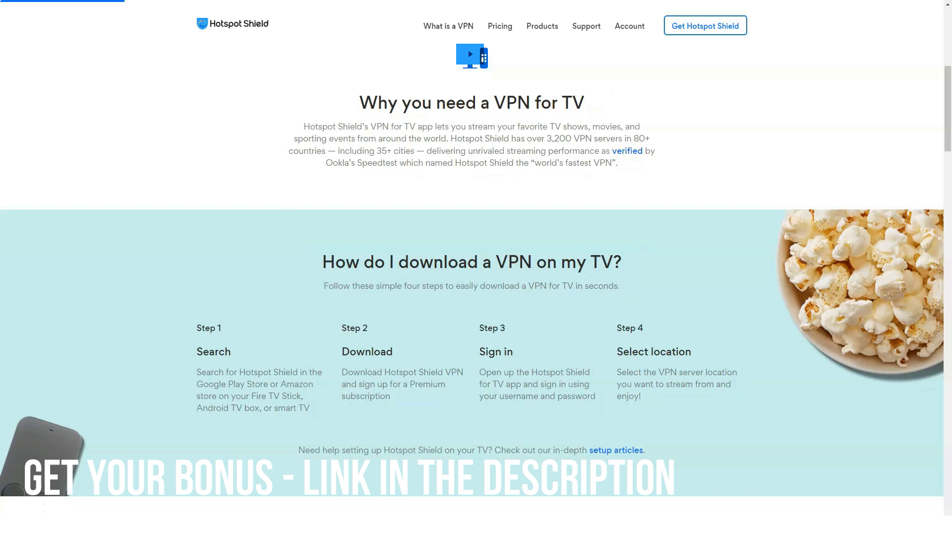
scroll(down, 3)
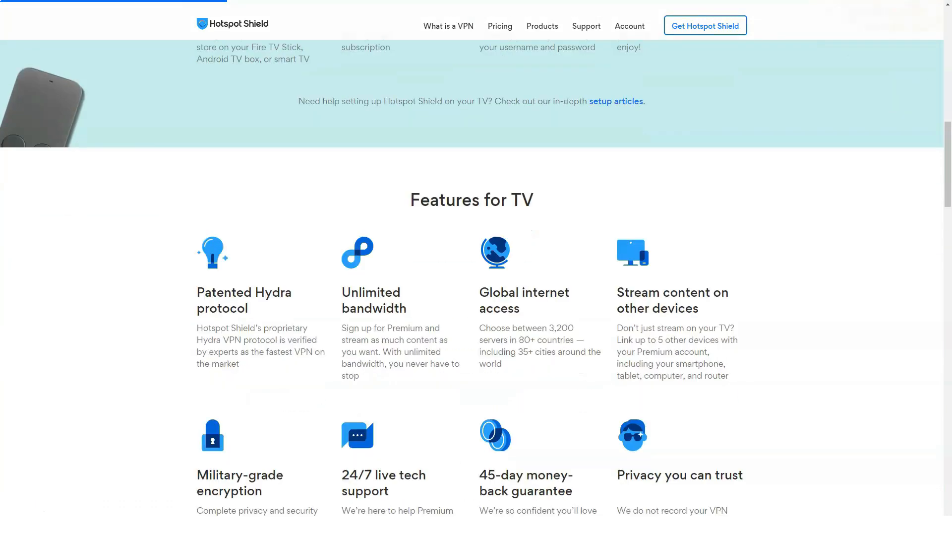
scroll(down, 3)
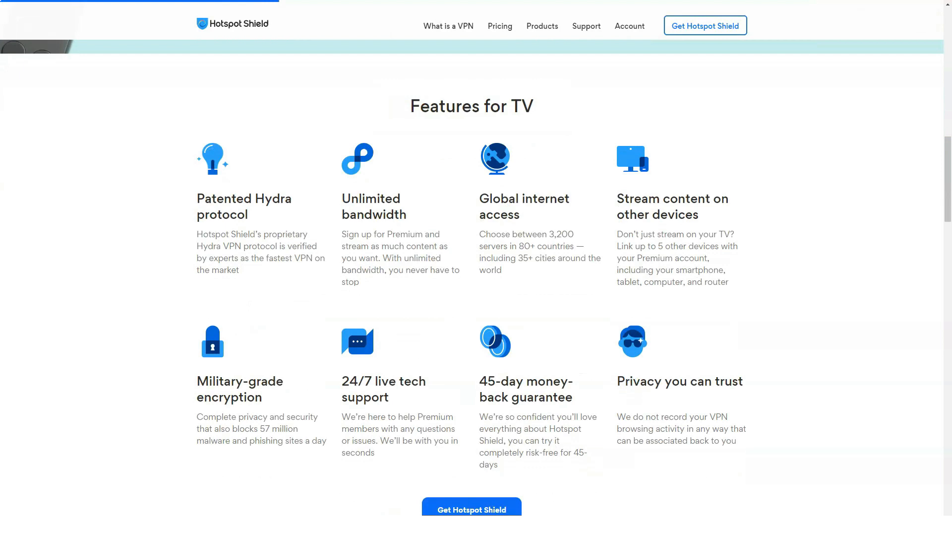
scroll(down, 3)
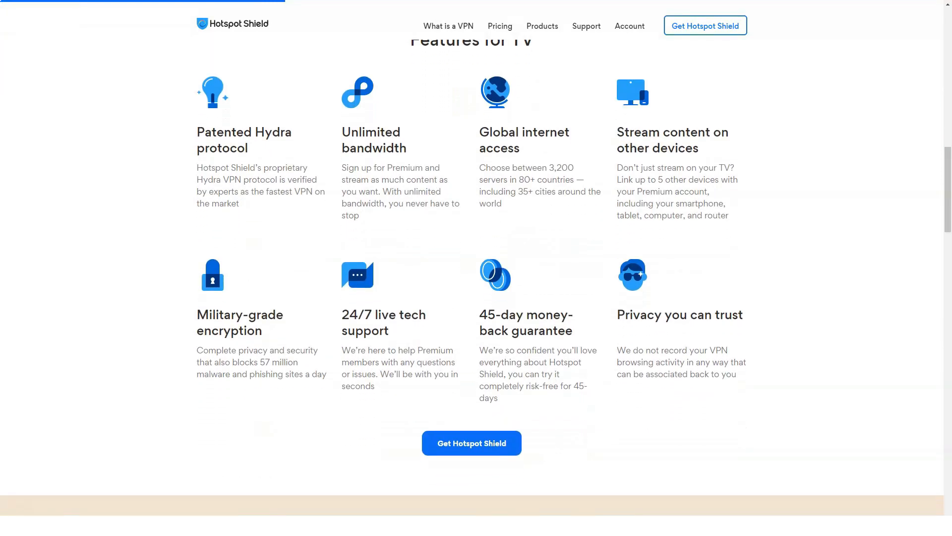
scroll(down, 3)
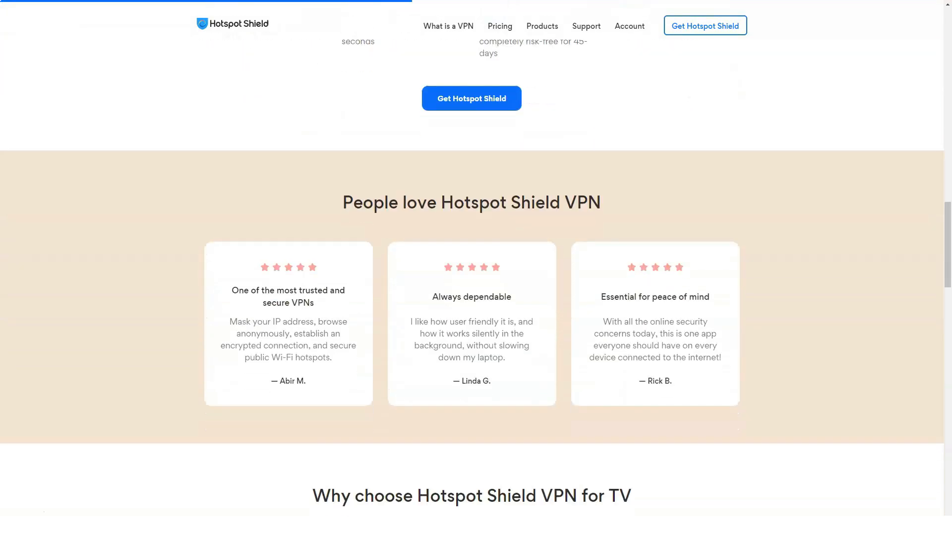
scroll(down, 3)
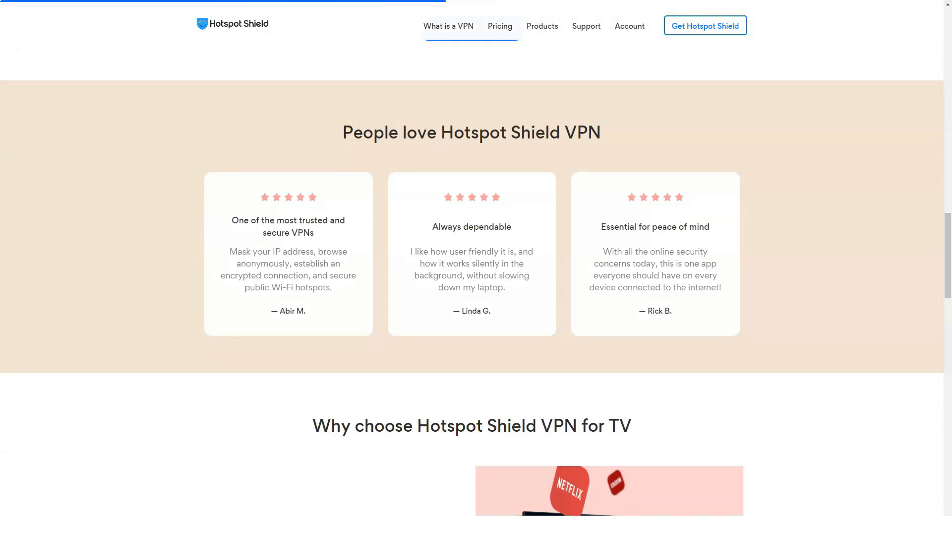
scroll(down, 3)
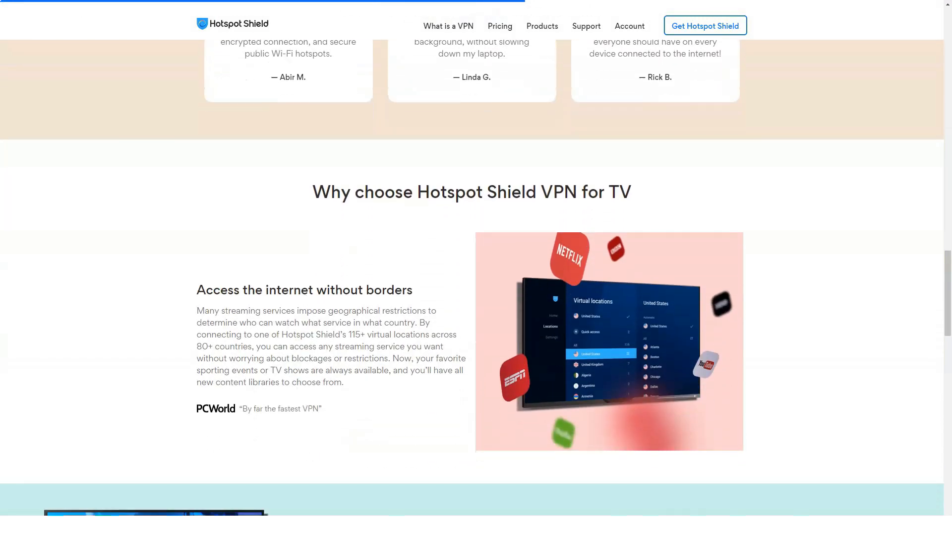
scroll(down, 3)
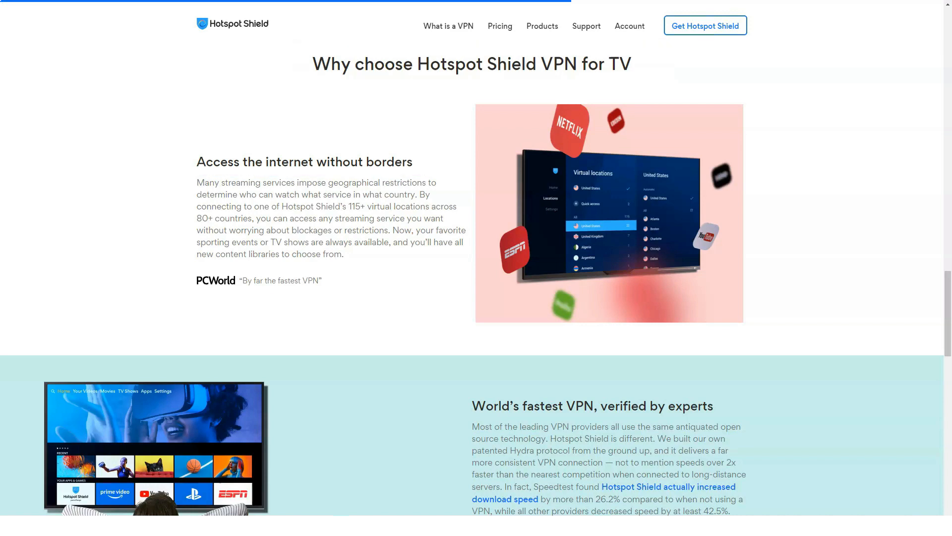
scroll(down, 3)
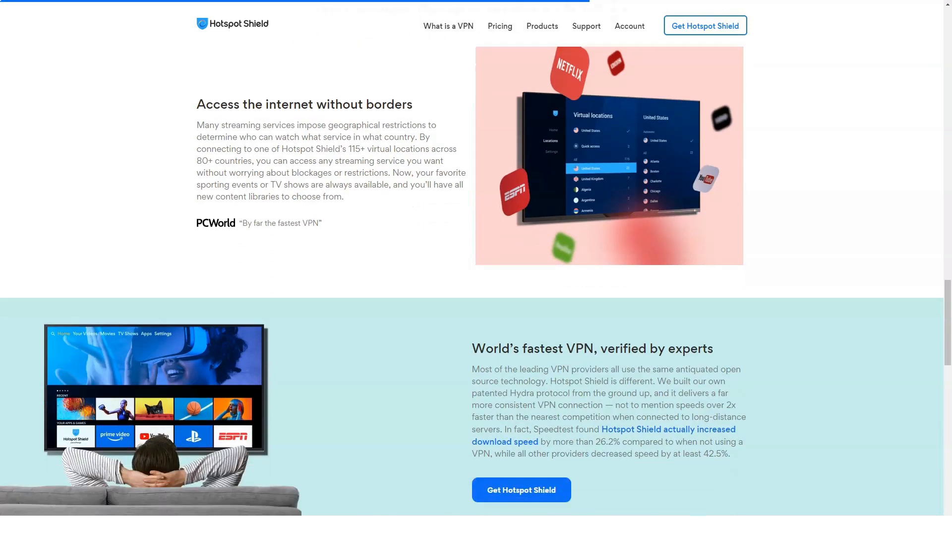
scroll(down, 3)
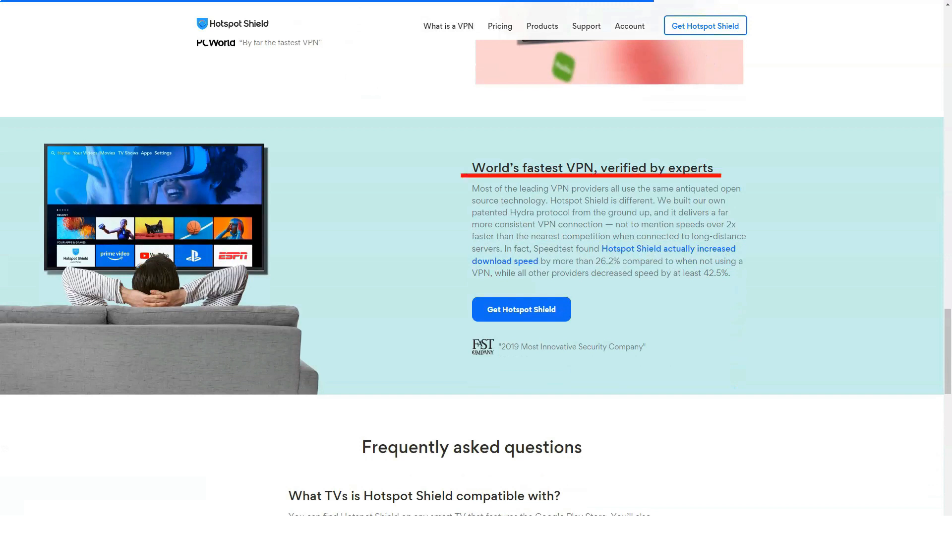
mouse_move(592, 175)
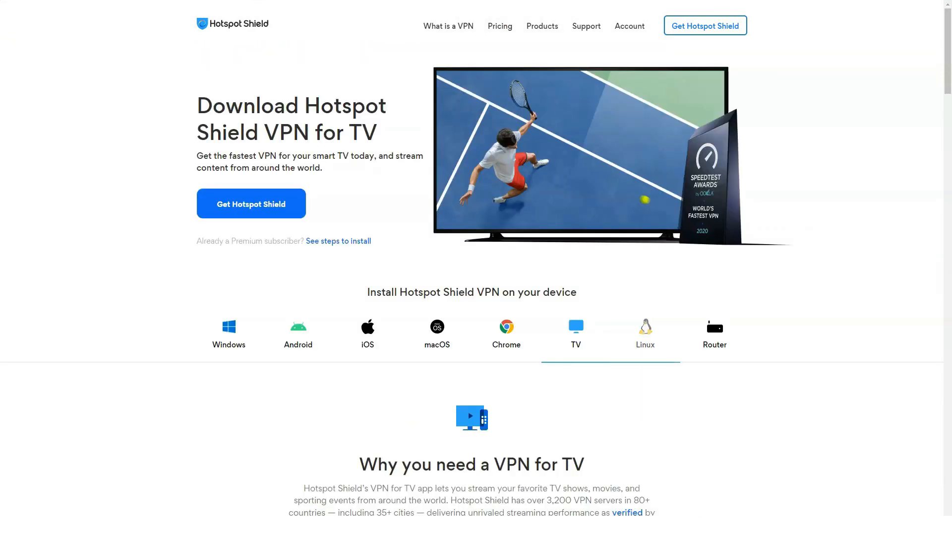
Step: Switch to the Linux download tab and scroll through its install steps and reviews
click(645, 333)
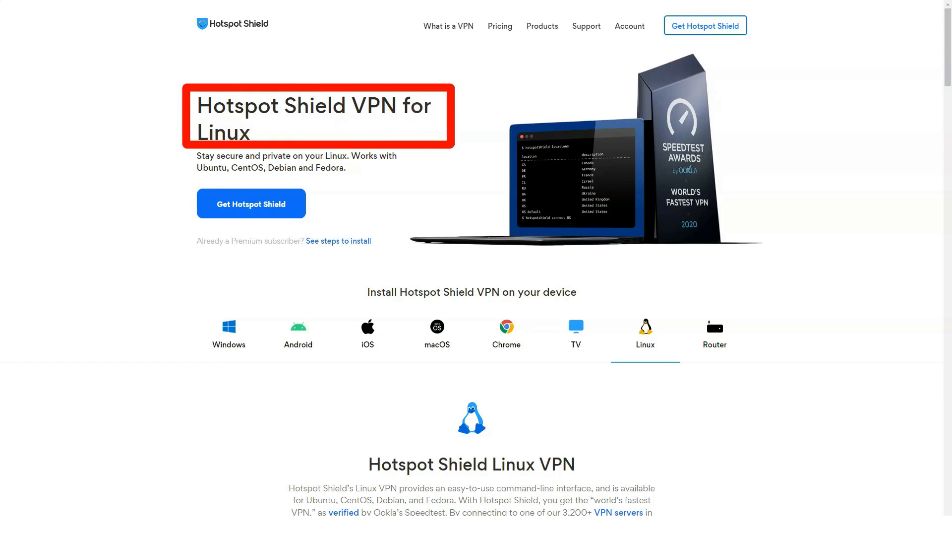
click(318, 115)
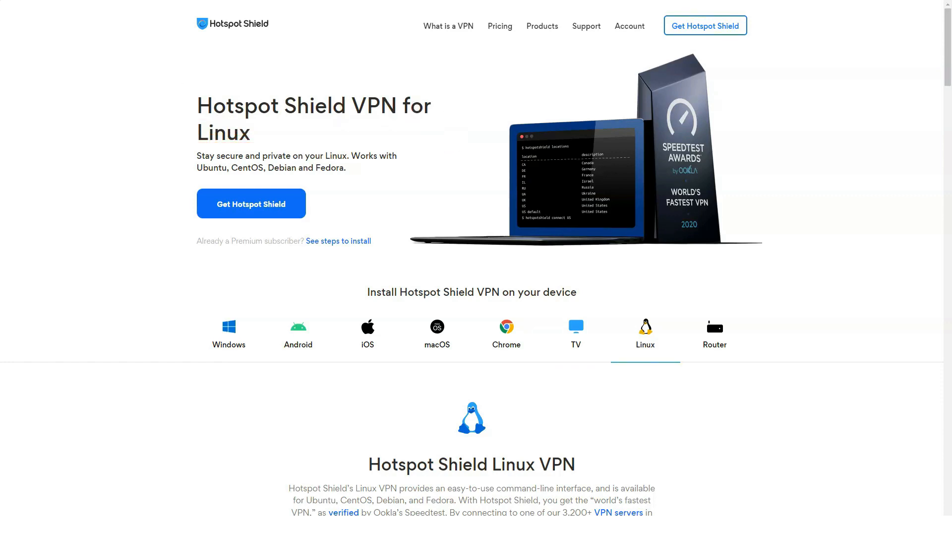
scroll(down, 3)
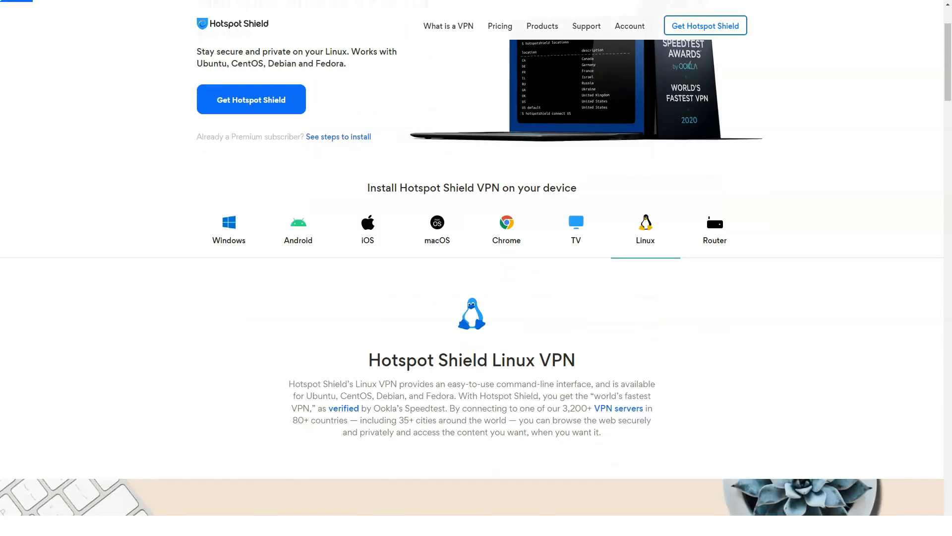
scroll(down, 3)
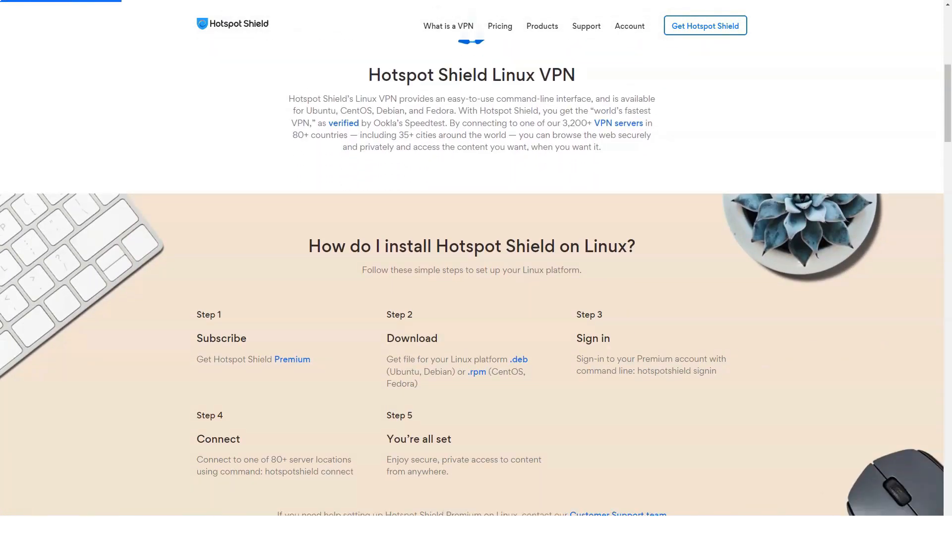
double_click(470, 74)
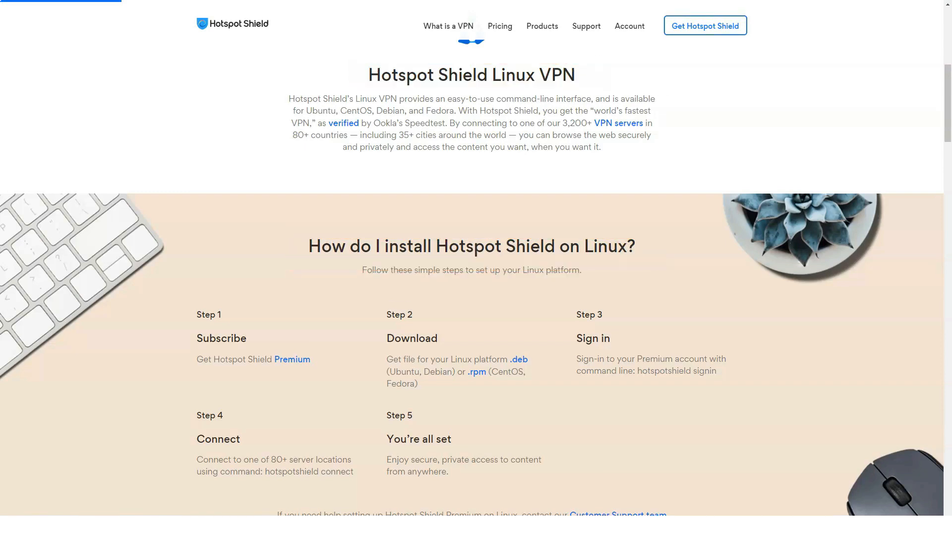
scroll(down, 3)
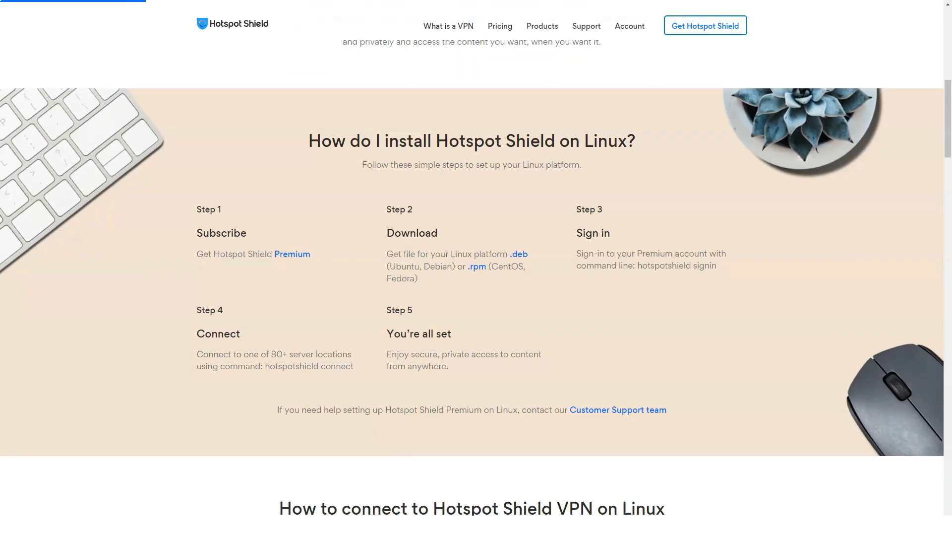
scroll(down, 3)
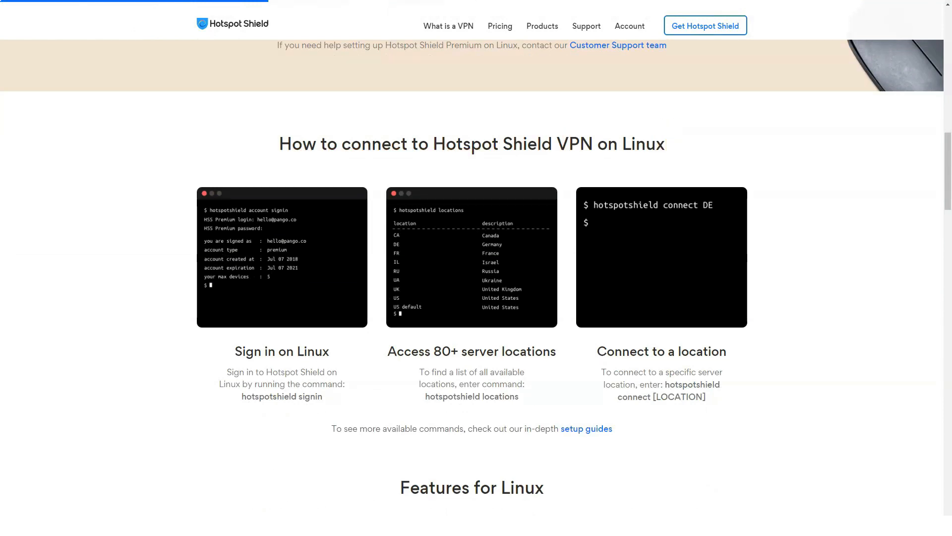
Step: Continue down the Linux page through Why choose and fastest VPN sections
scroll(down, 3)
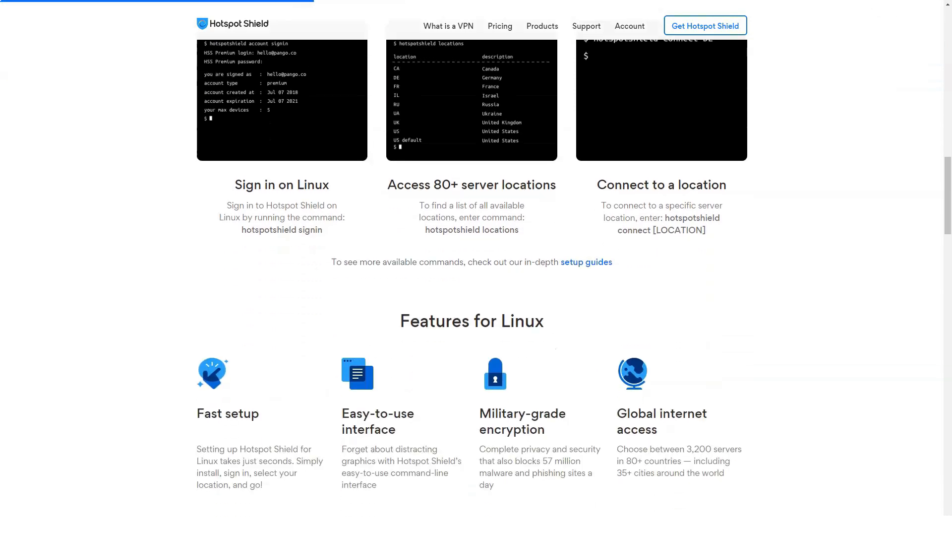
scroll(down, 3)
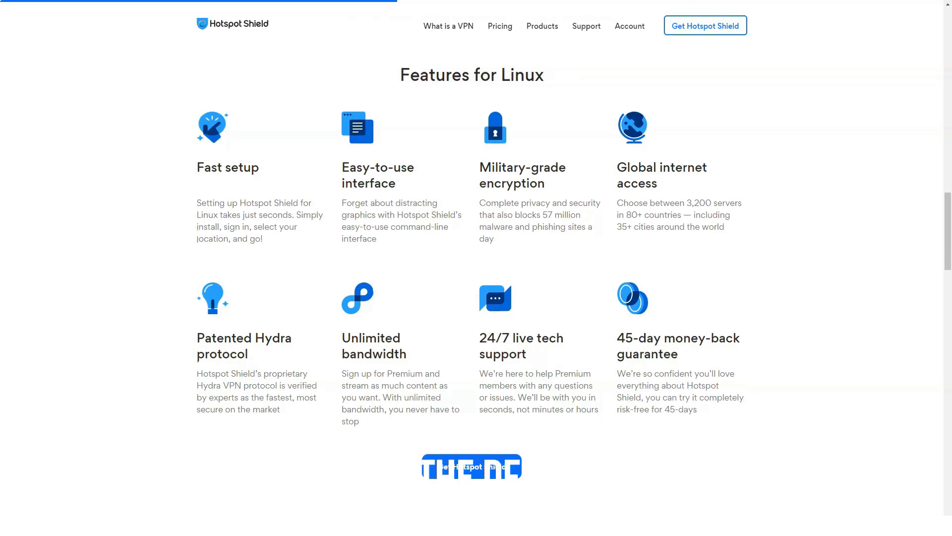
scroll(down, 3)
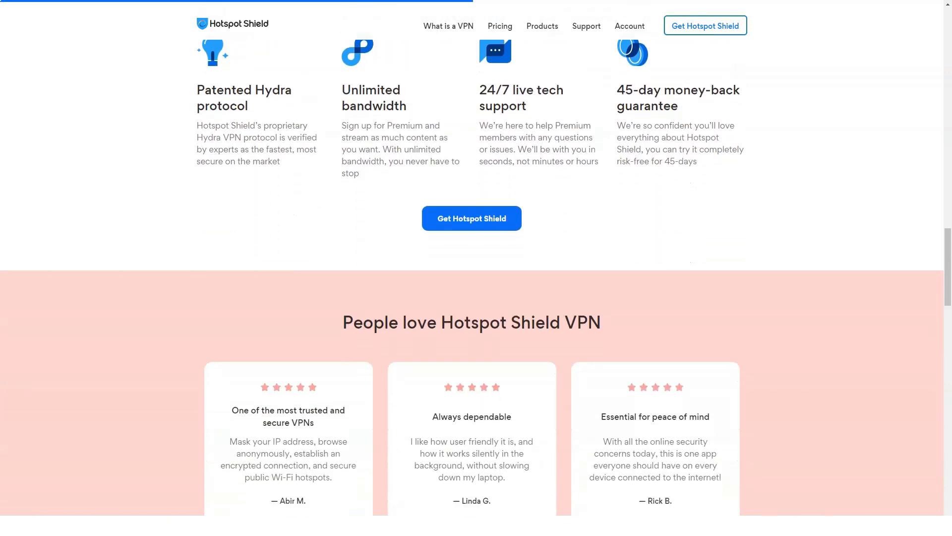
scroll(down, 3)
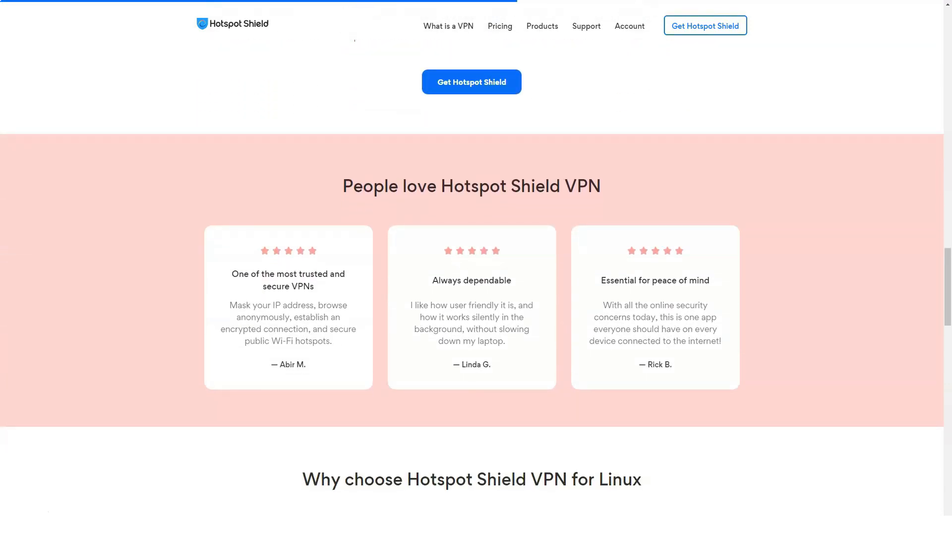
scroll(down, 3)
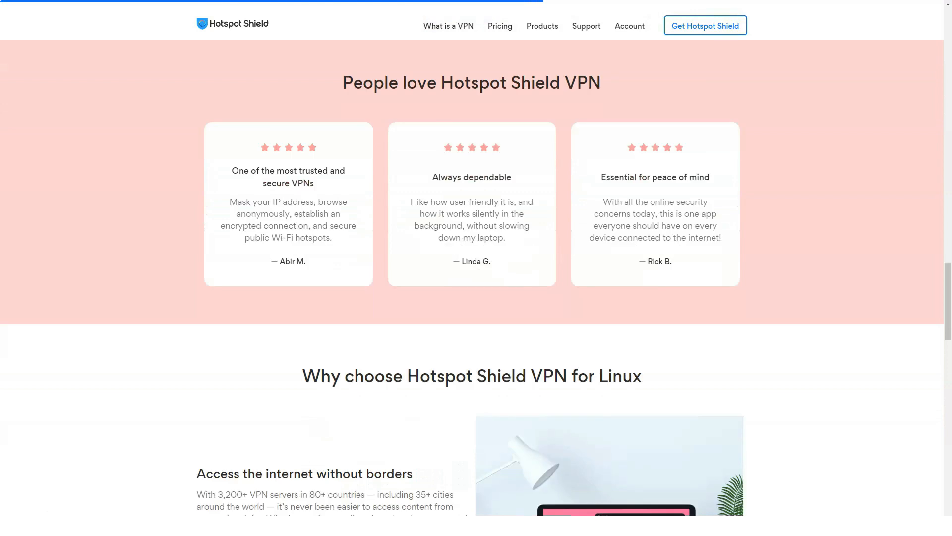
scroll(down, 3)
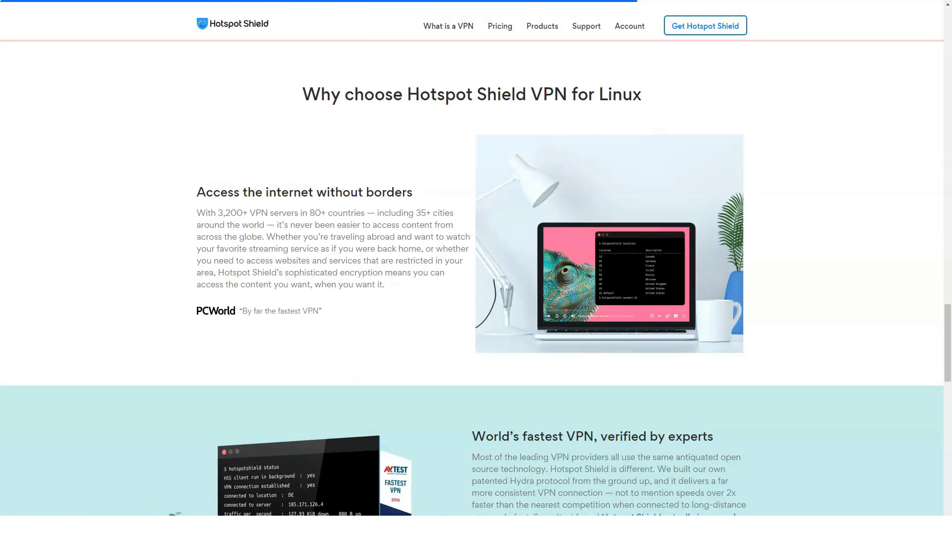
Step: Scroll through the Linux page's FAQ section and back toward the top
click(432, 94)
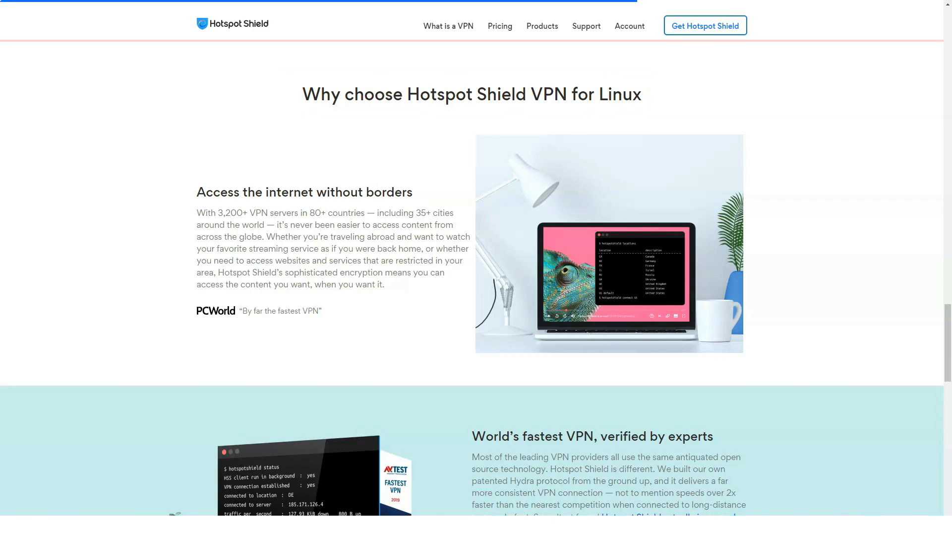
scroll(down, 3)
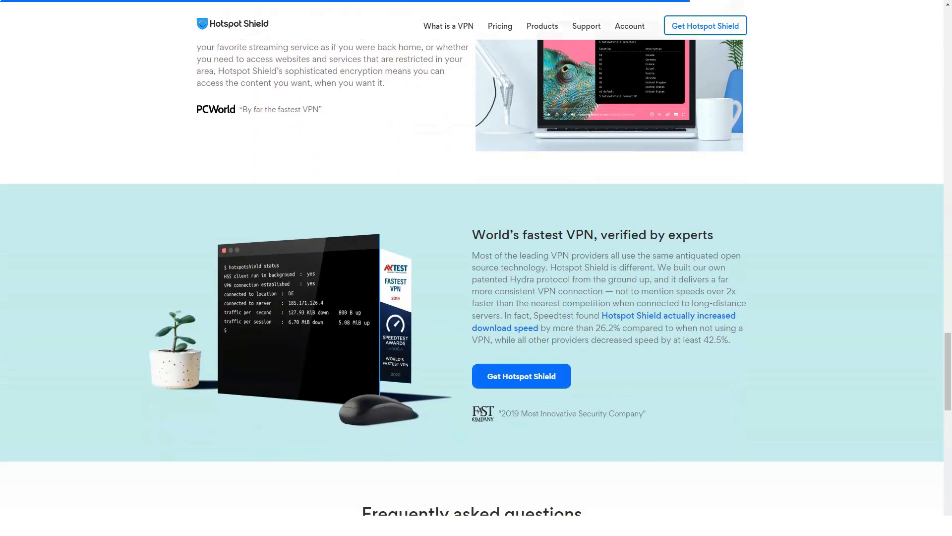
scroll(down, 3)
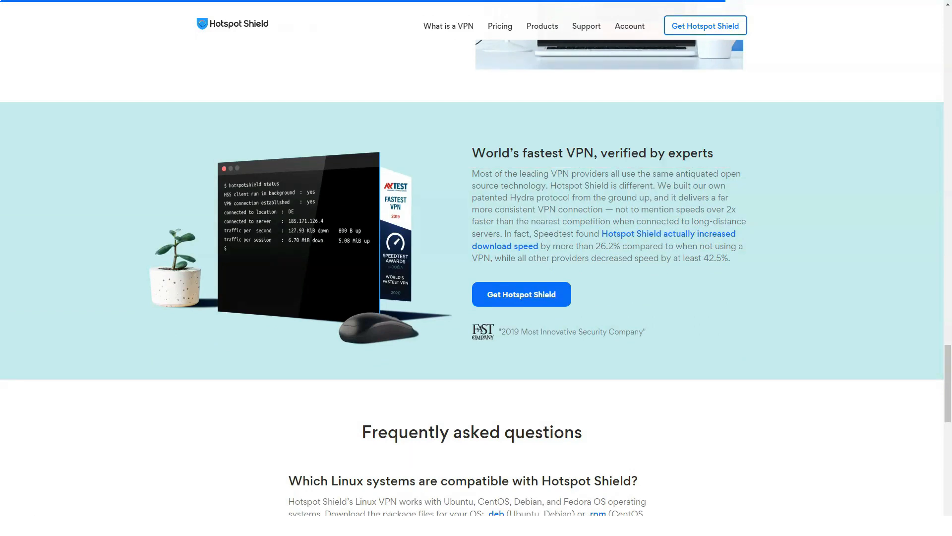
scroll(up, 3)
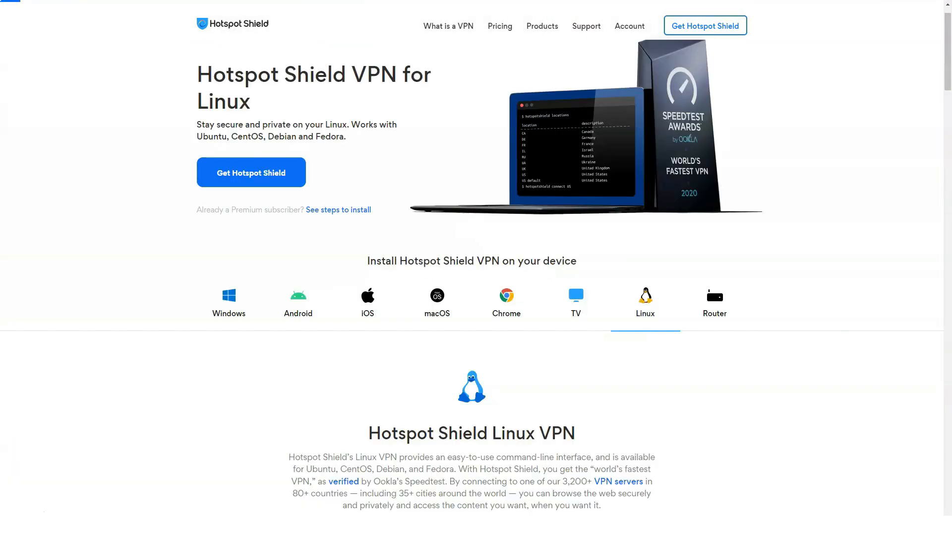
scroll(down, 3)
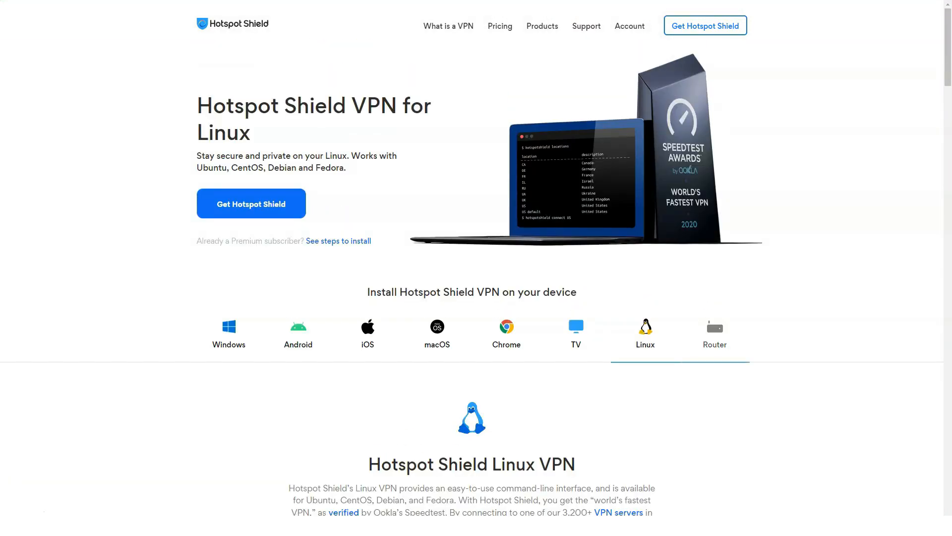
click(715, 333)
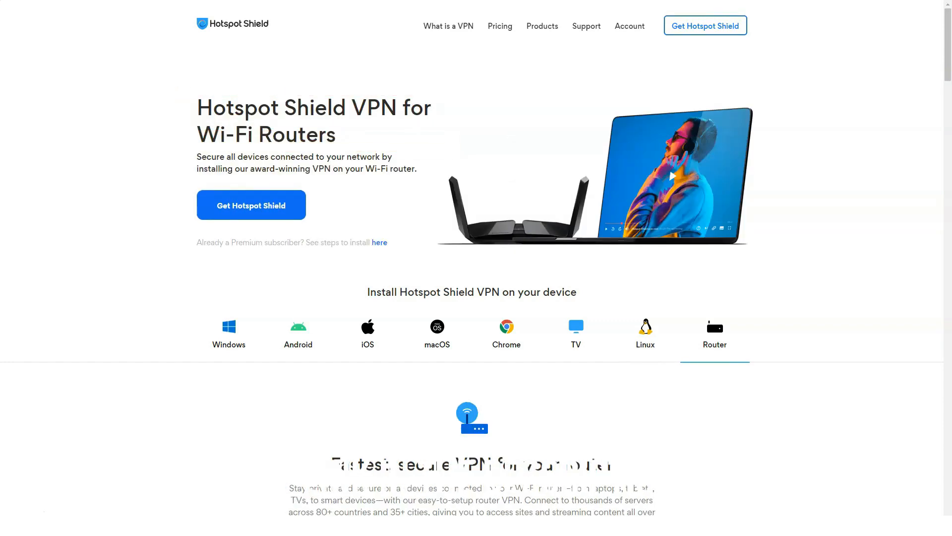
scroll(down, 3)
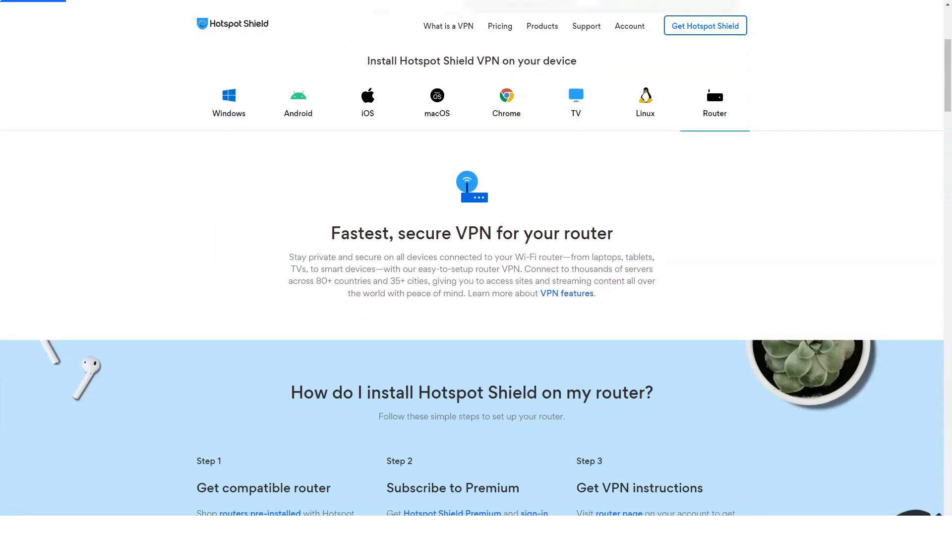
scroll(down, 3)
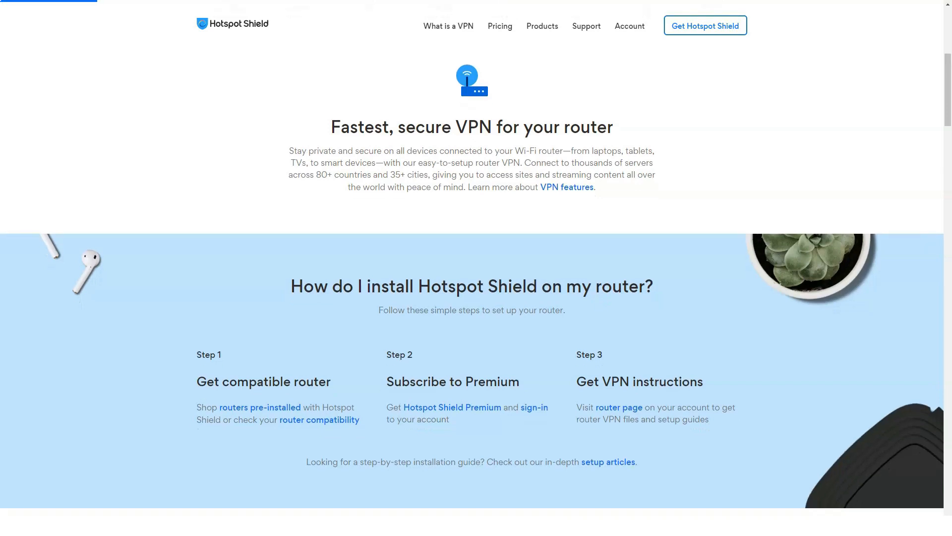
scroll(down, 3)
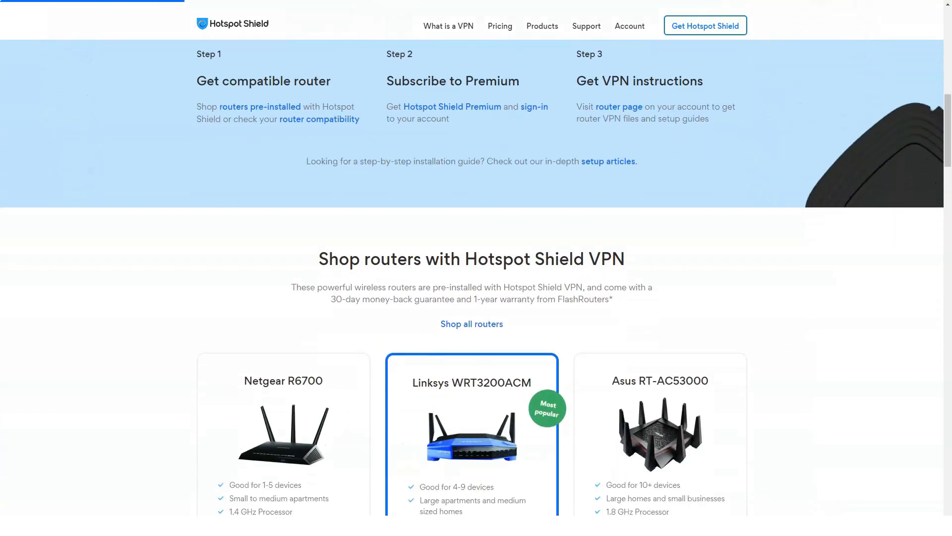
scroll(down, 3)
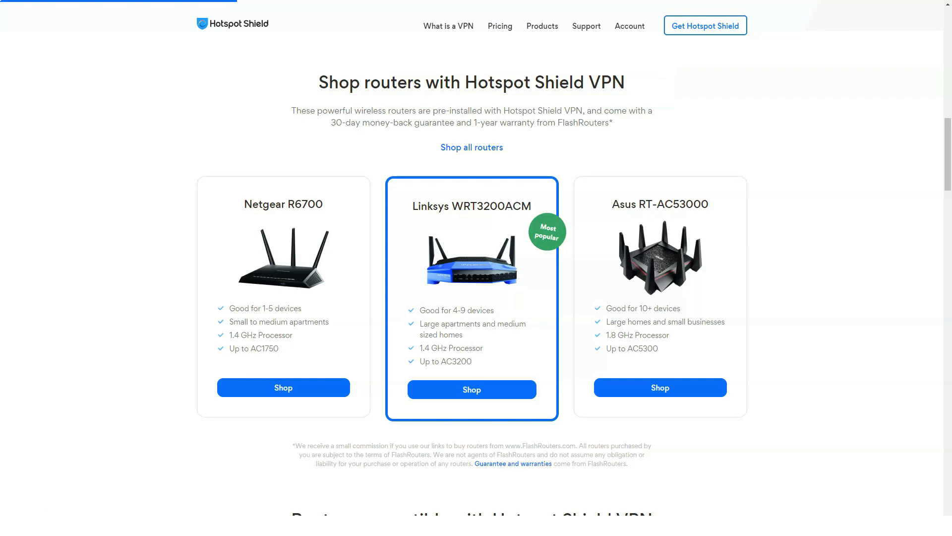
scroll(down, 3)
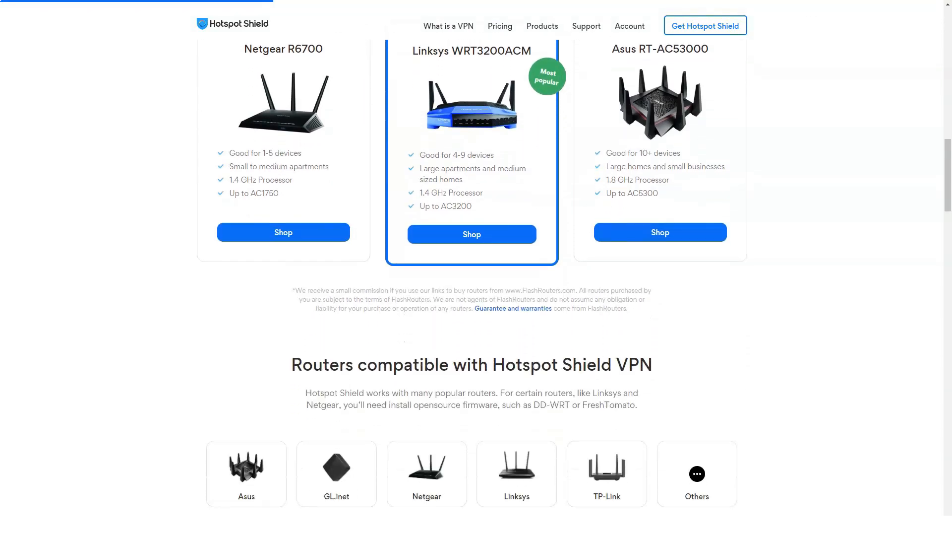
scroll(down, 3)
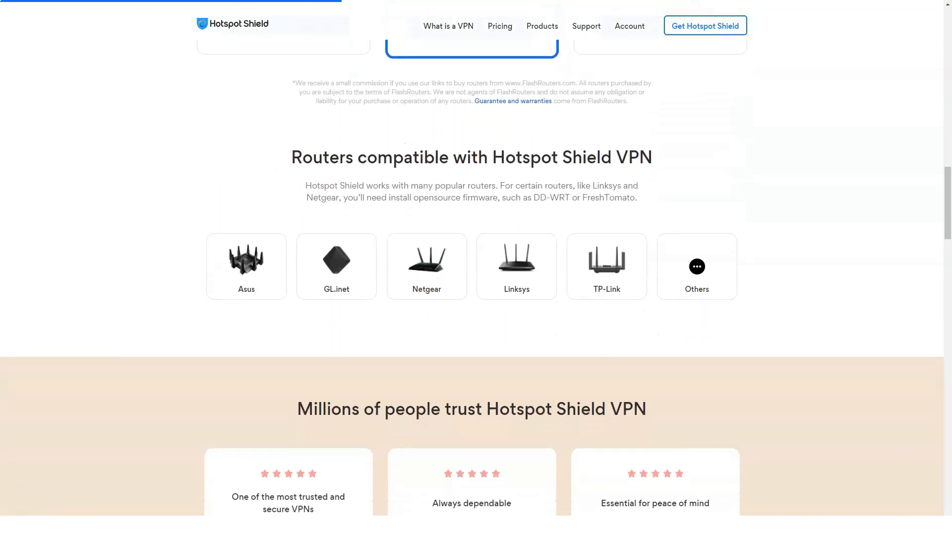
scroll(down, 3)
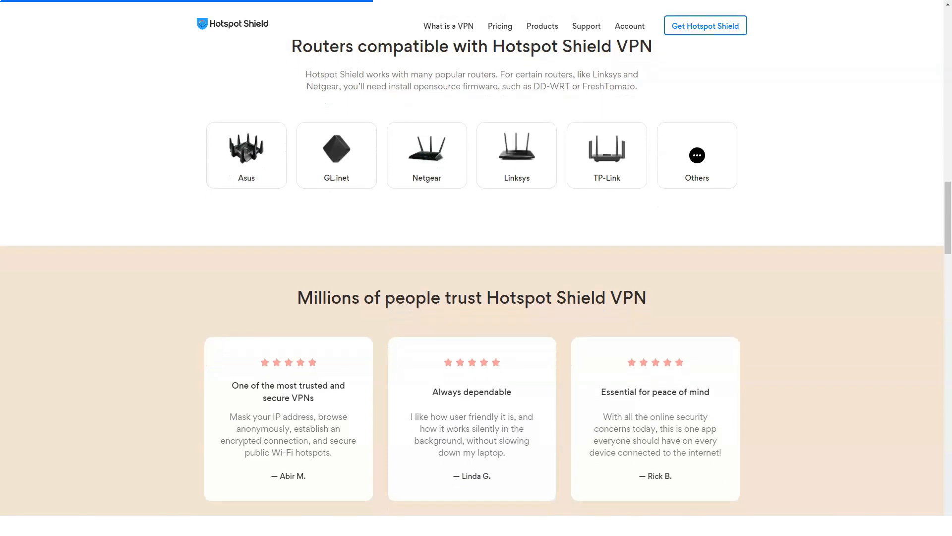
scroll(down, 3)
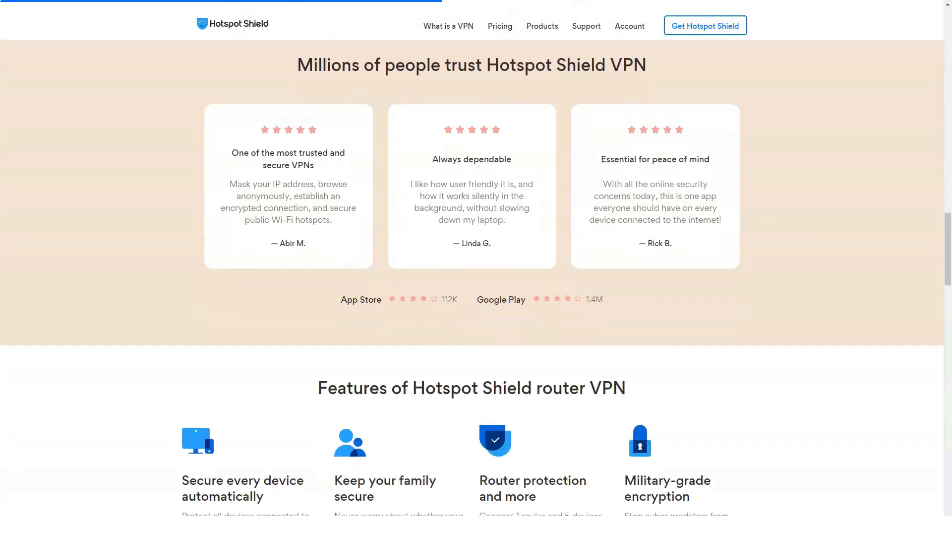
scroll(down, 3)
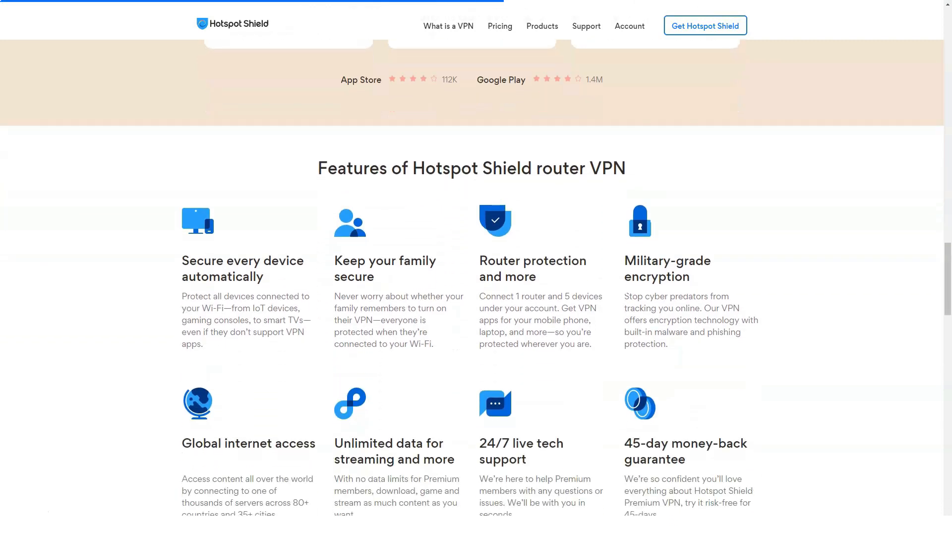
scroll(down, 3)
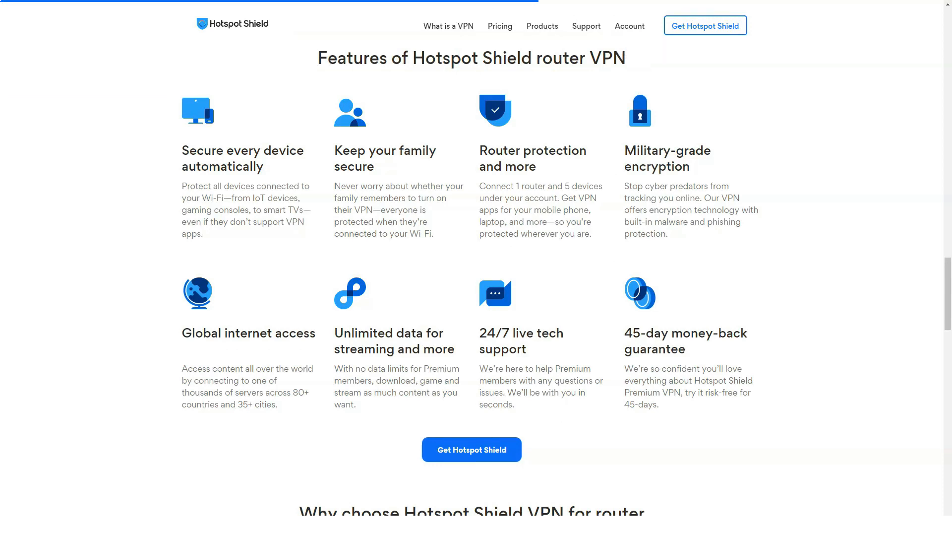
scroll(down, 3)
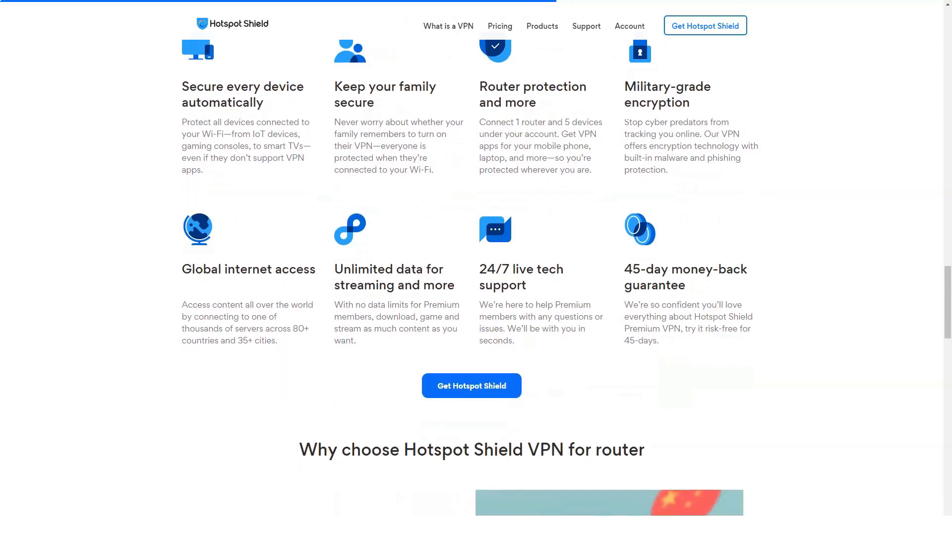
scroll(down, 3)
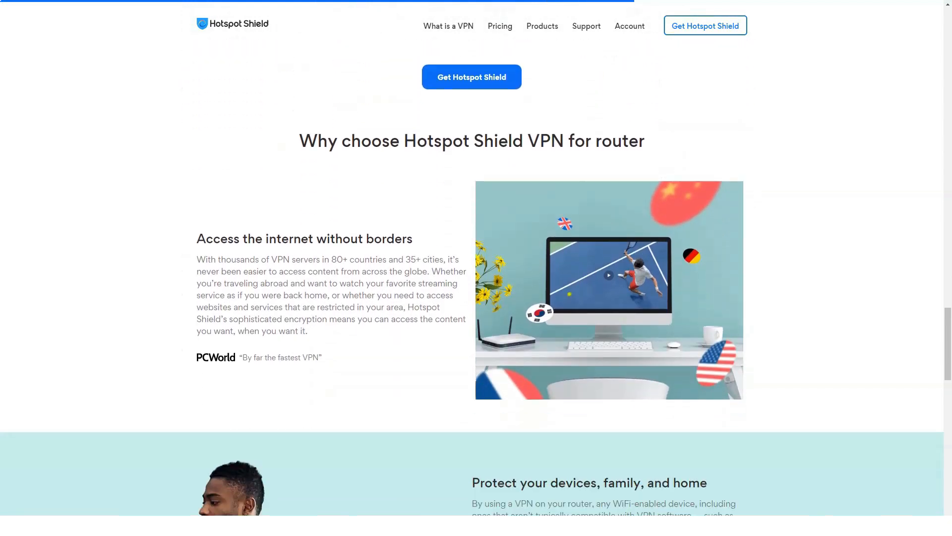
scroll(down, 3)
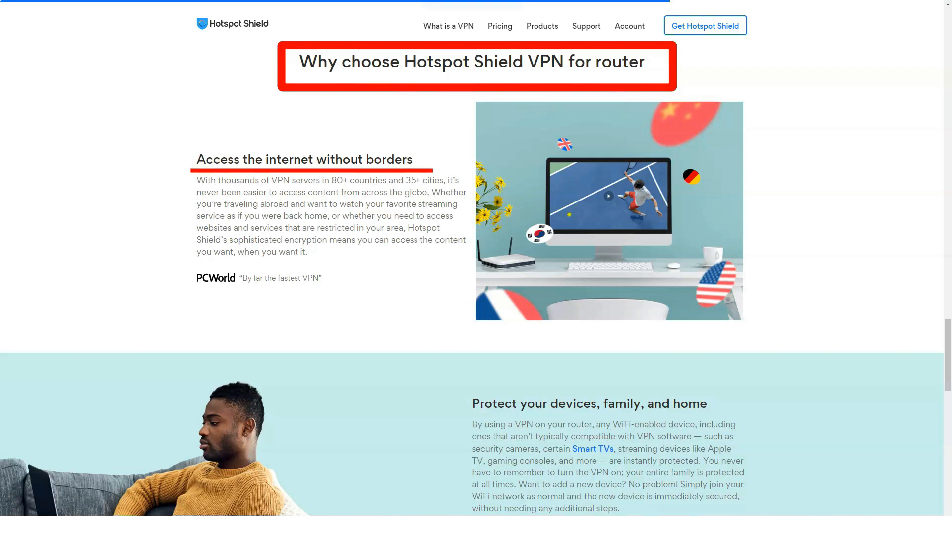
scroll(up, 3)
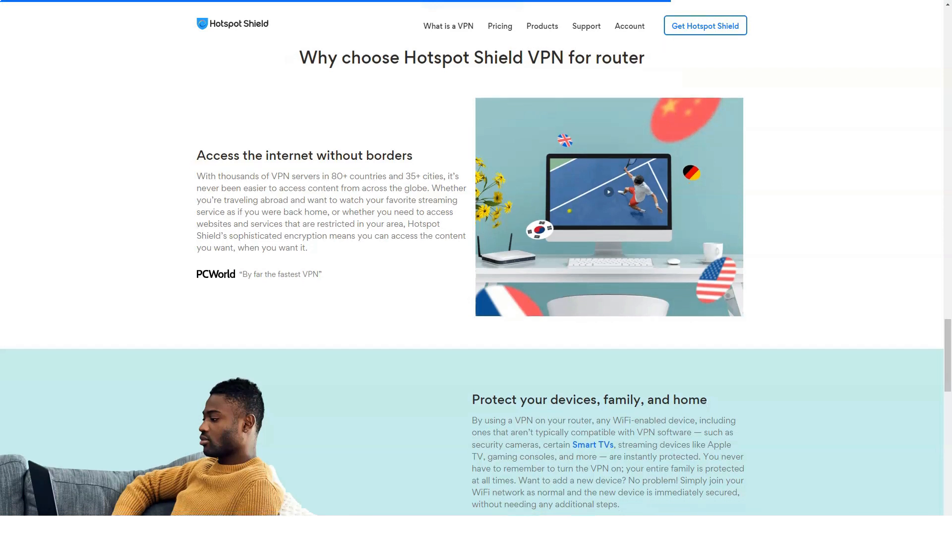
scroll(down, 3)
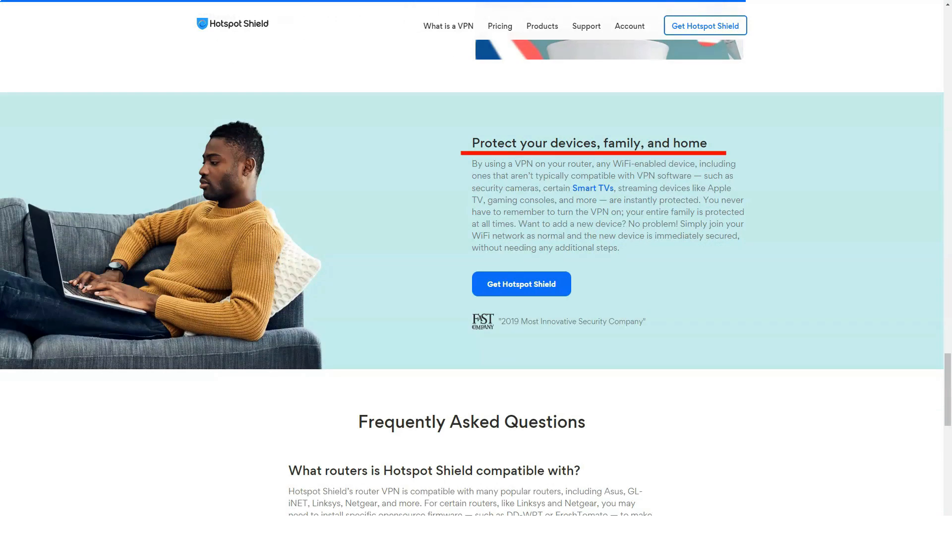
Step: Browse the support help center down through the Payments & Subscriptions questions
click(585, 26)
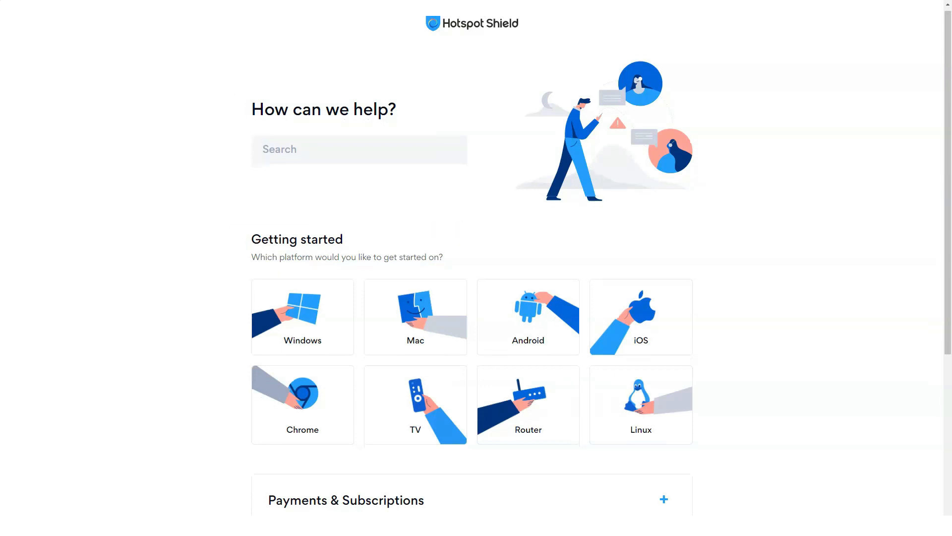
scroll(down, 3)
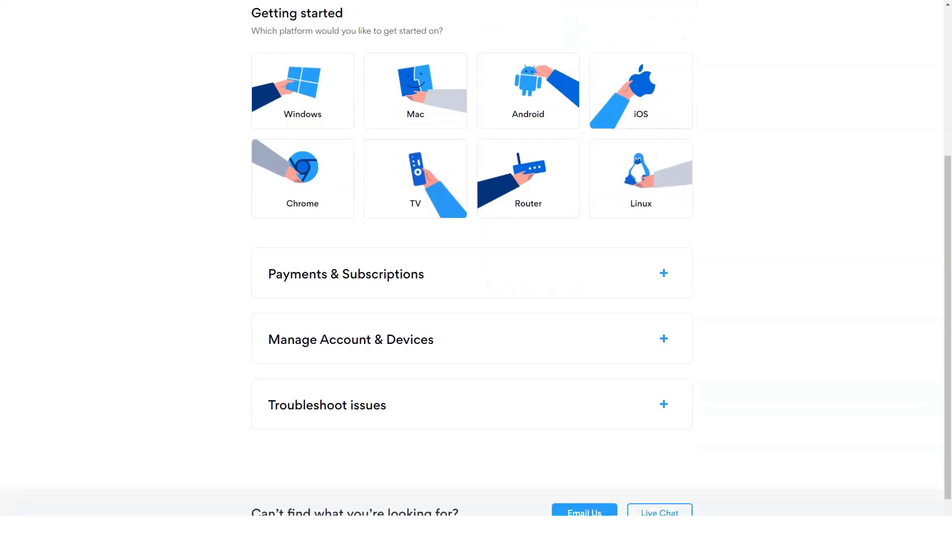
scroll(down, 3)
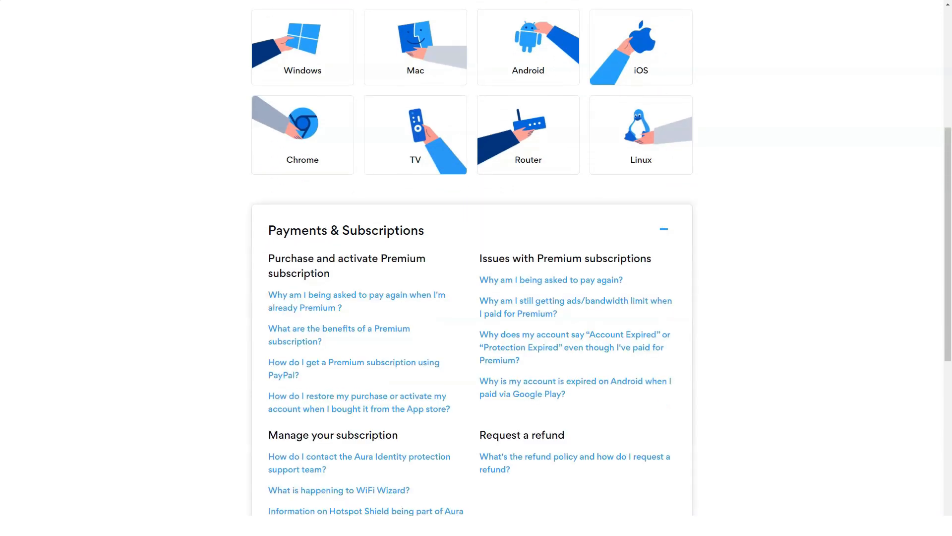
scroll(down, 3)
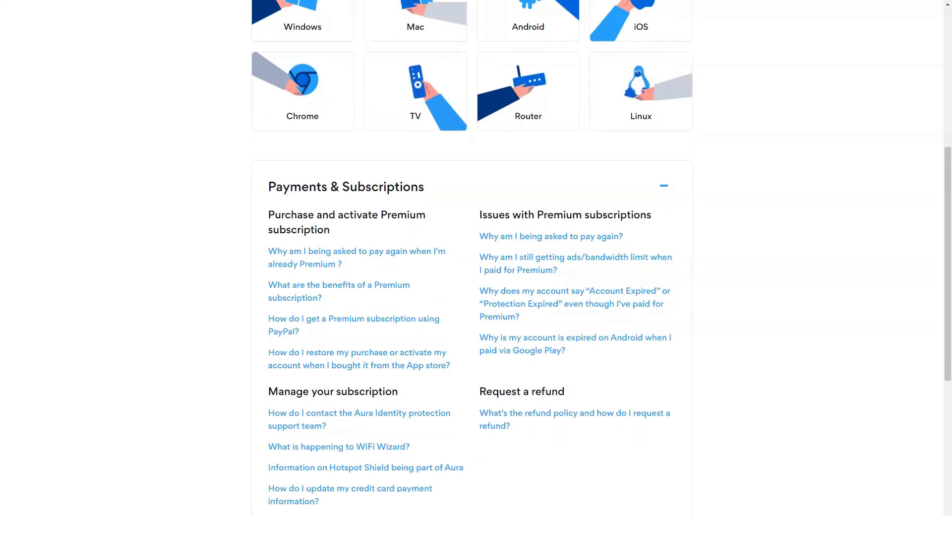
scroll(down, 3)
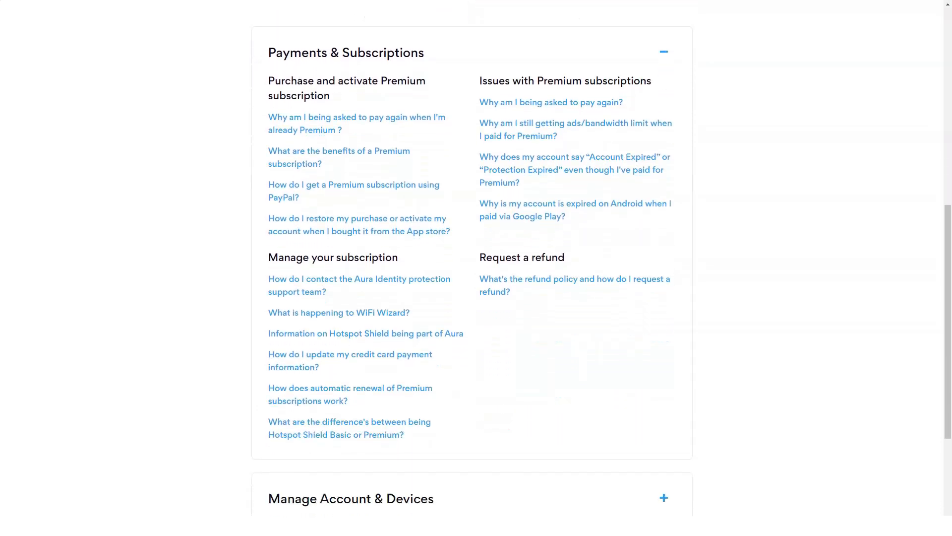
mouse_move(356, 124)
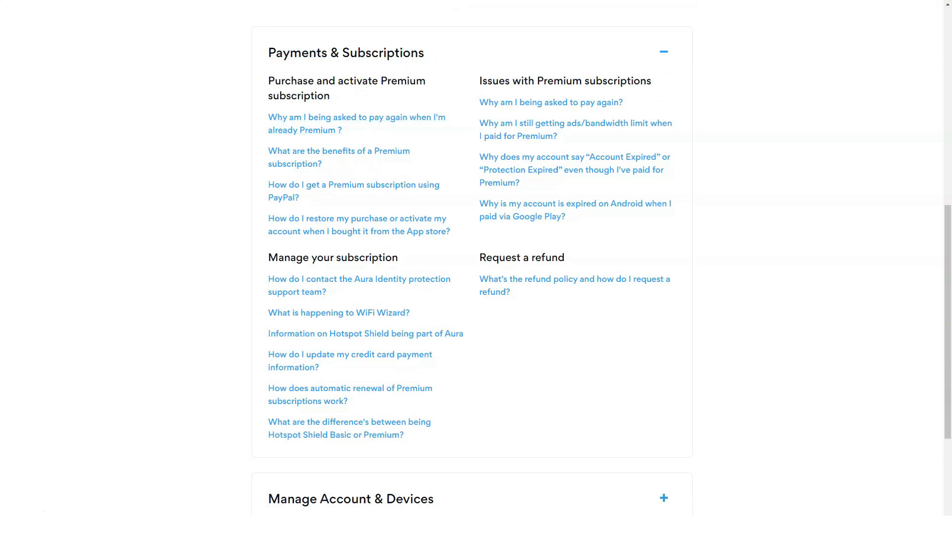
scroll(down, 3)
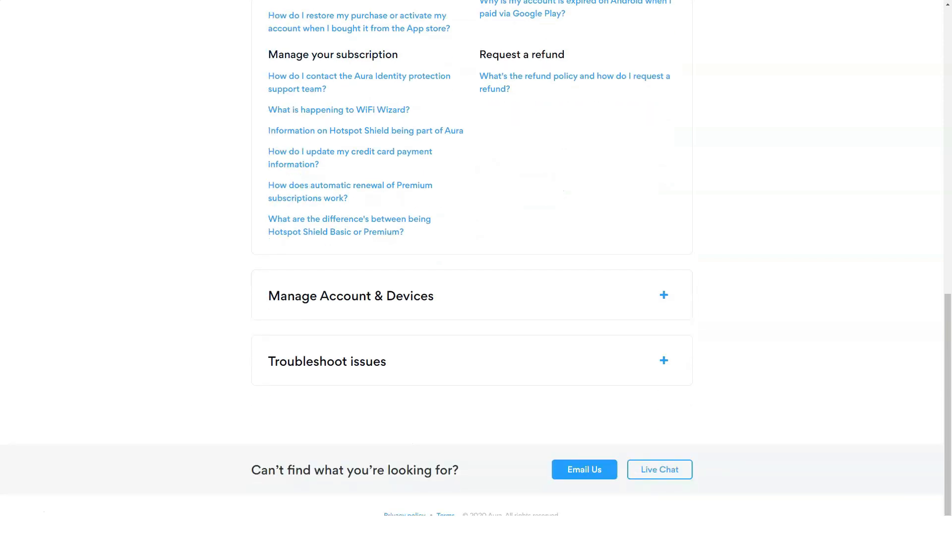
Step: Expand Troubleshoot issues and read down to its uninstalling articles
click(664, 295)
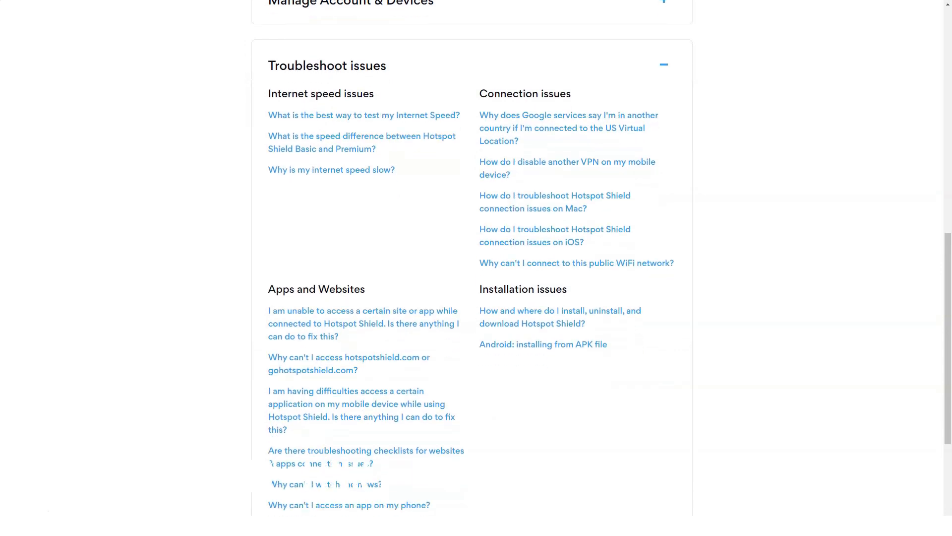
scroll(down, 3)
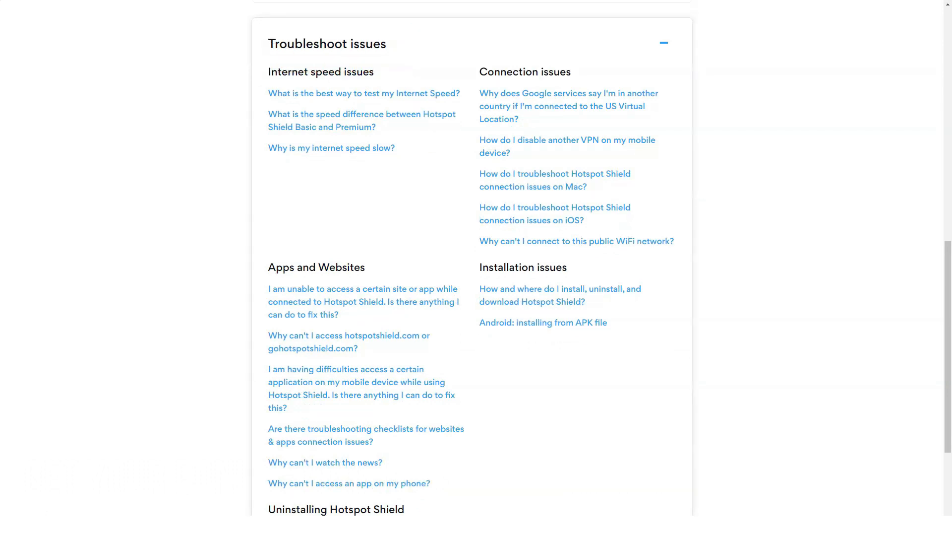
scroll(down, 3)
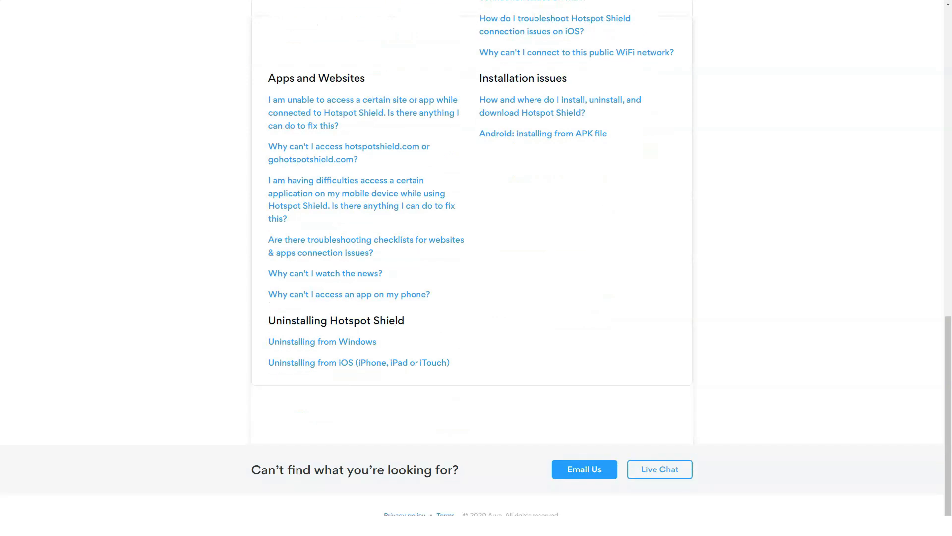